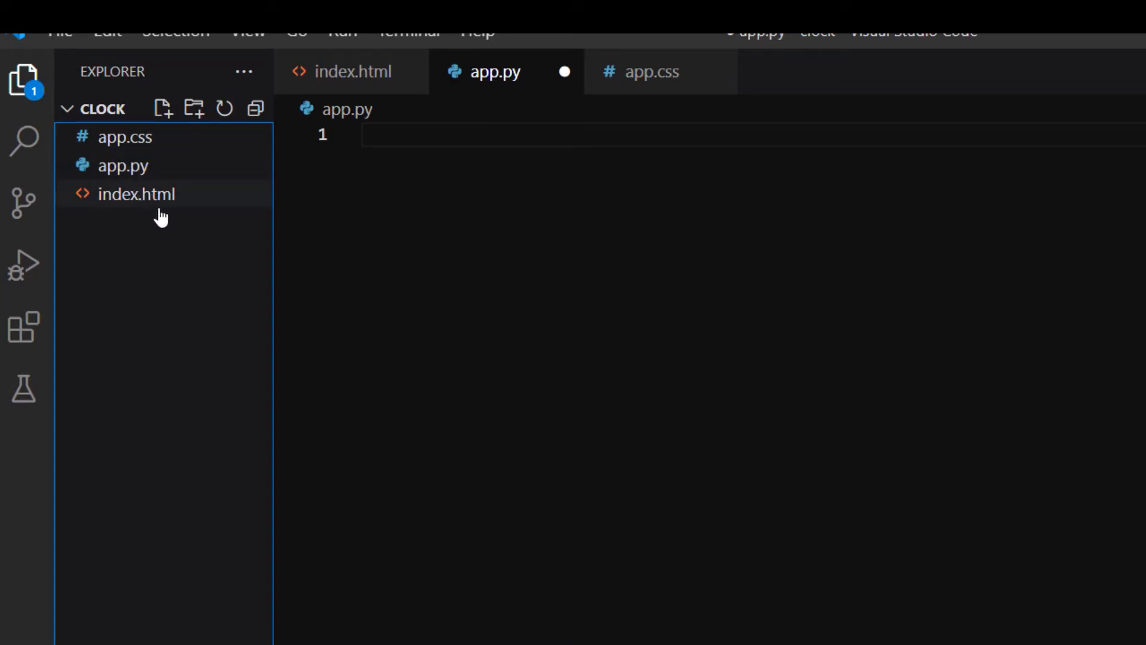
pyautogui.moveTo(148, 193)
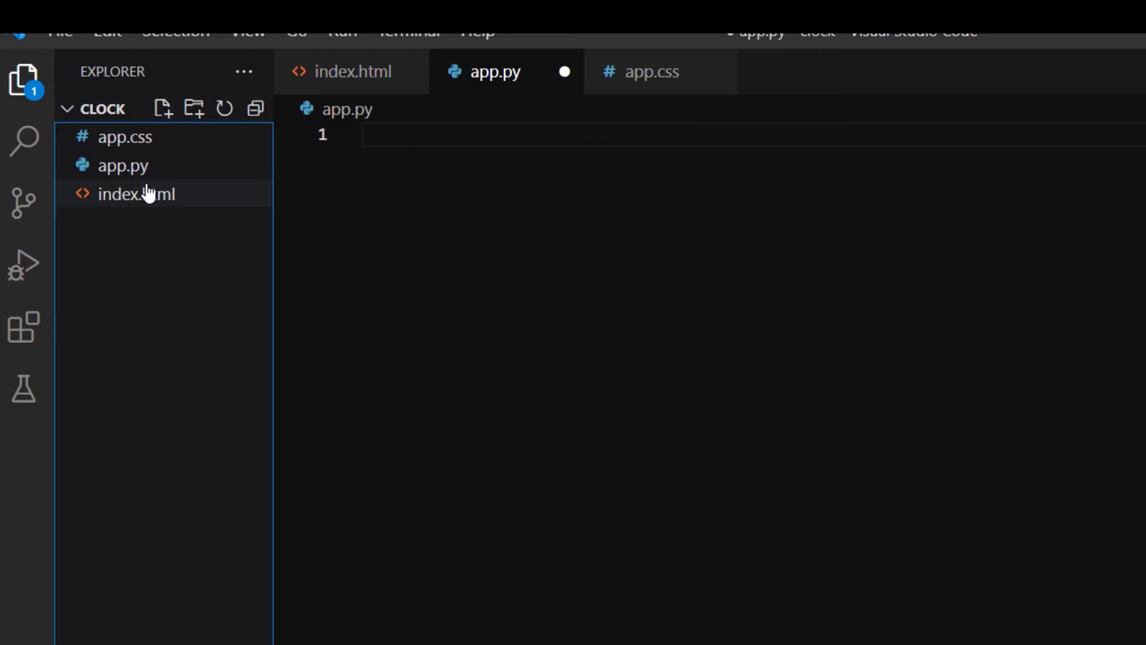
# - Open index.html from the Explorer to view the Brython script and app.css links
pyautogui.click(137, 194)
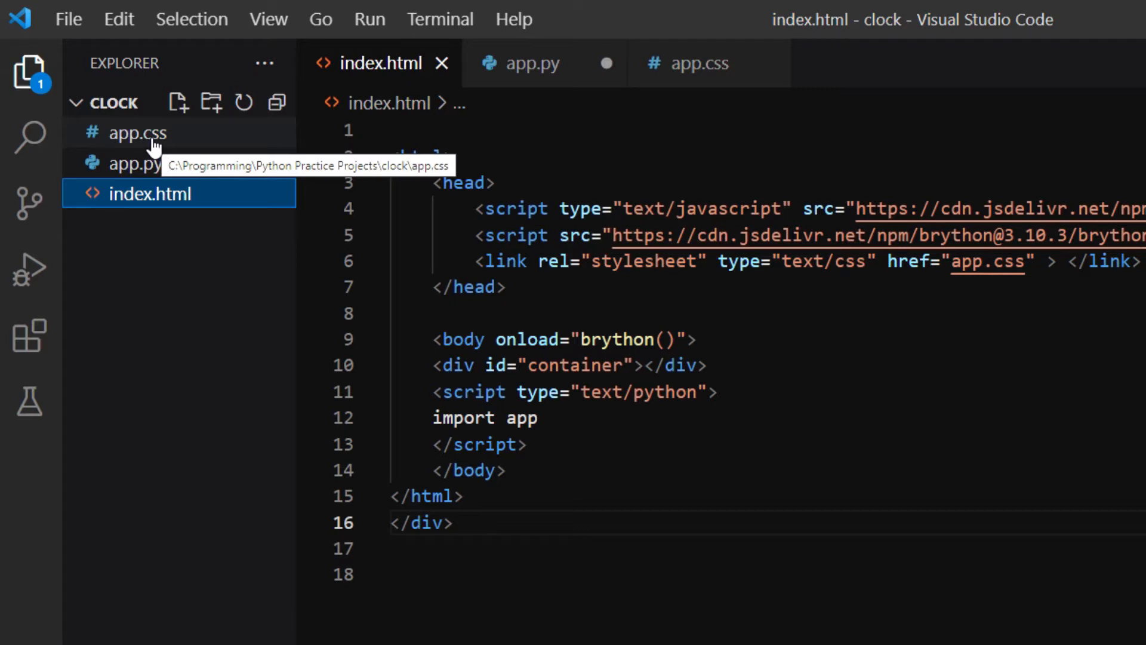
# - Switch back to app.py showing the browser, datetime and math imports
pyautogui.click(138, 133)
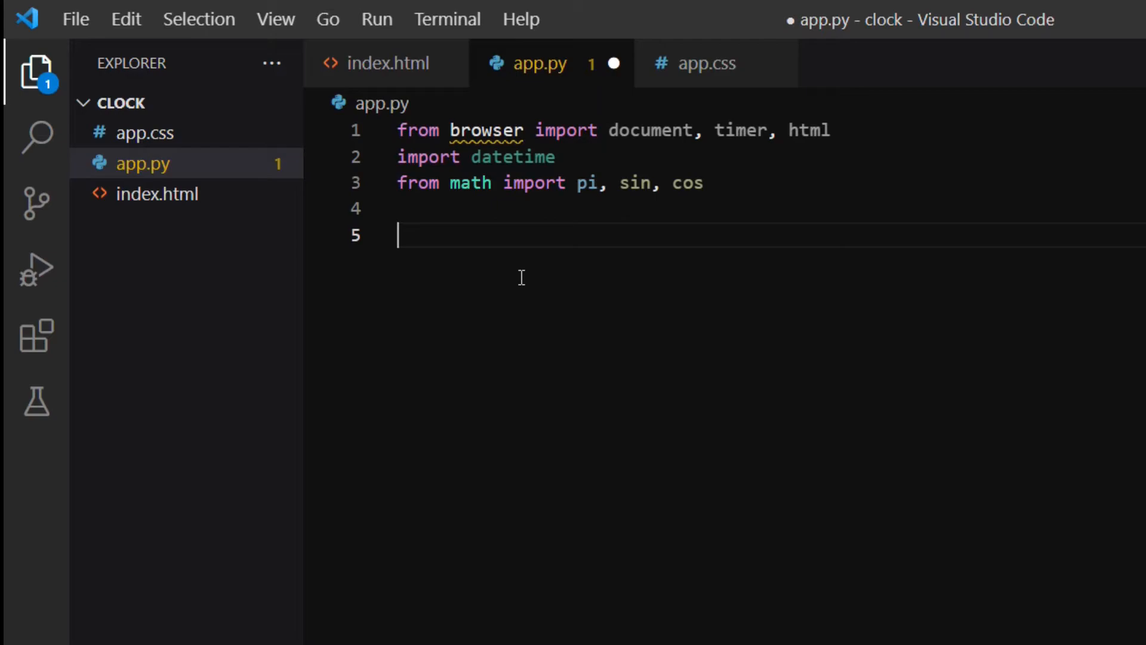
# - Declare 'class Clock:' and begin typing its 'def __init__' method
pyautogui.write('class Cl')
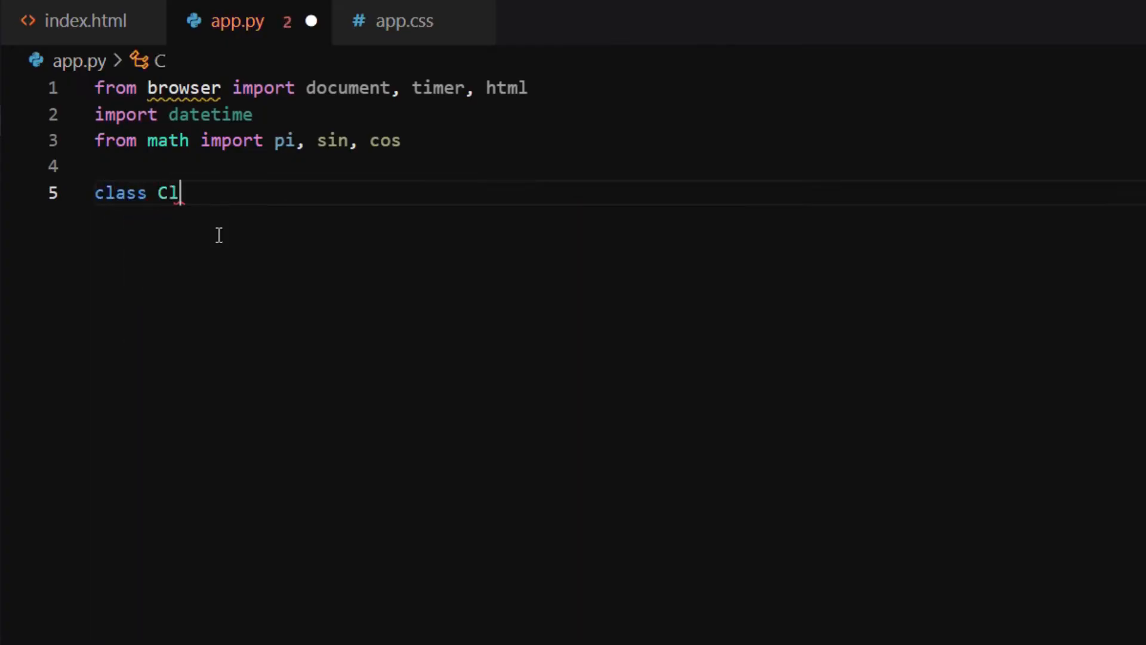
pyautogui.write('ock:')
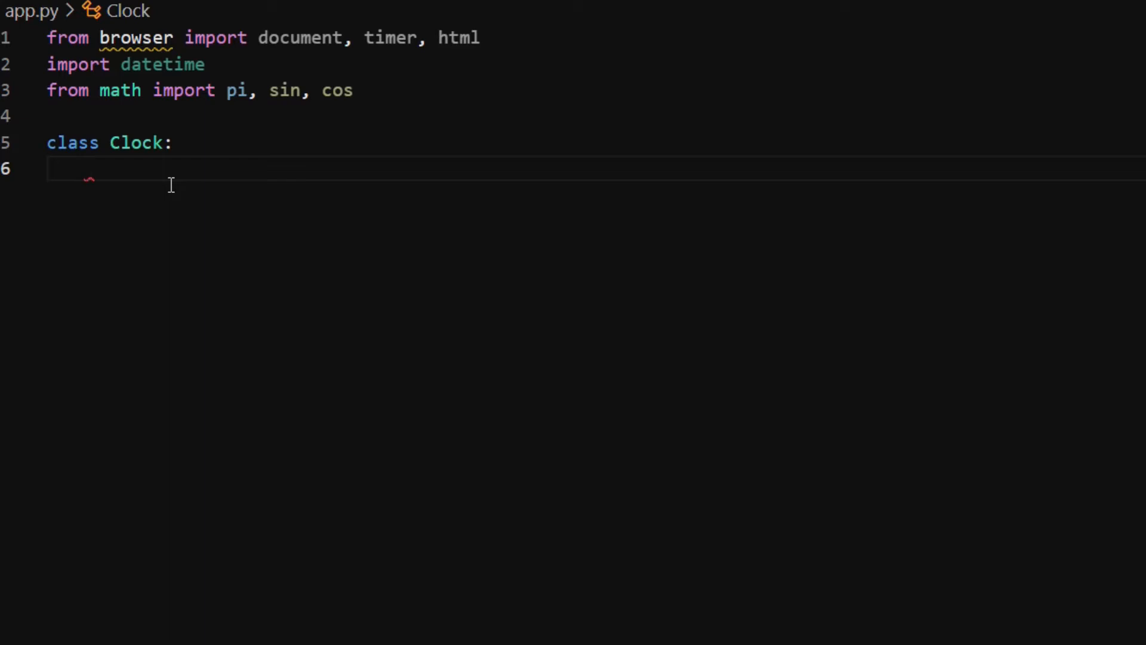
pyautogui.write('def')
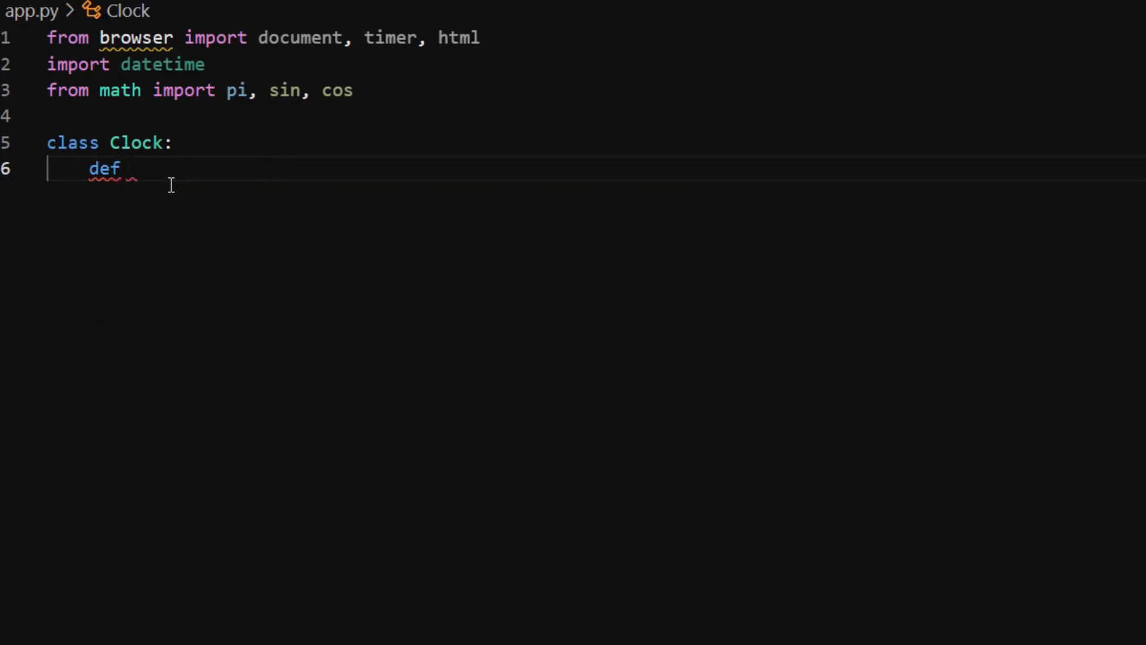
pyautogui.write('__i')
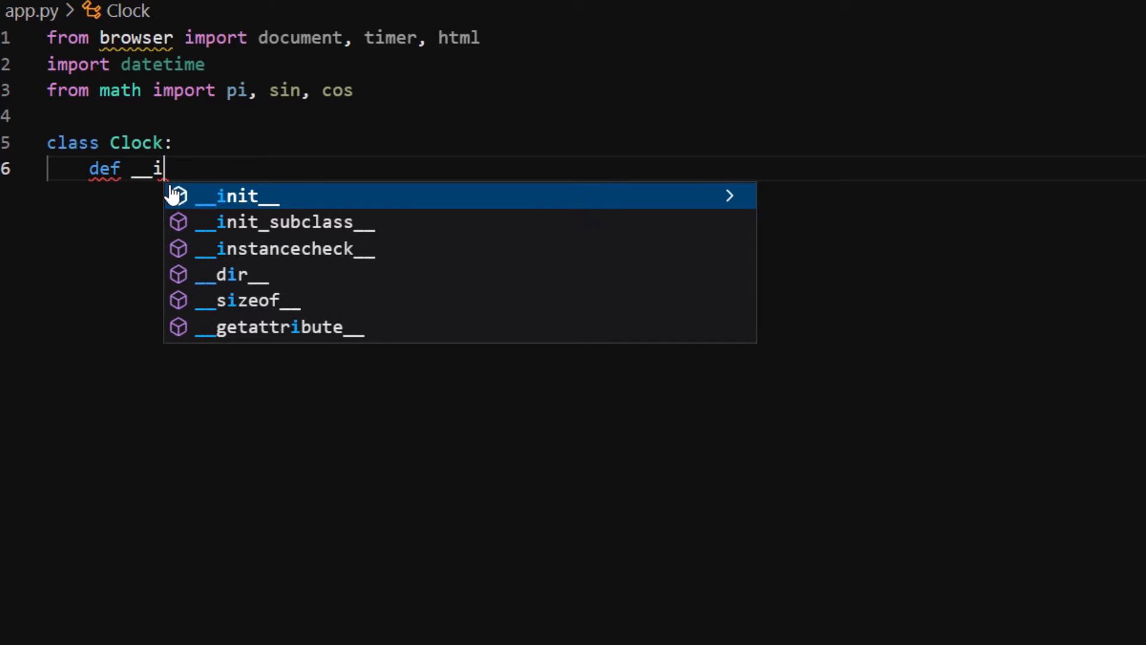
pyautogui.write('nit')
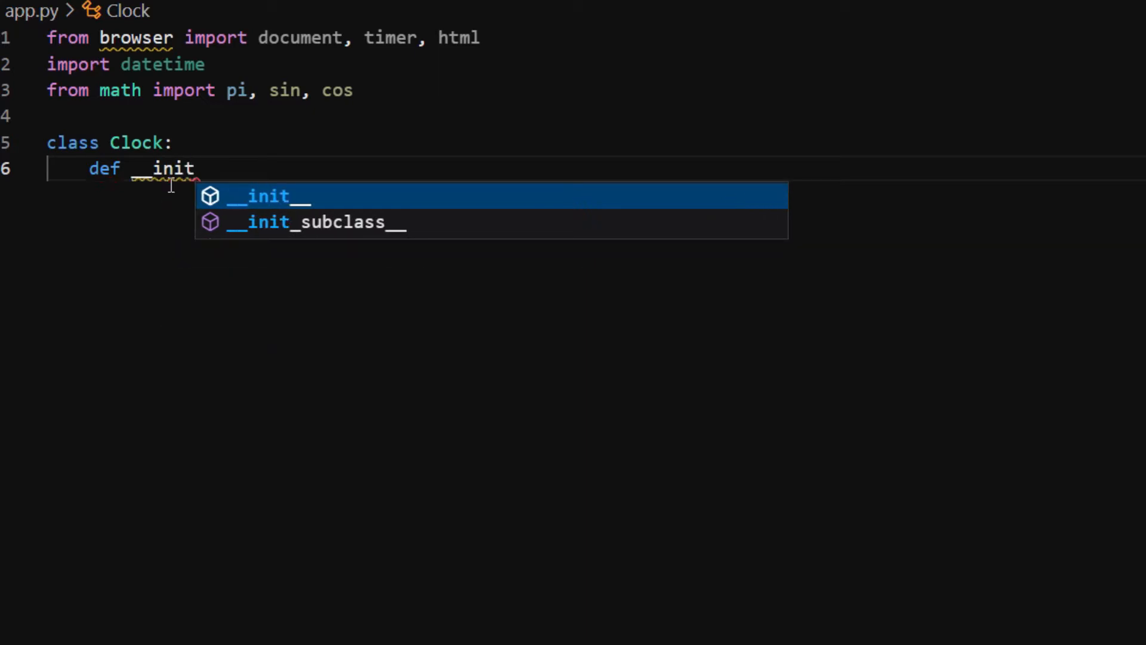
# - Write __init__ parameters self, parent_id, canvas_size, proportion, circle_width, line_color, face_color
pyautogui.press('Tab')
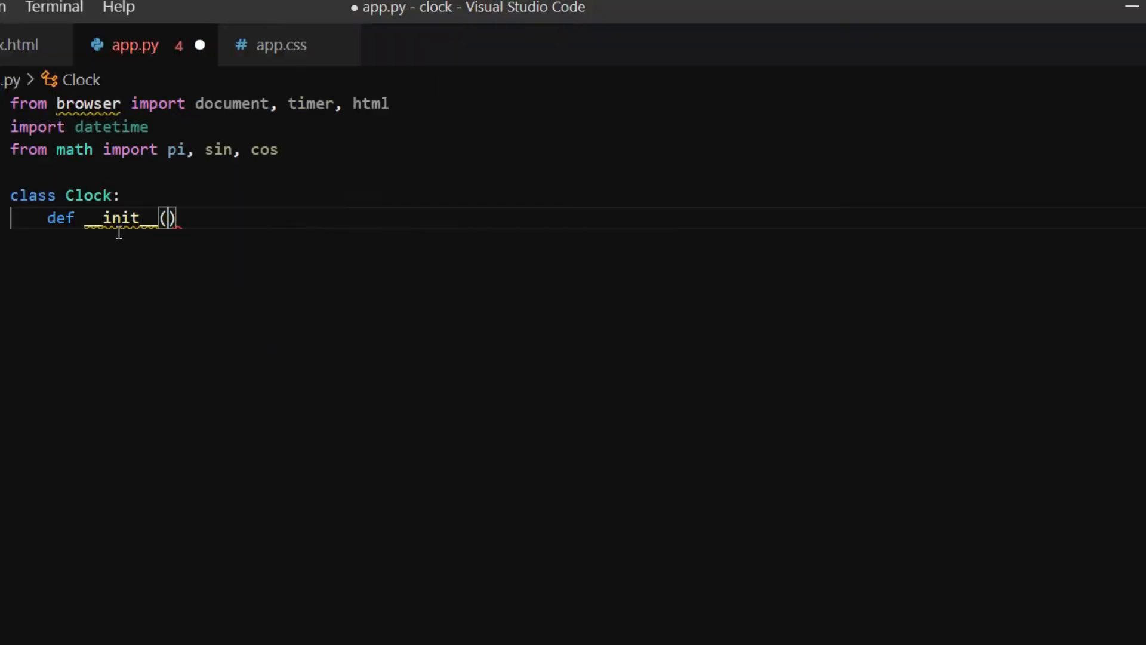
pyautogui.write('self, pa')
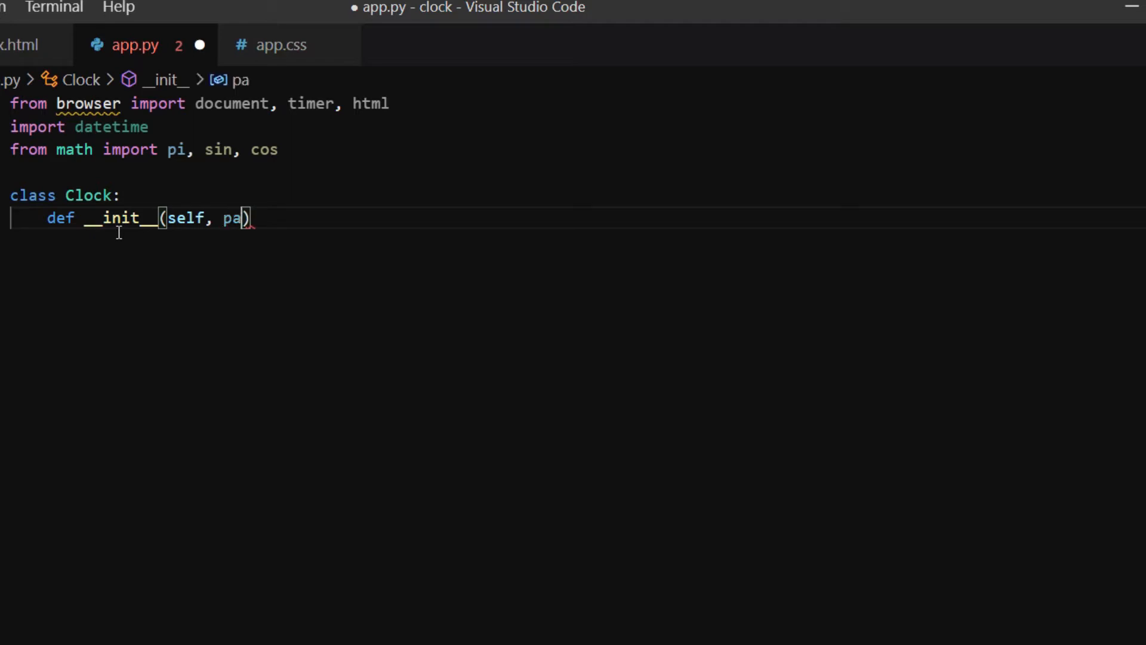
pyautogui.write('rent_i')
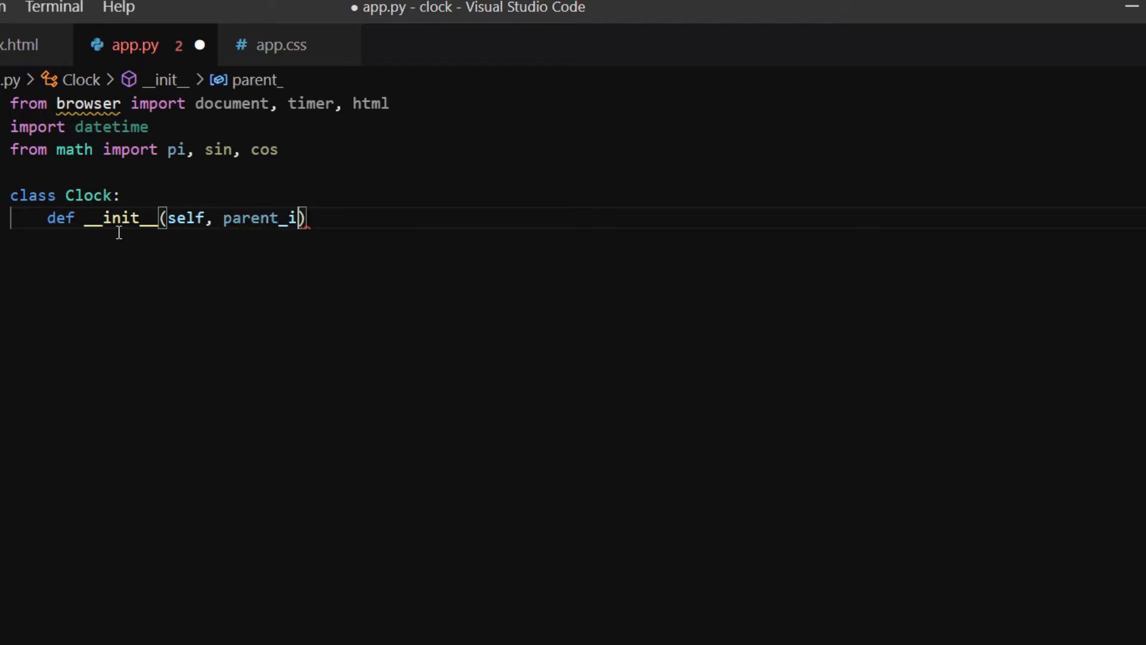
pyautogui.write('d, canvas_')
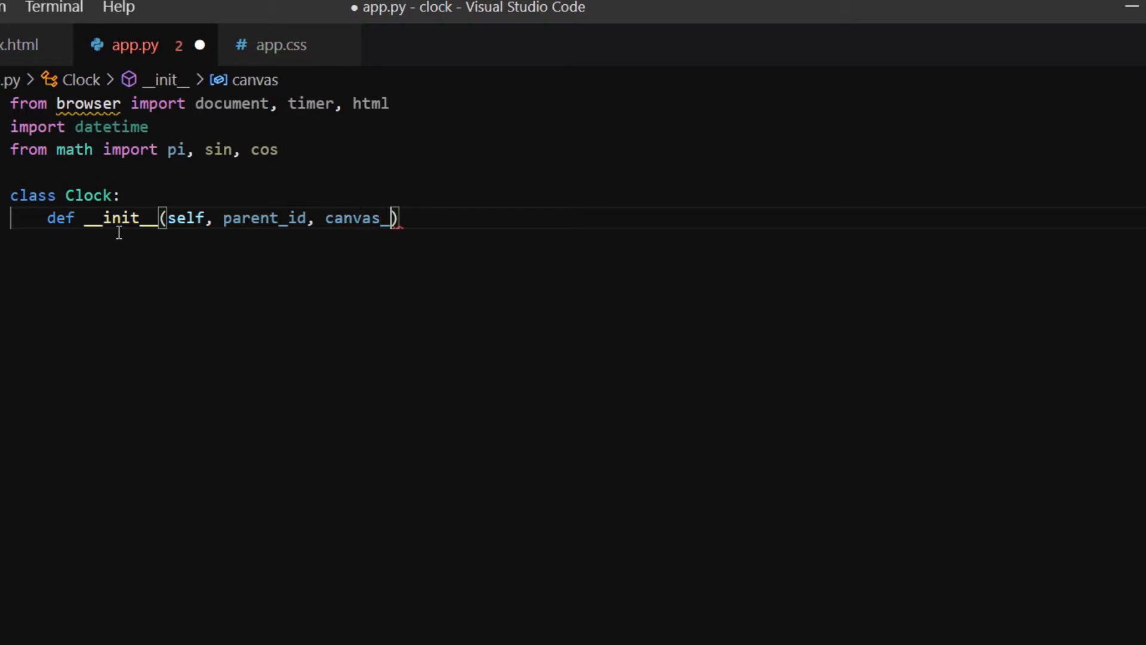
pyautogui.write('siz')
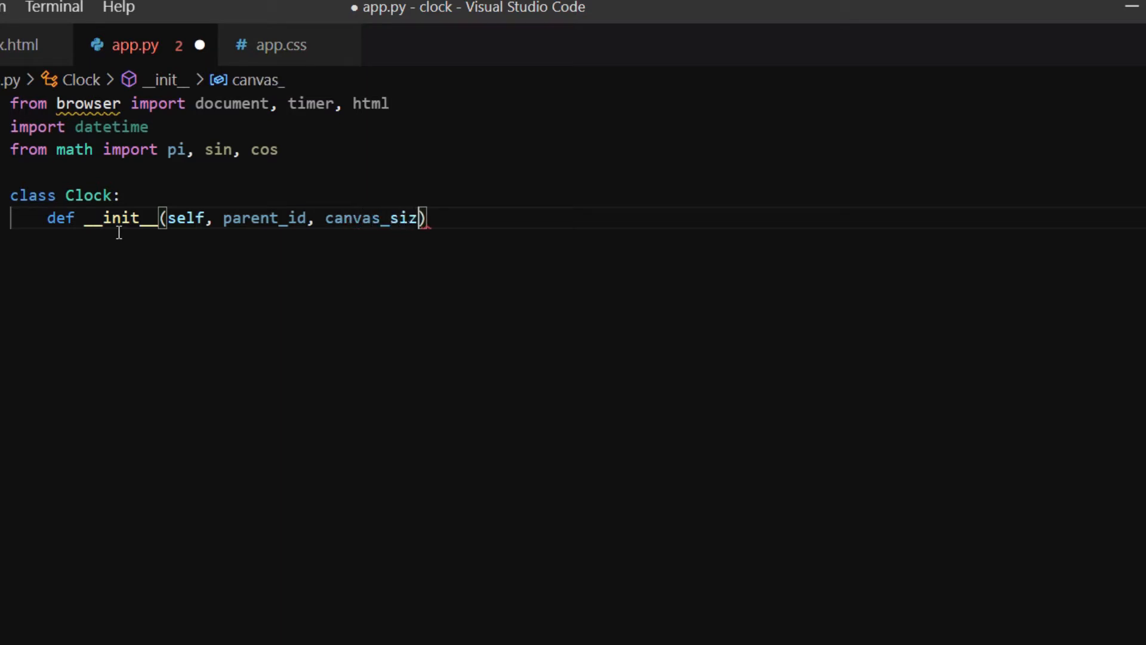
pyautogui.write('e')
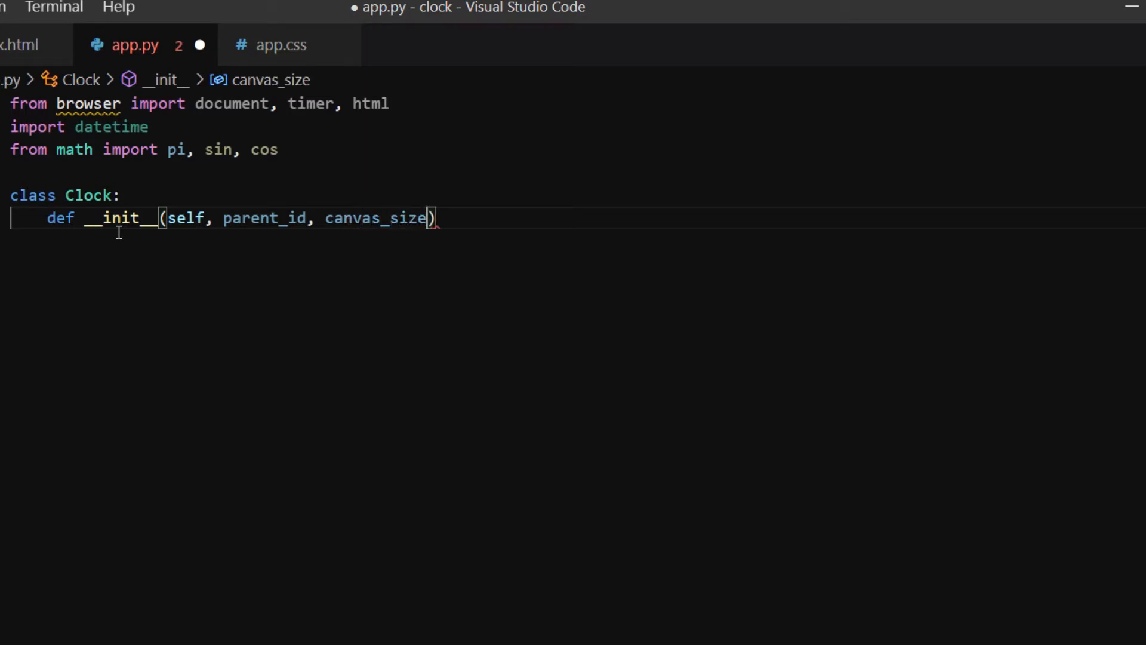
pyautogui.write(', proportion, cir')
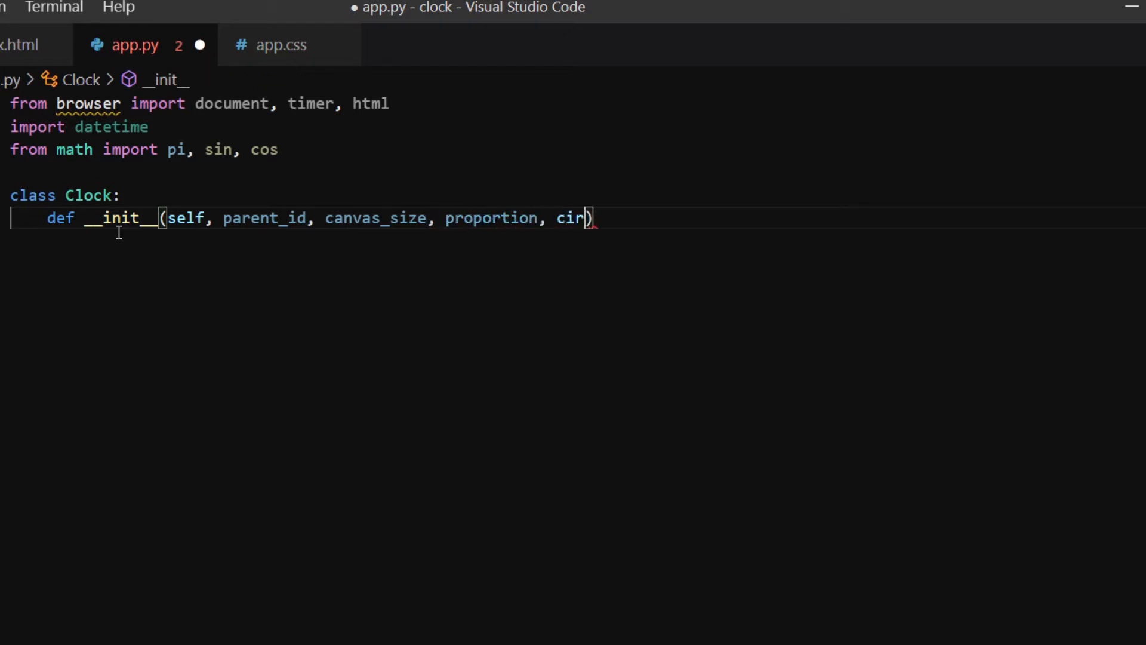
pyautogui.write('le_')
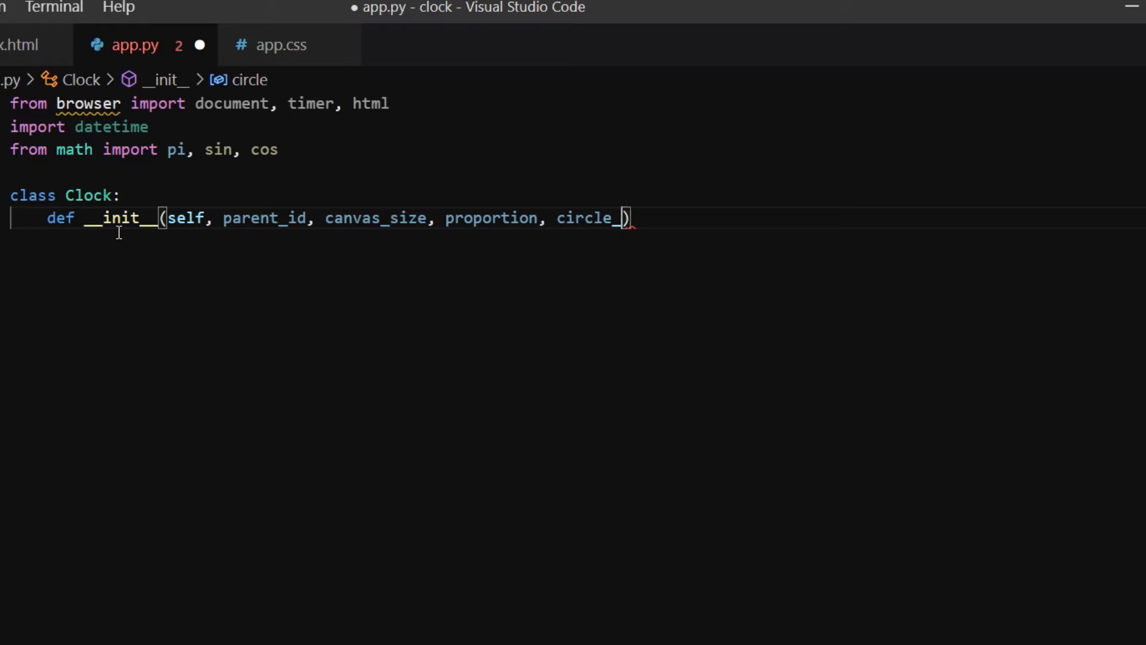
pyautogui.write('width,')
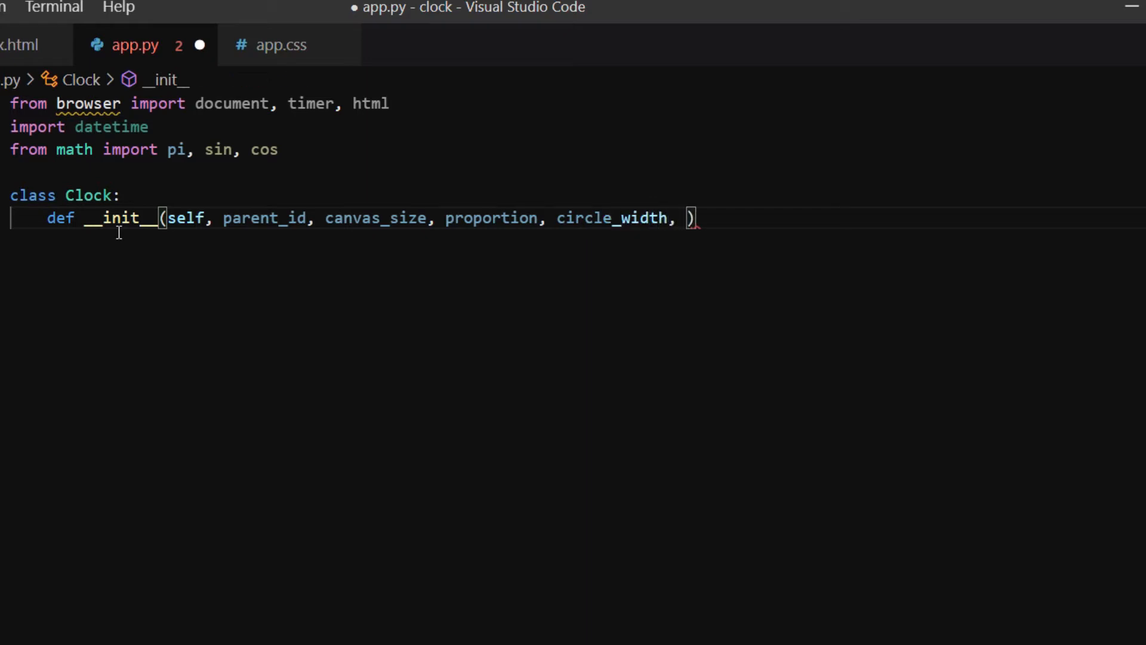
pyautogui.write('line_color, fac')
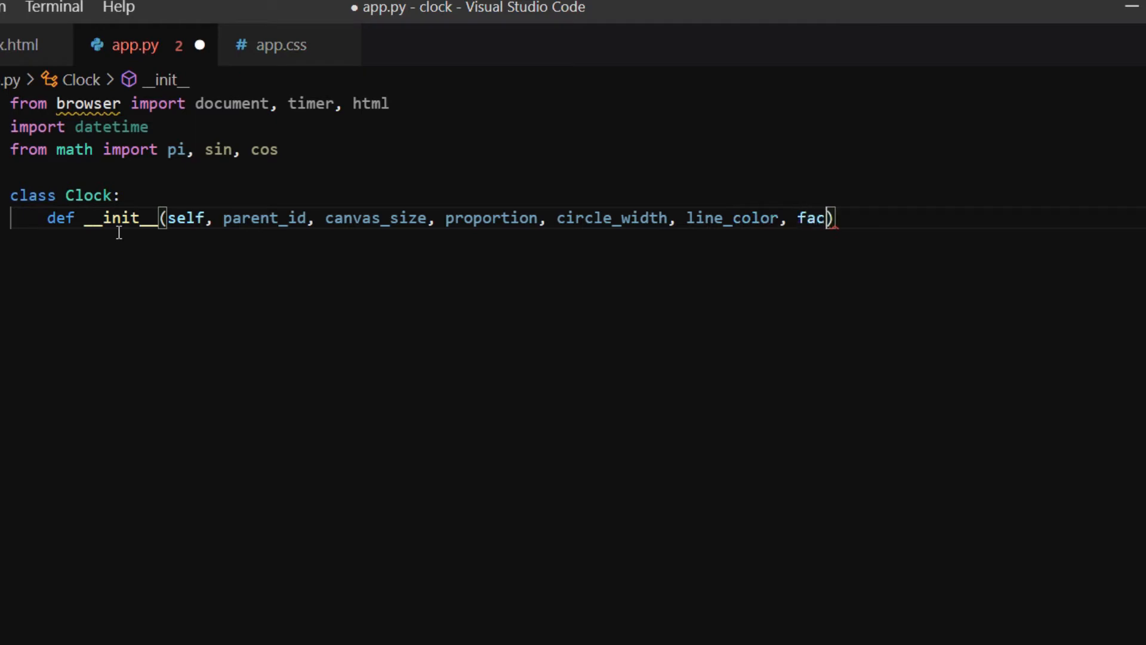
pyautogui.write('e_color,')
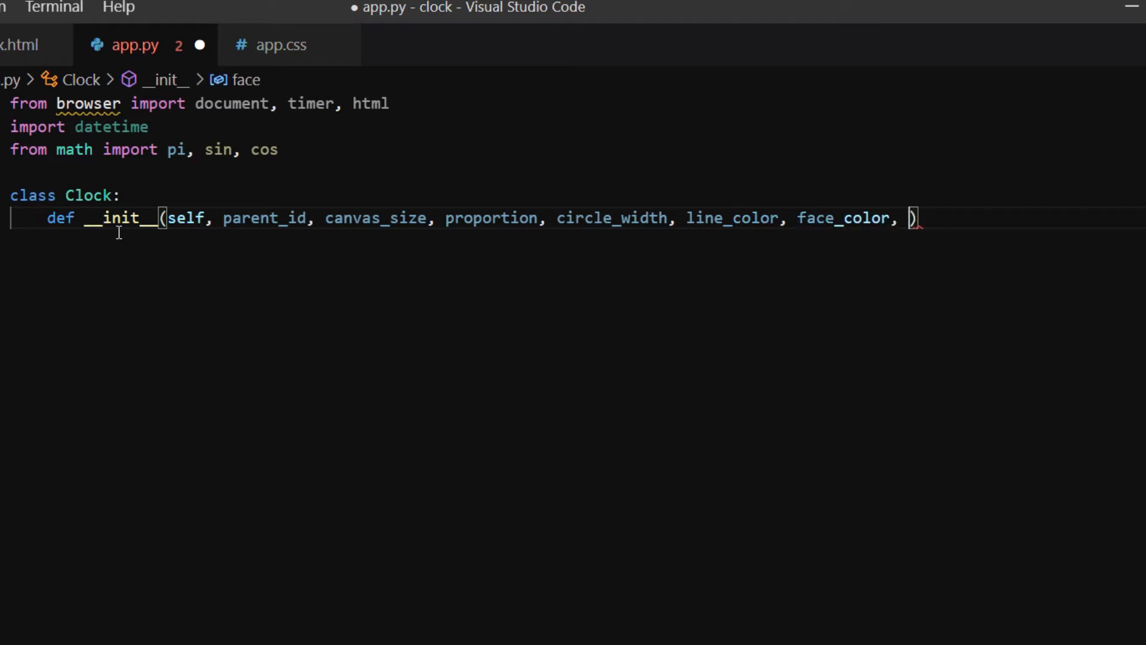
# - Finish the signature with font_style, tick_length, tick_width and hand colours, ending in the colon
pyautogui.write('font_color, fon')
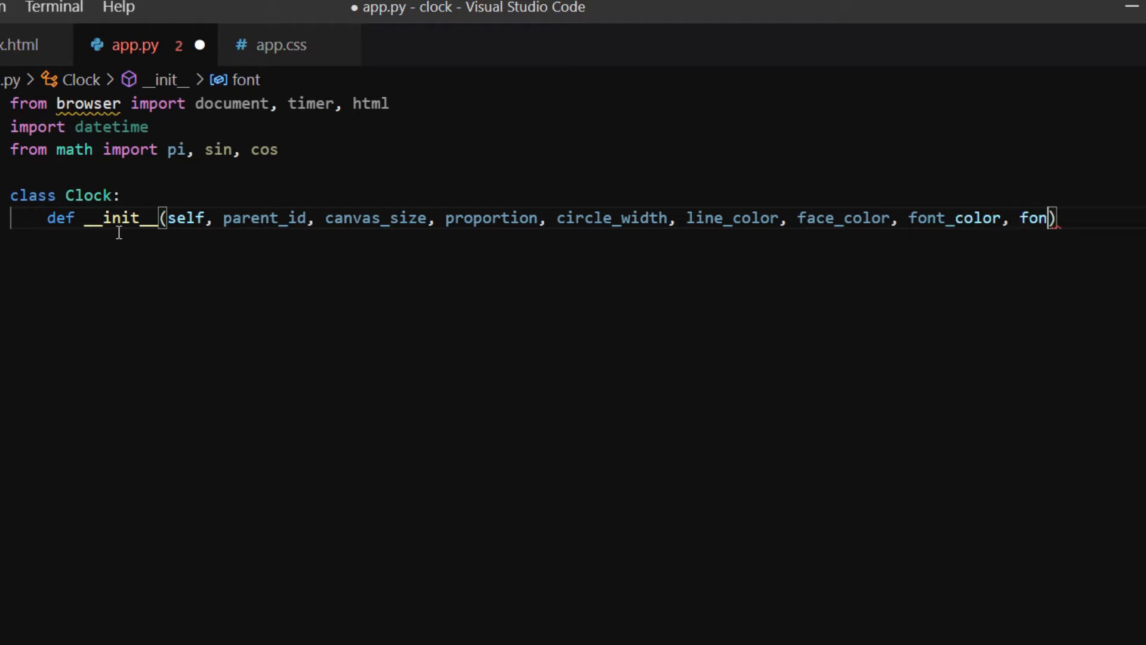
pyautogui.write('_style,')
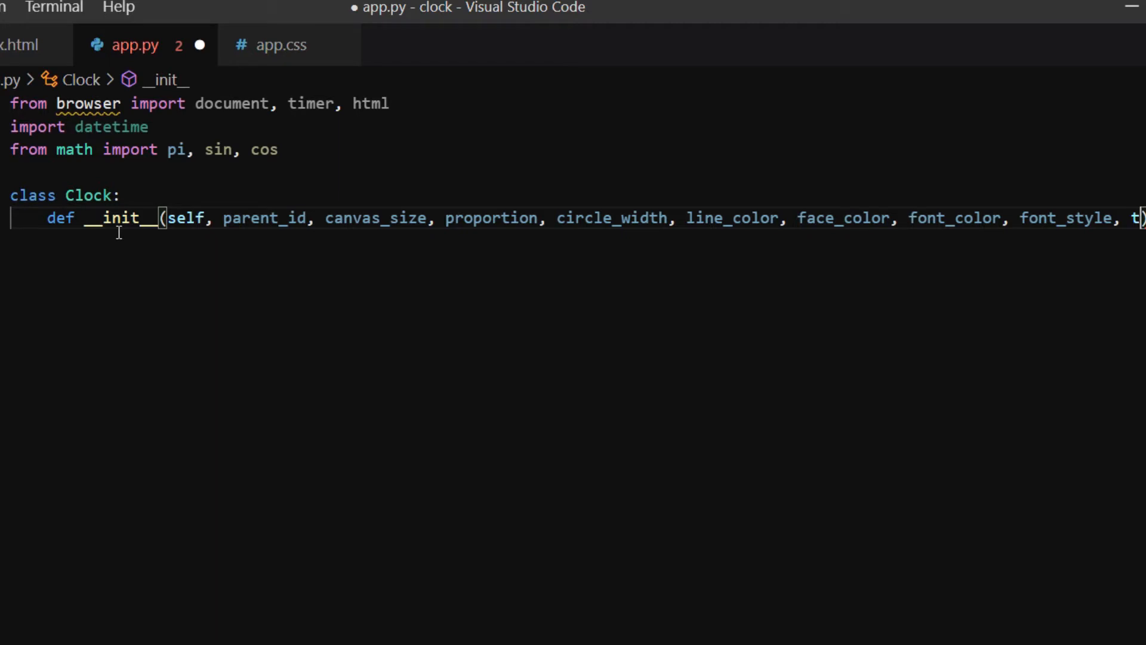
pyautogui.write('tick_length, tick')
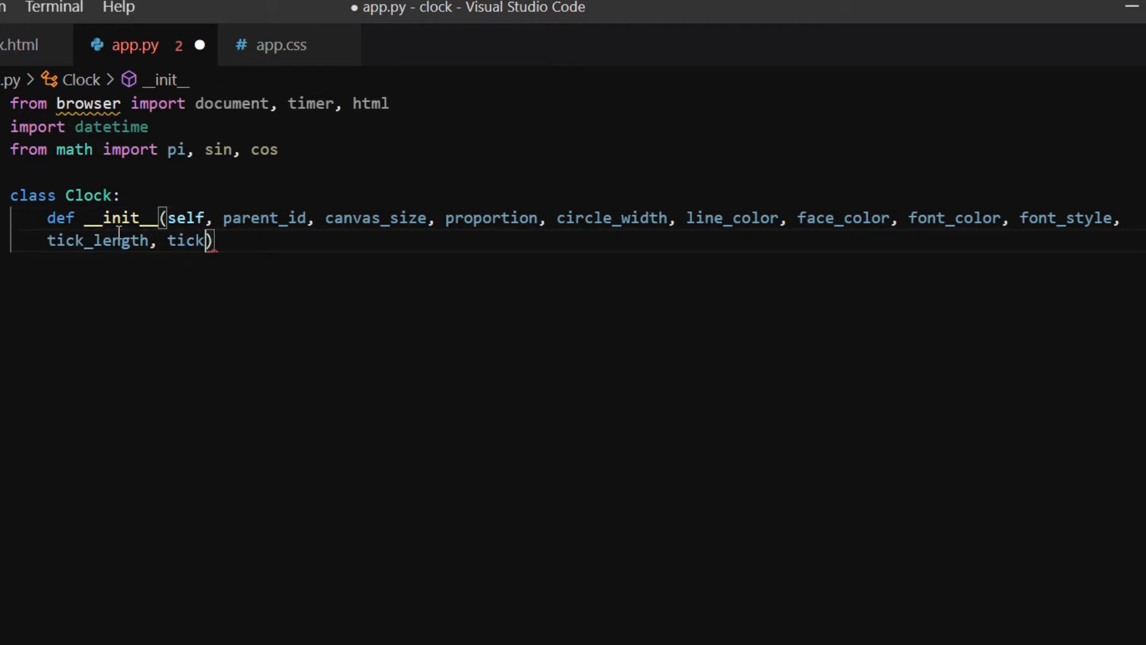
pyautogui.write('_width,')
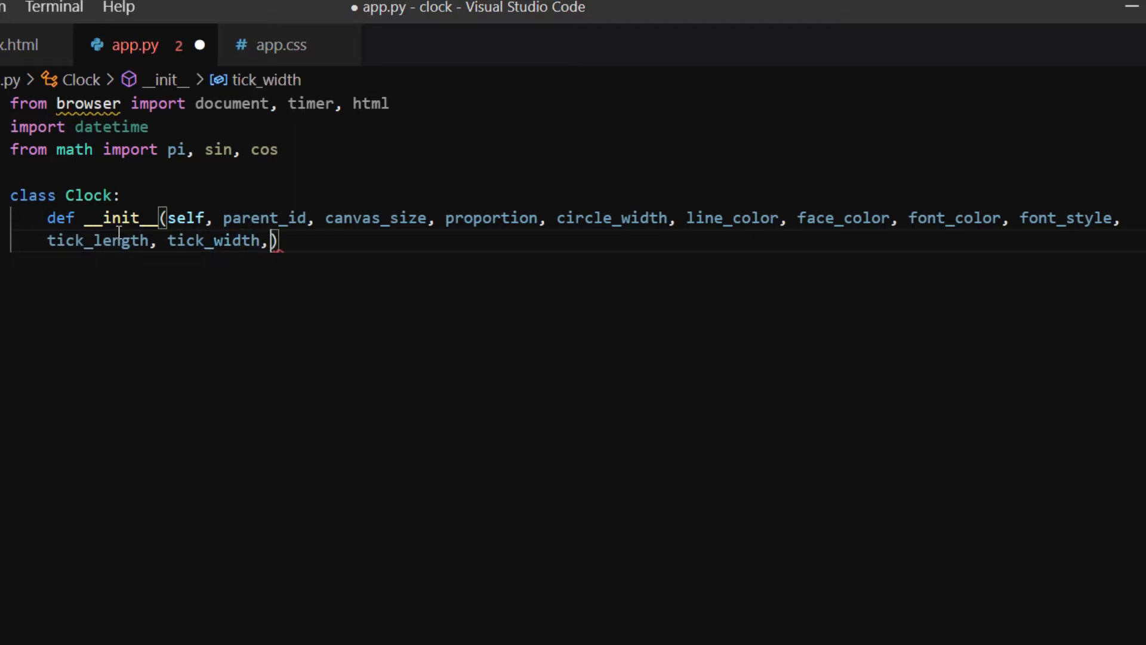
pyautogui.write('h_color, m')
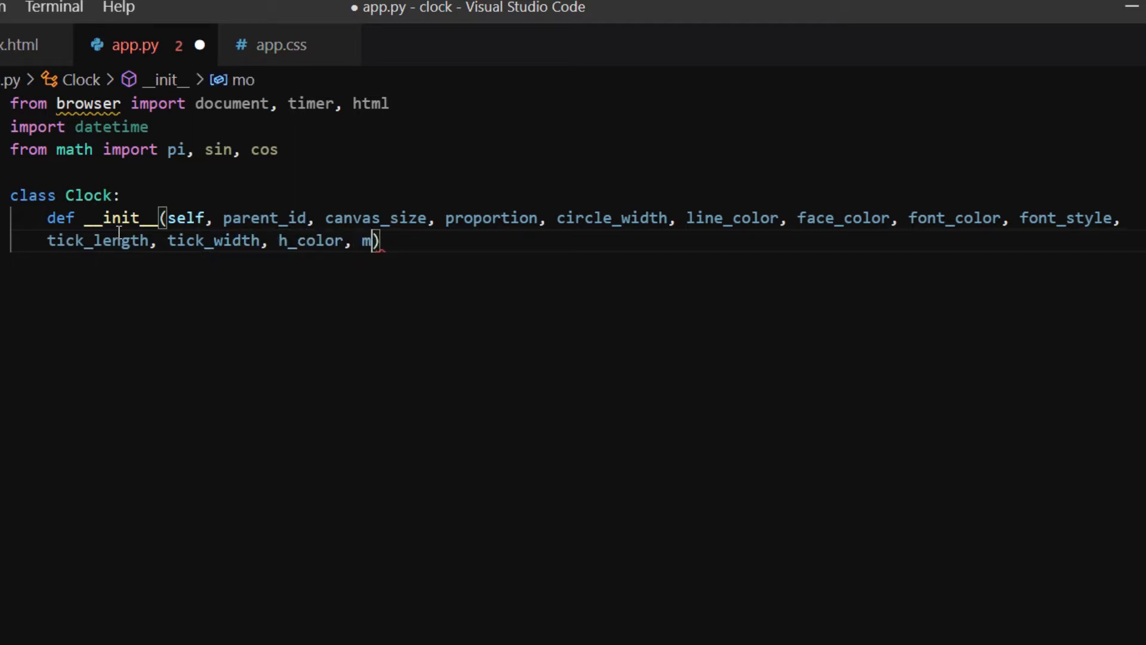
pyautogui.write('_color, s_co')
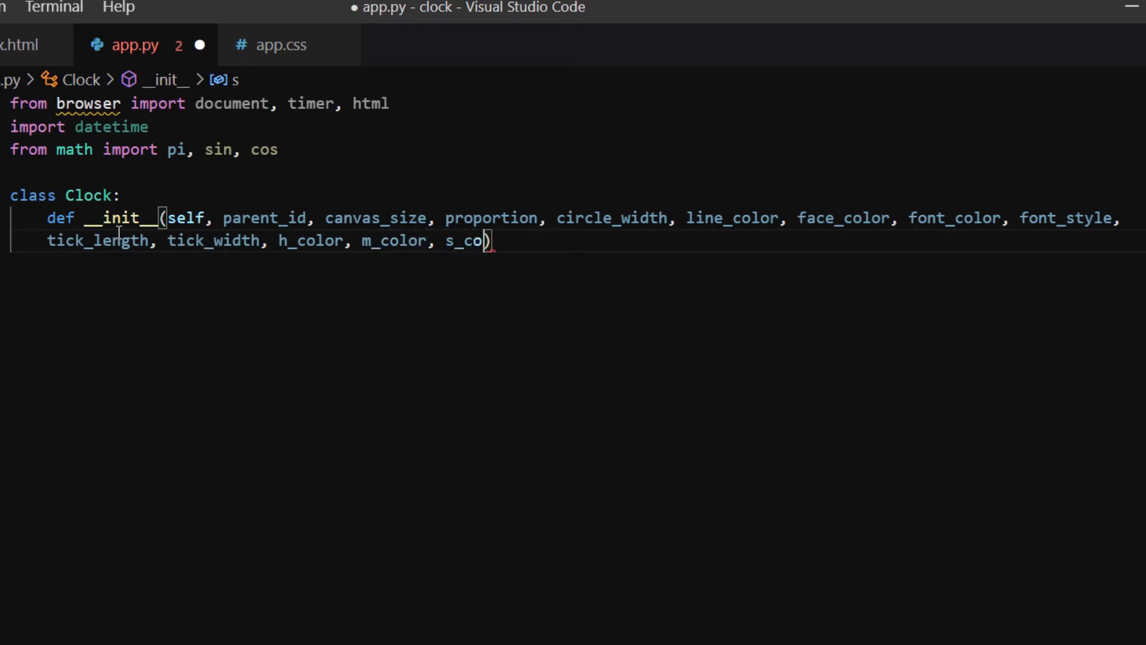
pyautogui.write('lor')
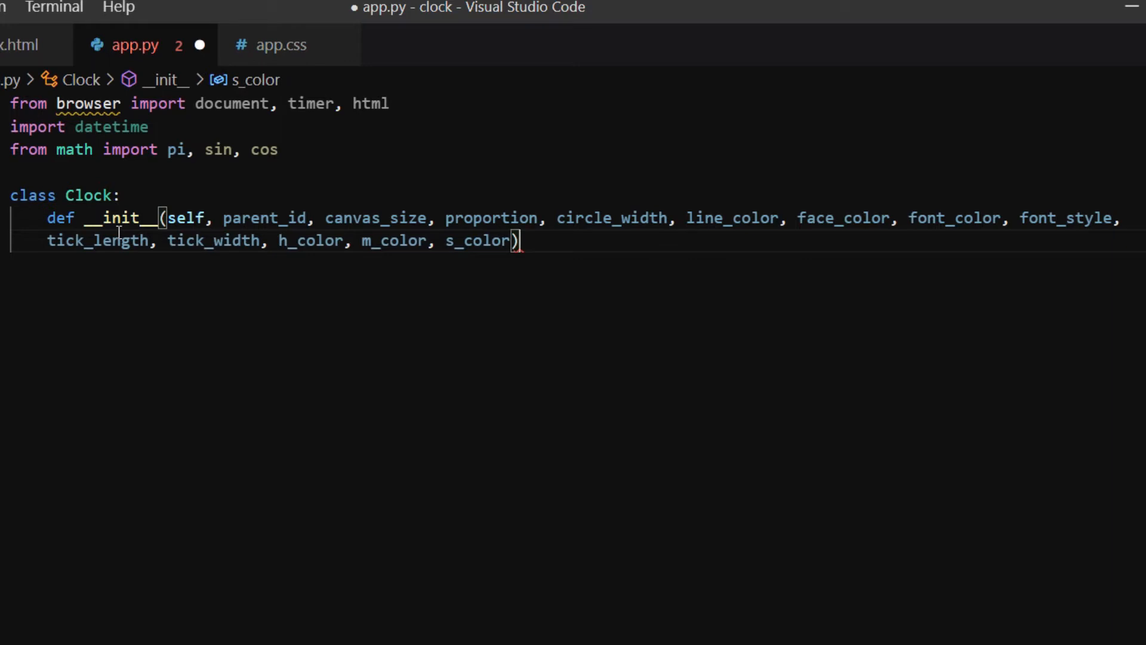
pyautogui.write(':')
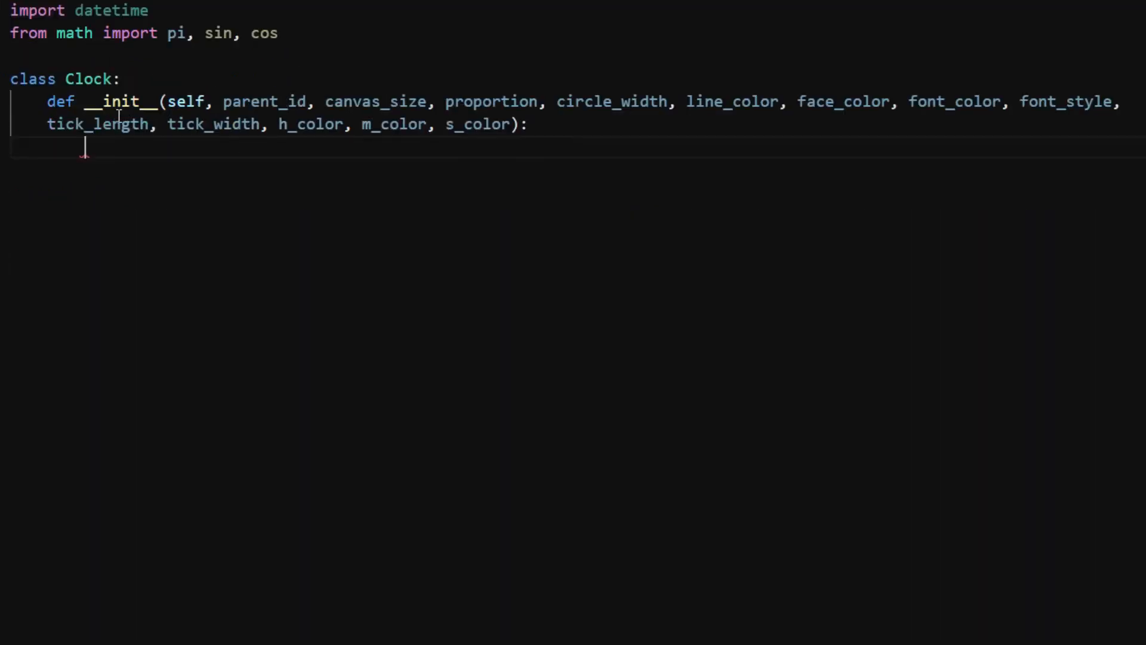
# - Create self.canvas as html.CANVAS sized canvas_size and append it to the parent document element
pyautogui.write('self.')
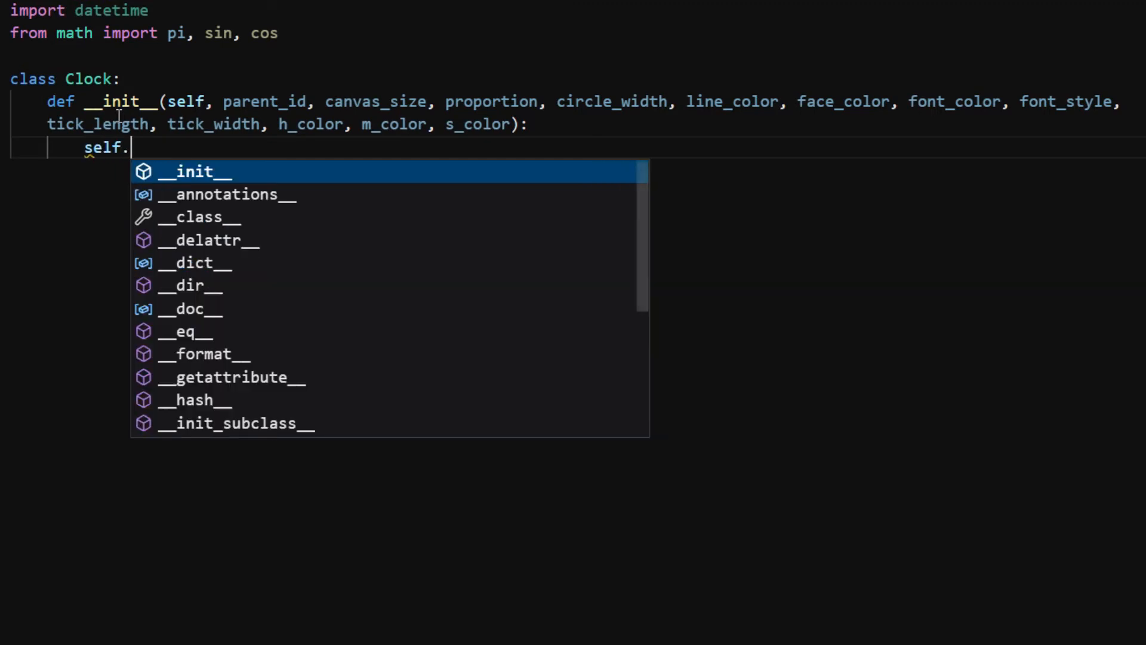
pyautogui.write('canvas')
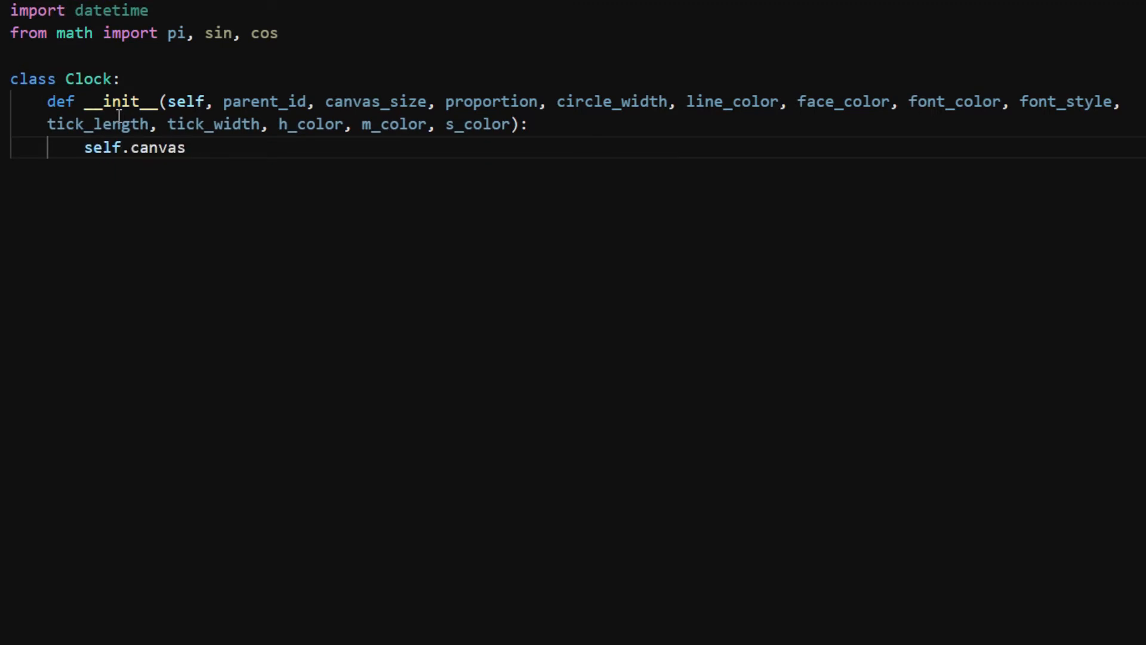
pyautogui.write('= html.')
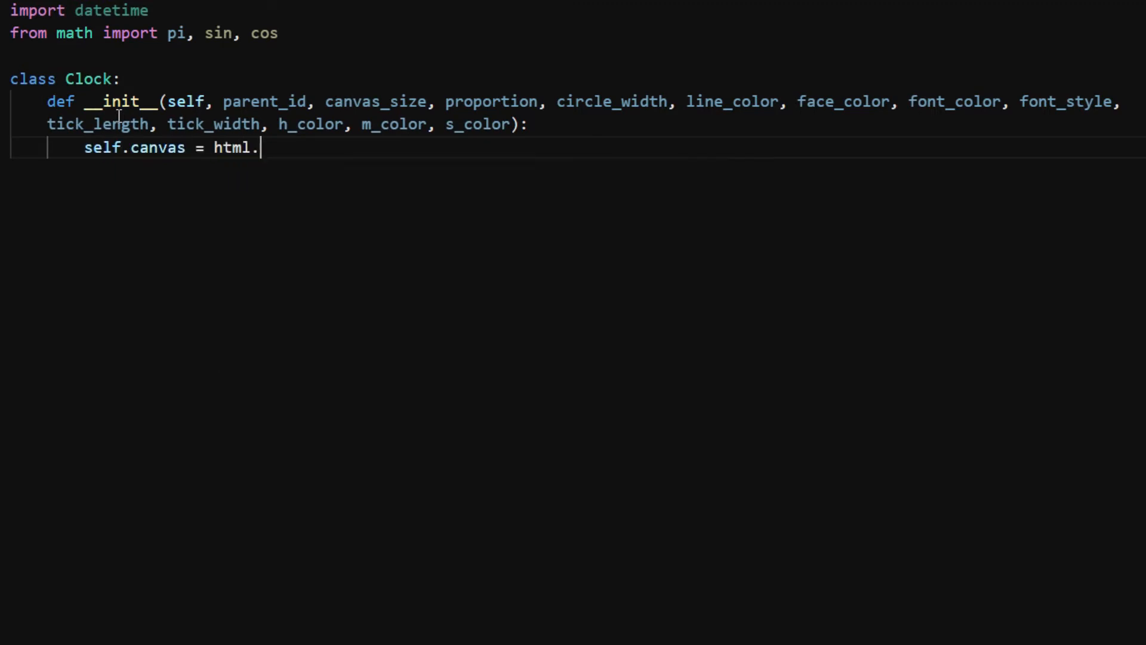
pyautogui.write('CANVAS')
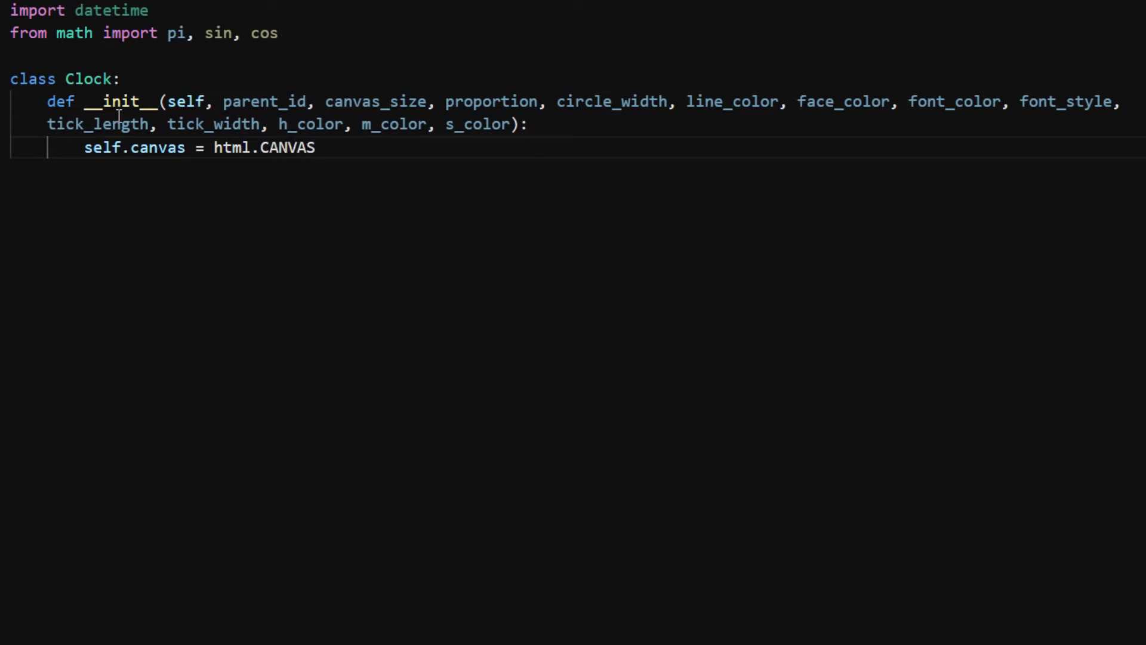
pyautogui.write('(width = )')
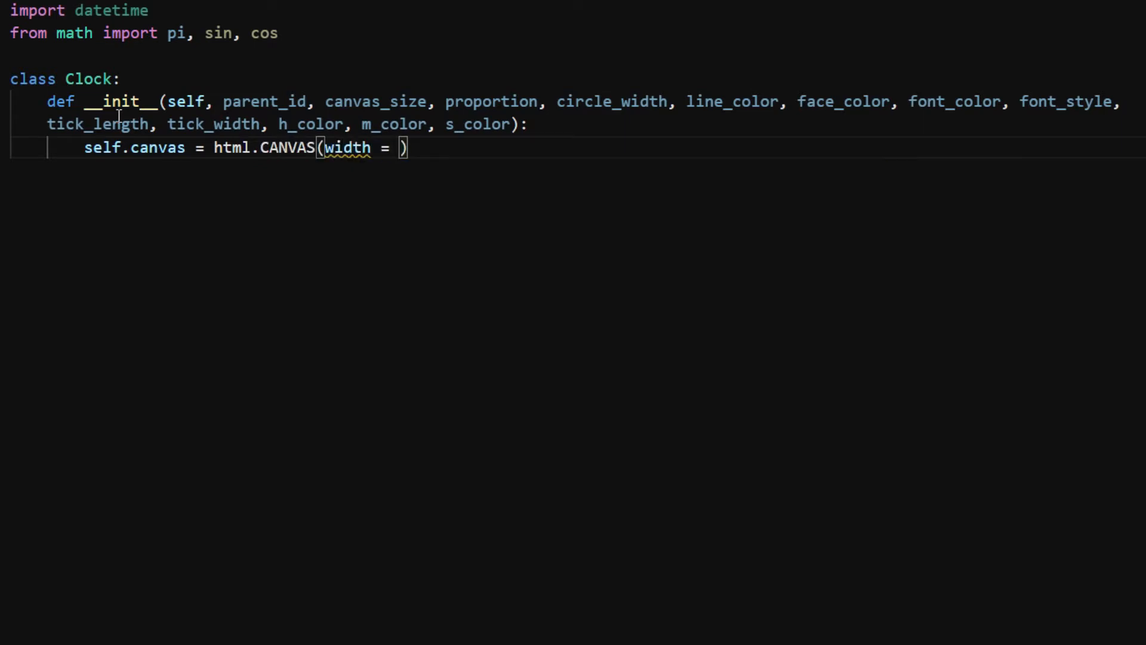
pyautogui.write('canvas_size,')
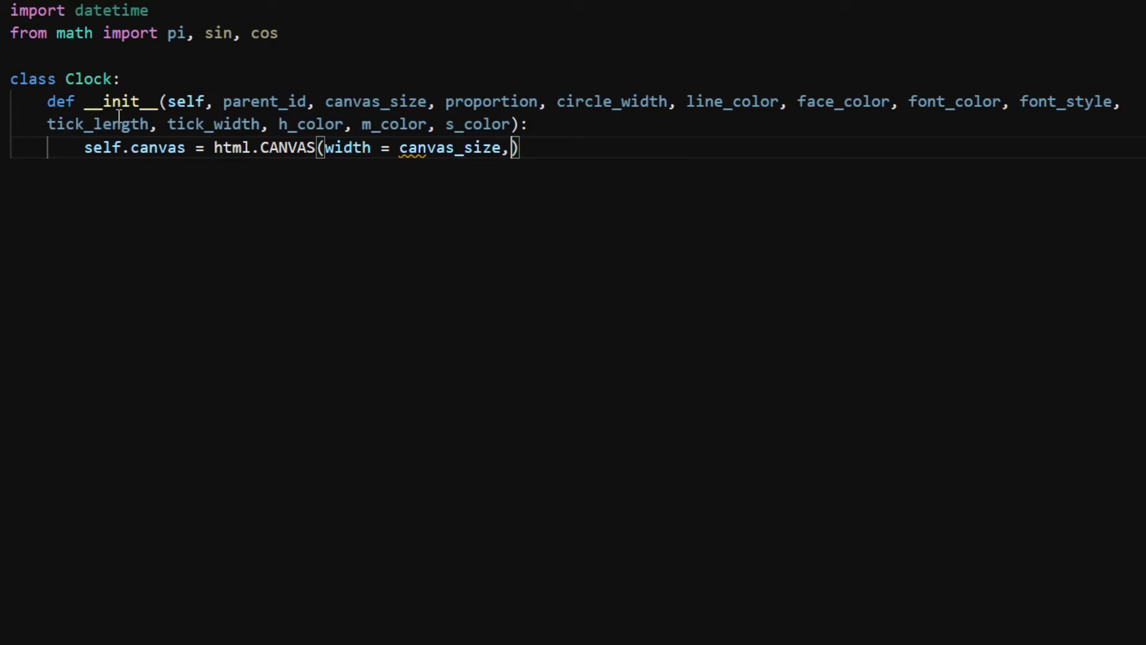
pyautogui.write('height =')
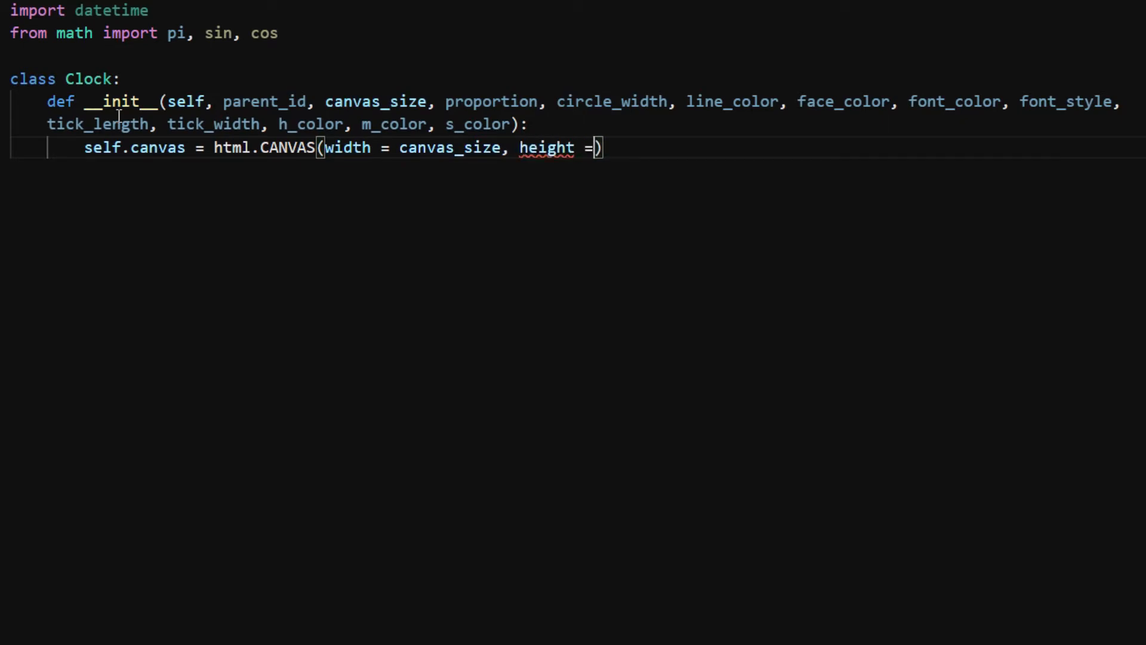
pyautogui.write('canvas_size')
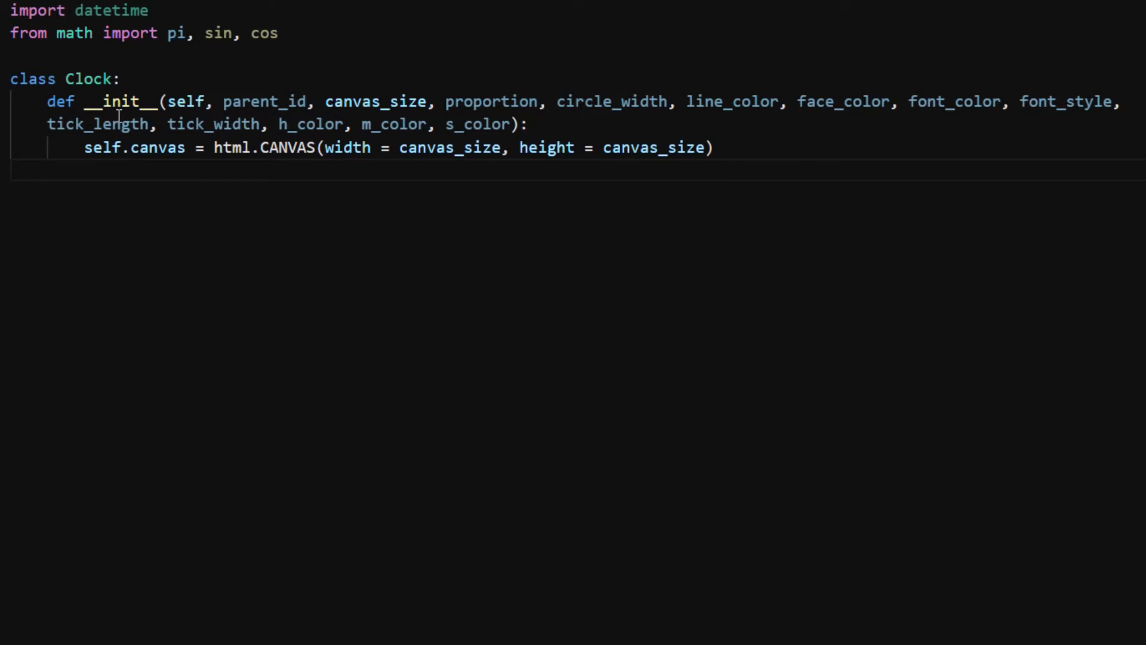
pyautogui.write('document[parent_id')
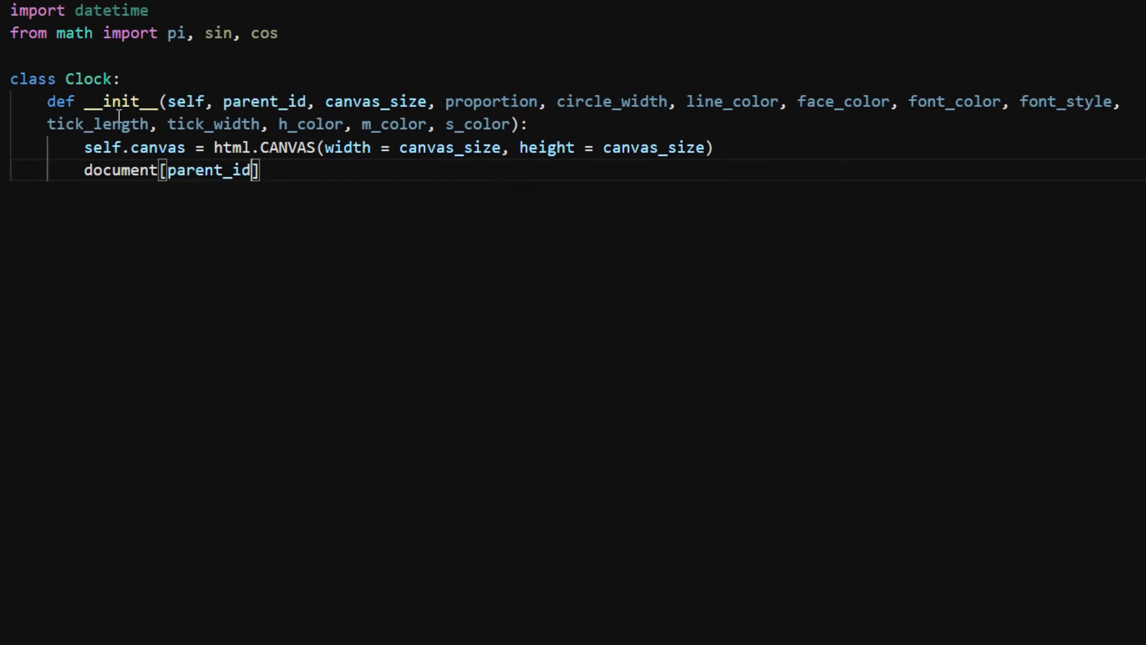
pyautogui.write('<=')
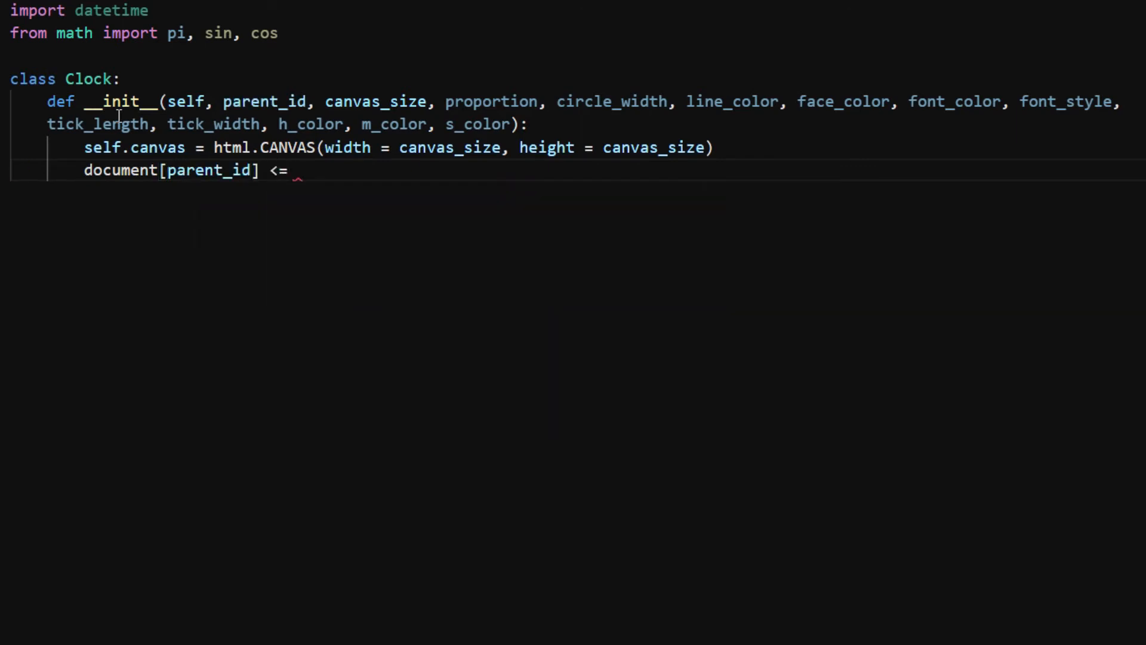
pyautogui.write('self.c')
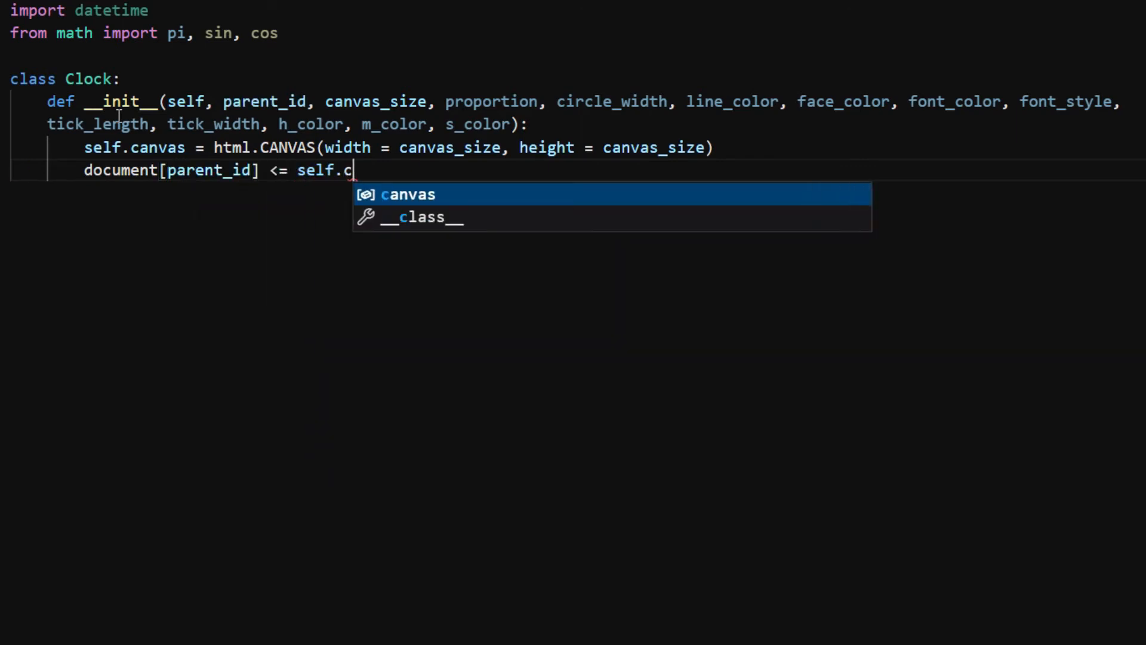
pyautogui.press('Tab')
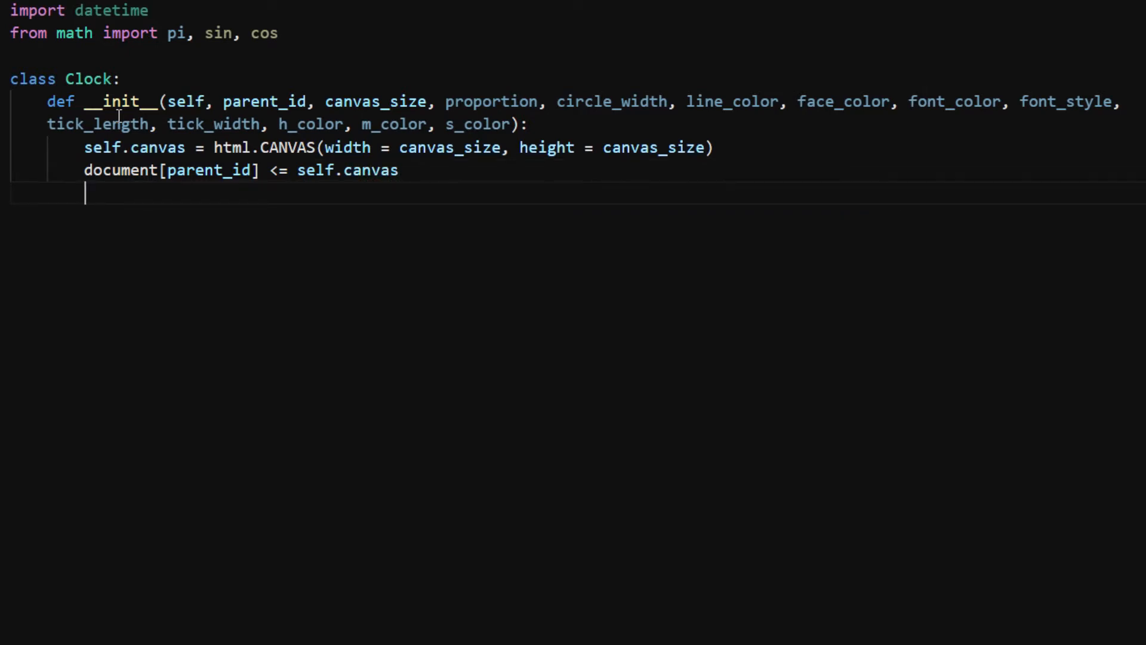
# - Store the 2d context in self.ctx and set self.x, self.y to canvas_size/2
pyautogui.write('self.ct')
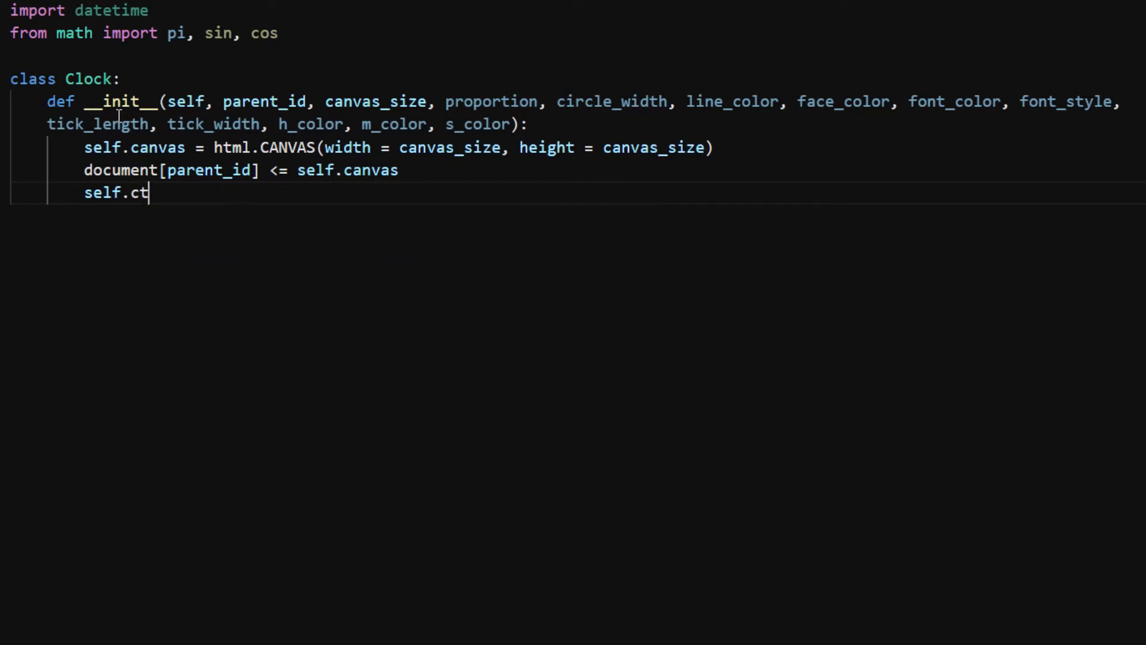
pyautogui.write('x =')
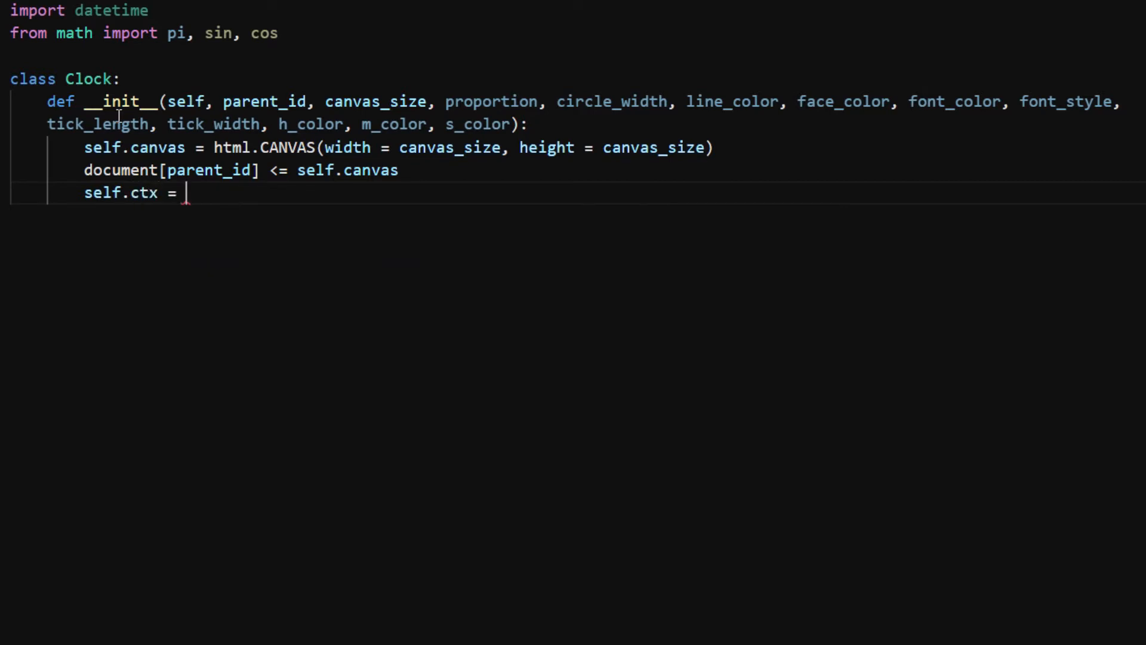
pyautogui.write('self.canvas')
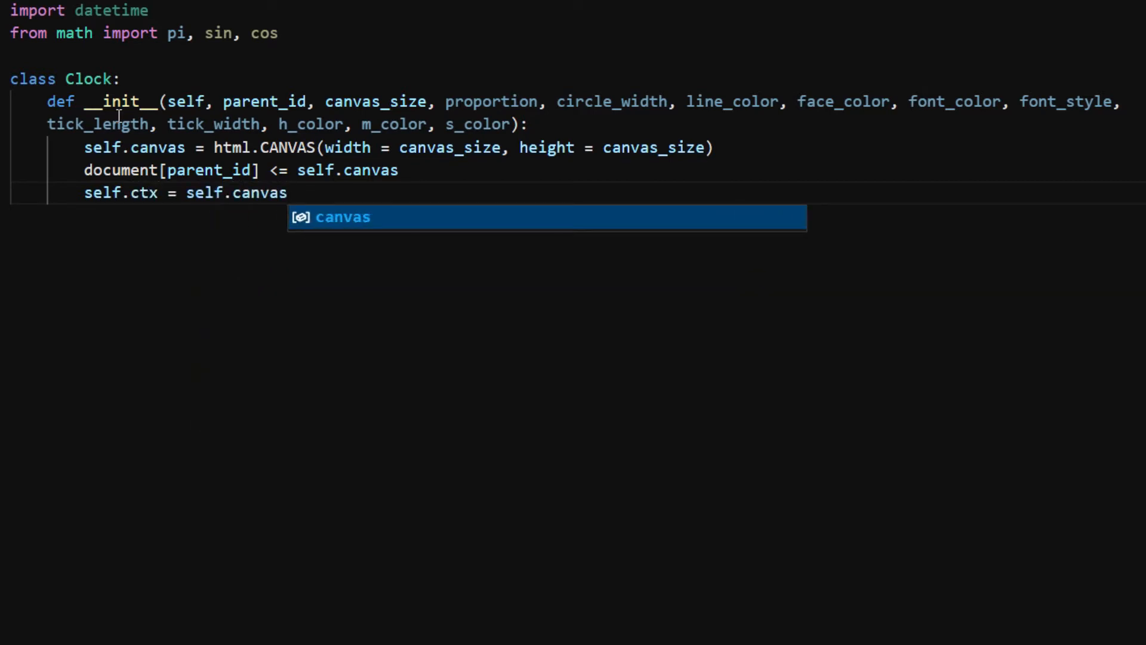
pyautogui.write('.getConte')
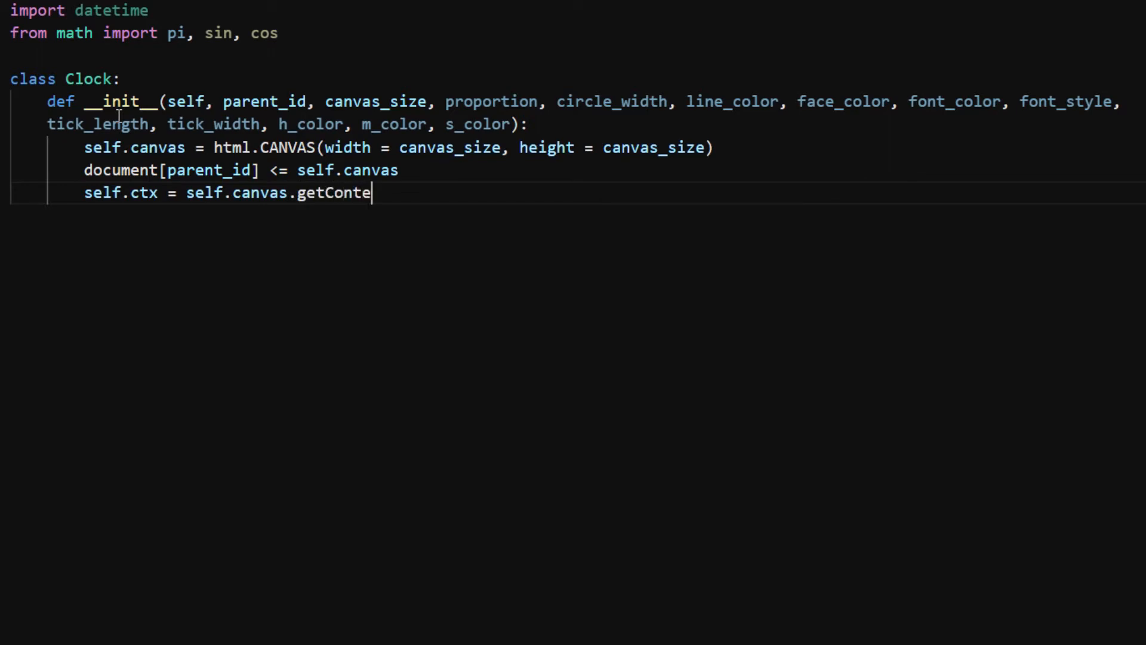
pyautogui.write('xt("2d")')
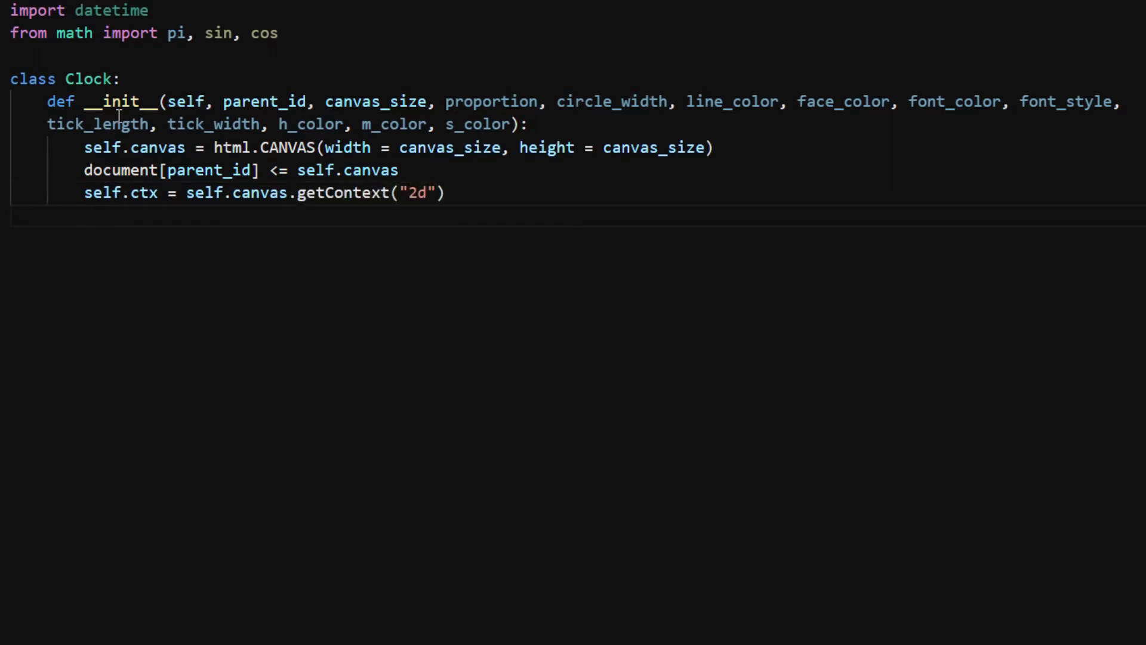
pyautogui.write('self.x,')
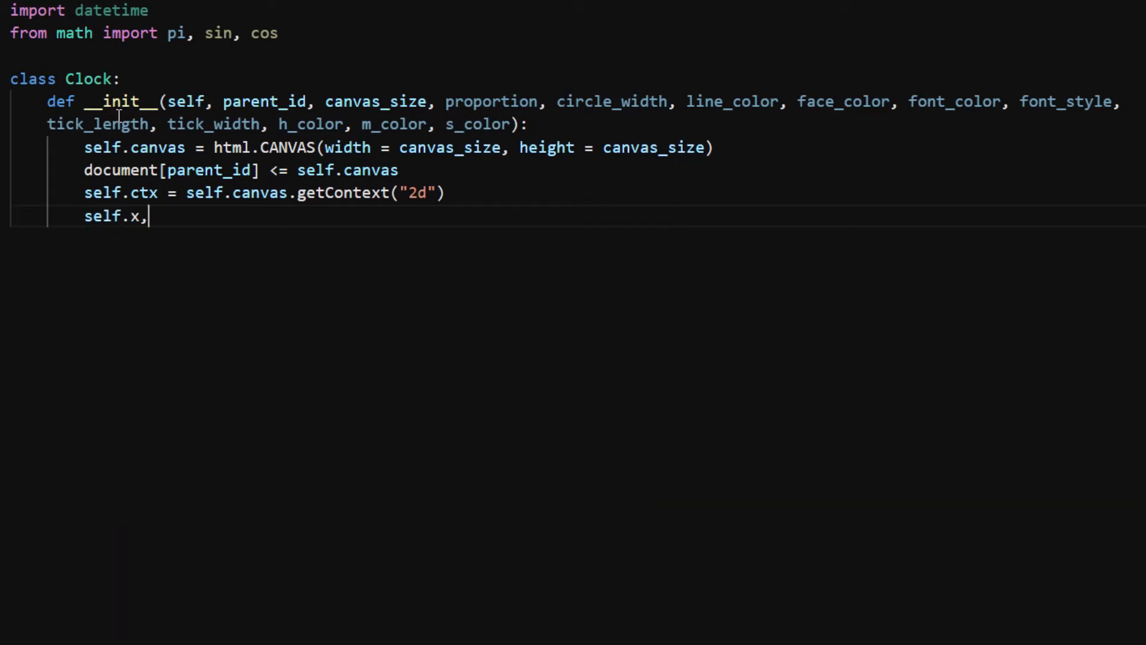
pyautogui.write('self.y')
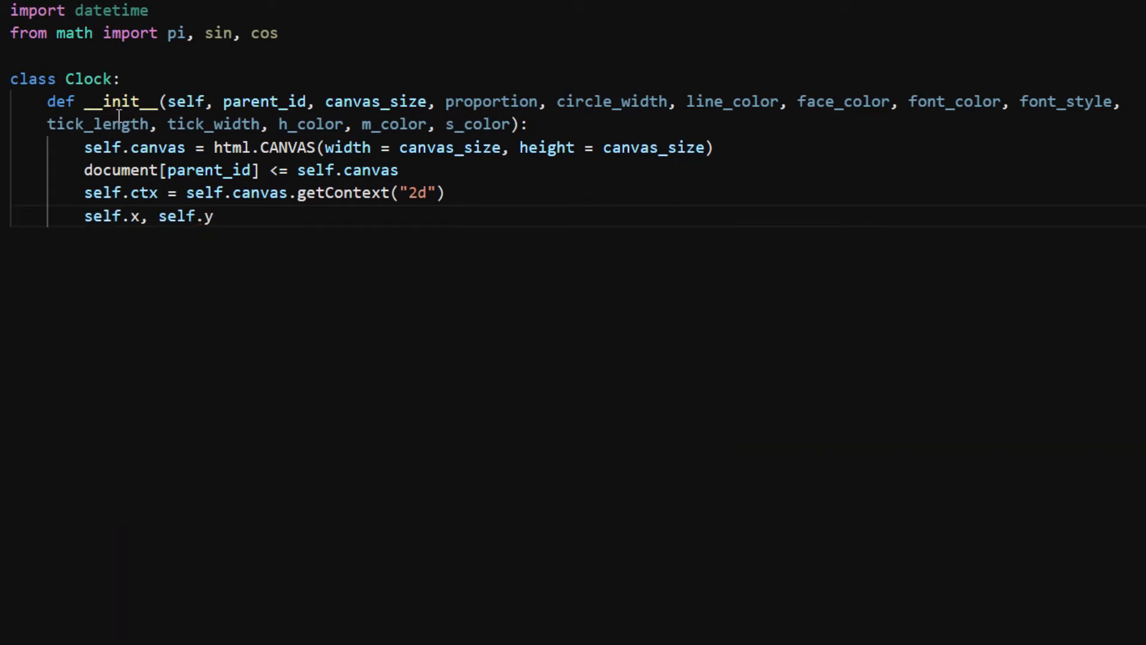
pyautogui.write('= canva')
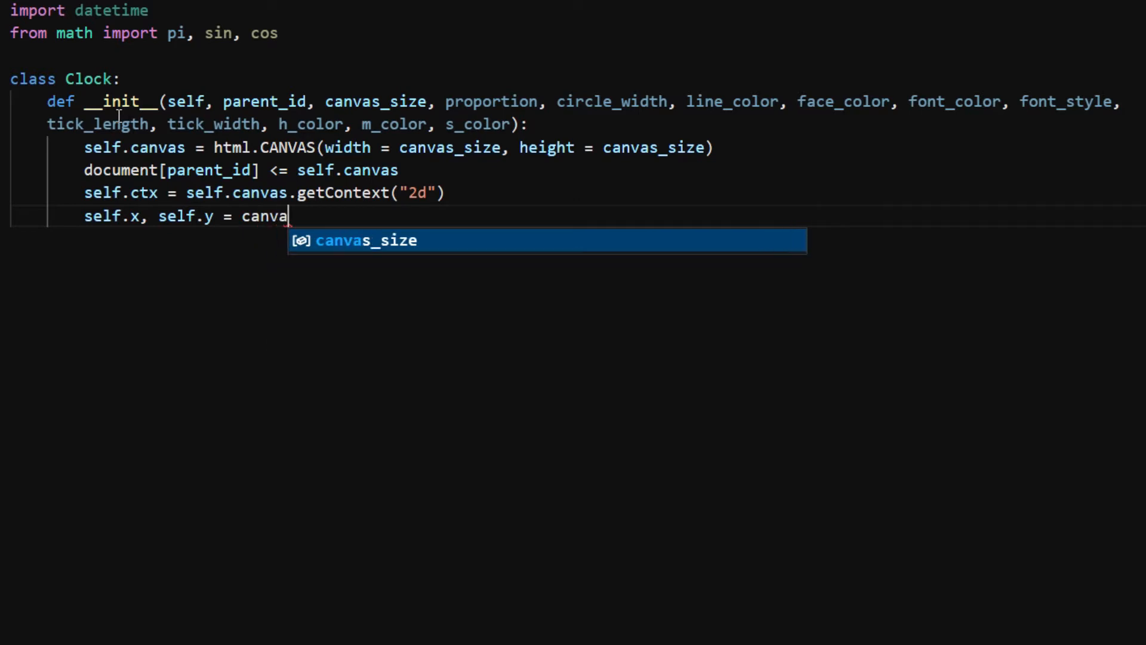
pyautogui.press('Tab')
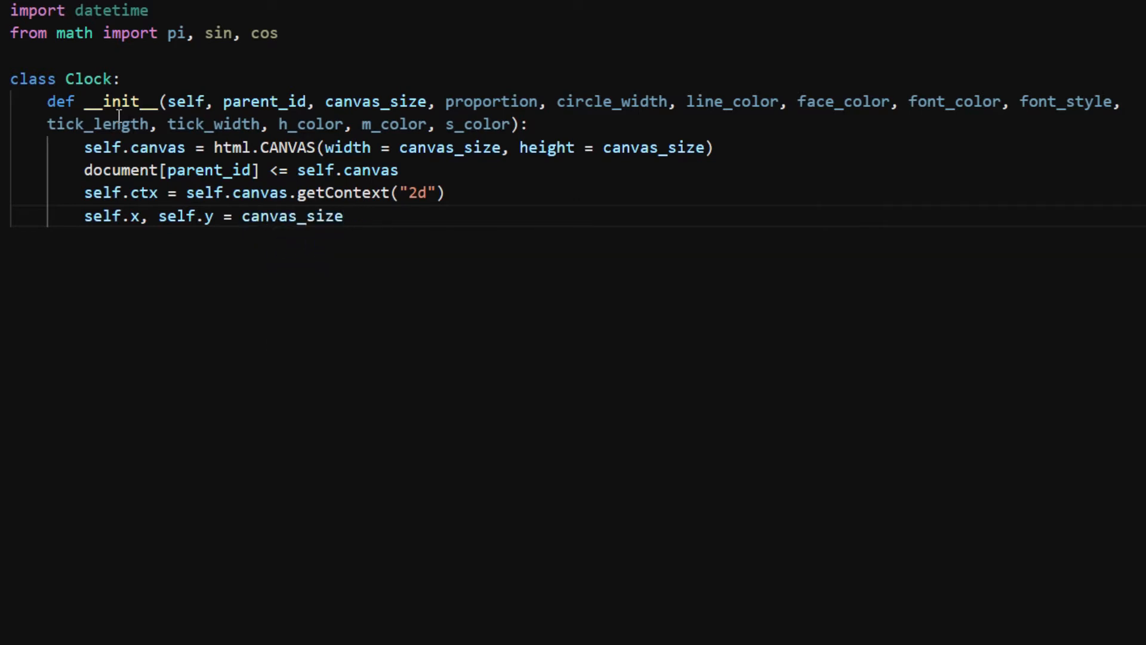
pyautogui.write('/2, canvas_size/2')
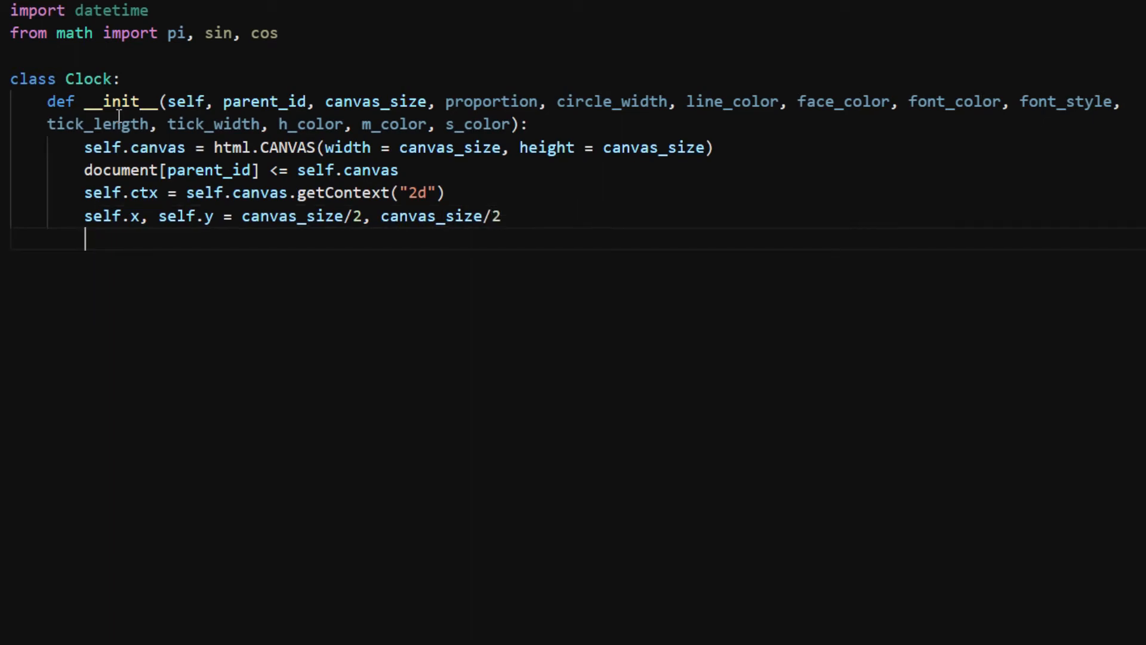
# - Set self.radius to proportion * canvas_size and call self.draw_face() at the end
pyautogui.write('self.radiu')
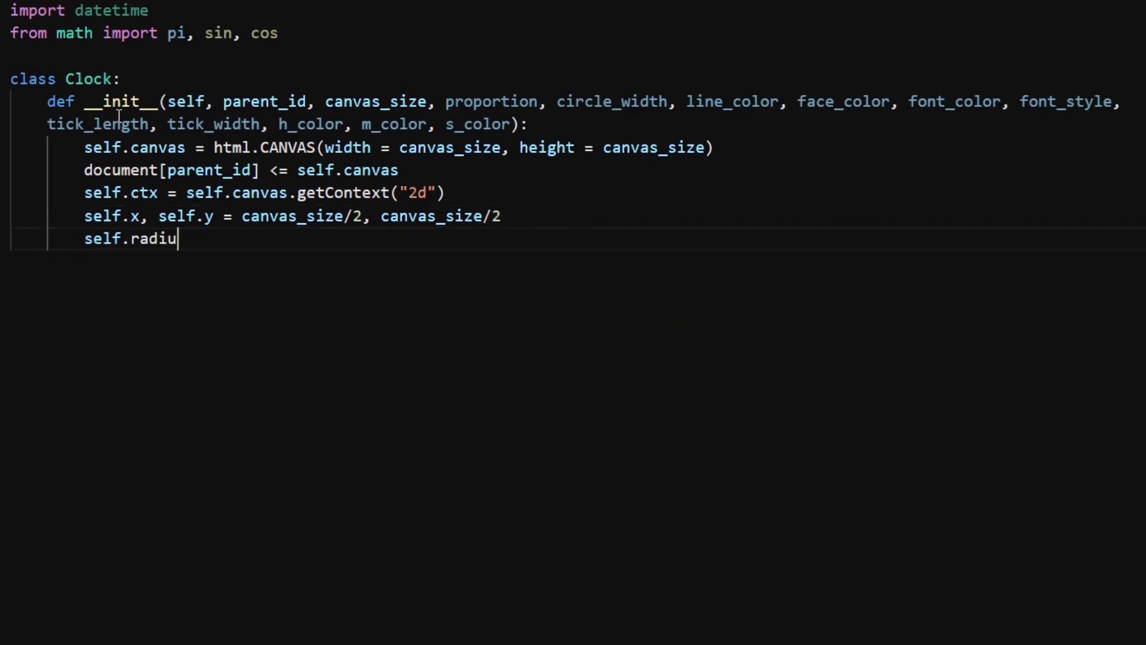
pyautogui.write('s = proportion')
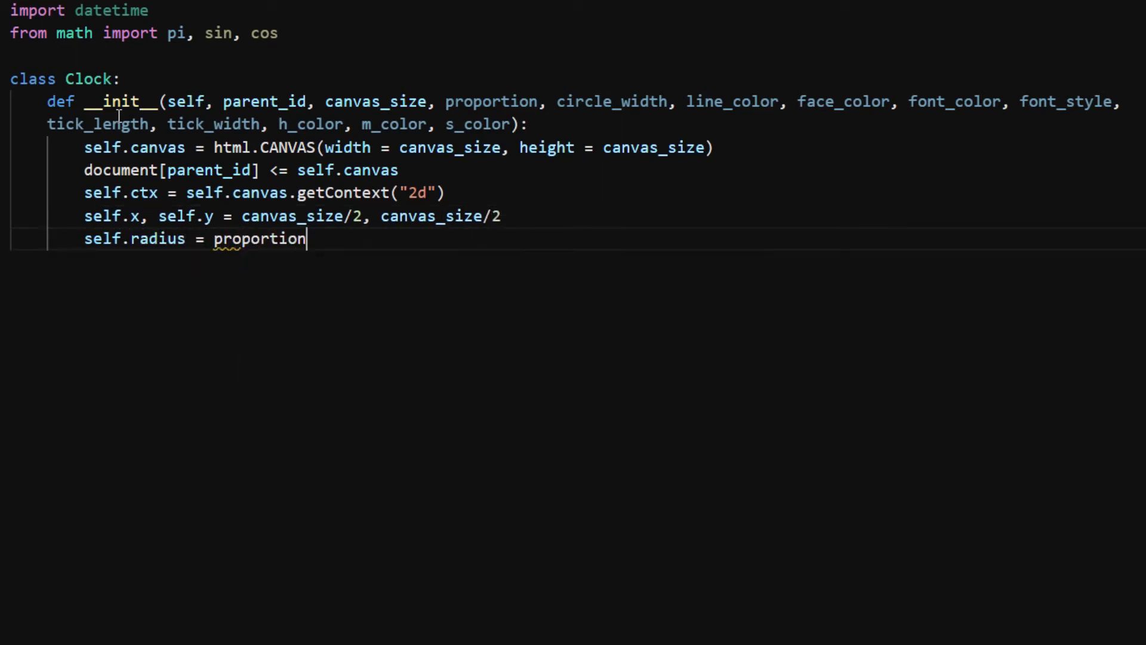
pyautogui.write('* canvas_size')
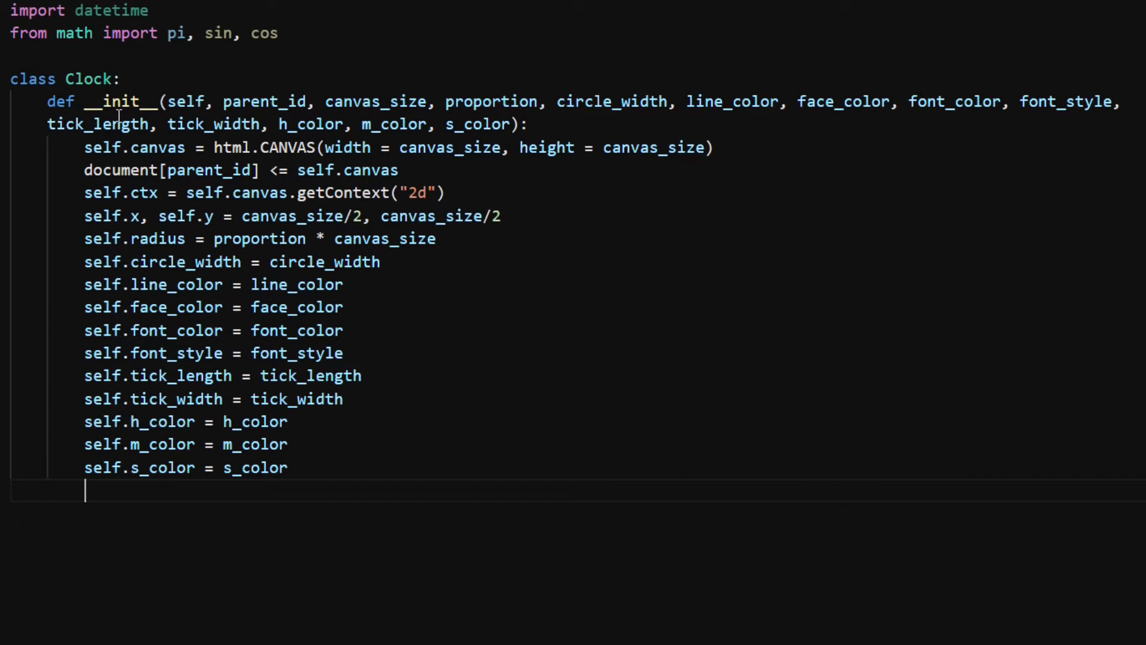
pyautogui.write('sel')
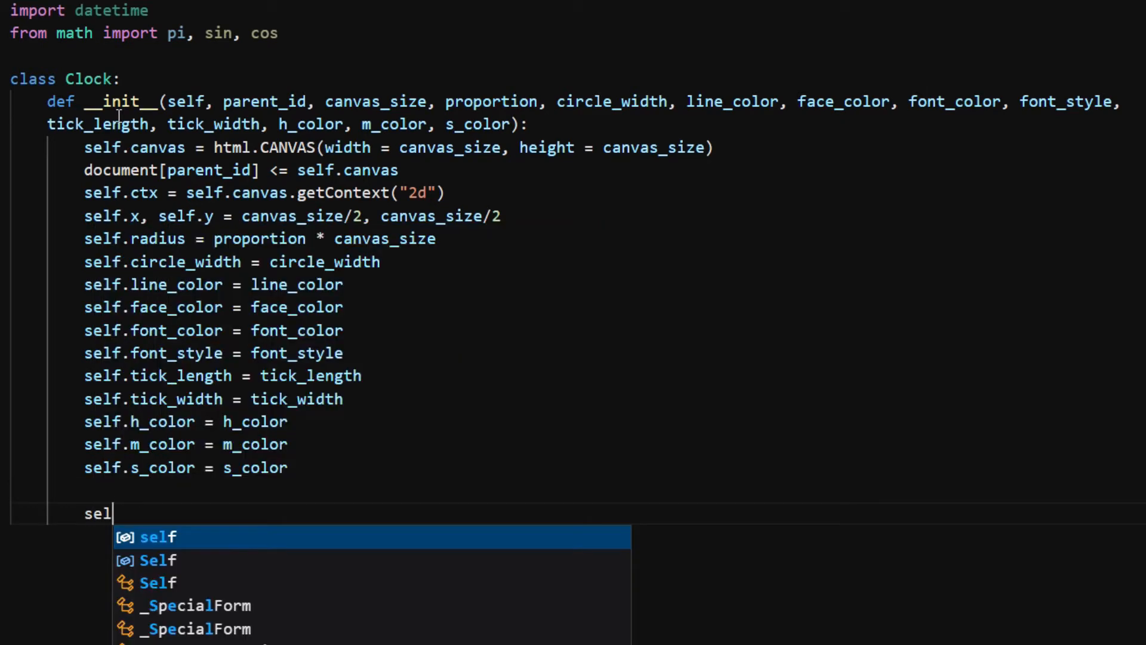
pyautogui.write('f.draw')
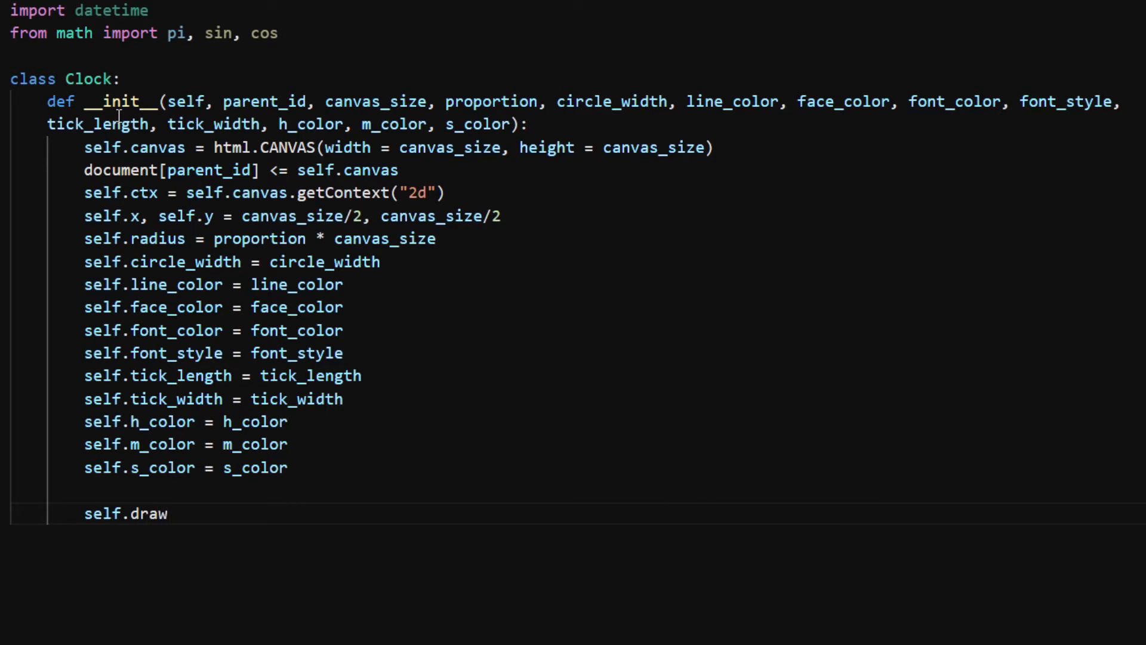
pyautogui.write('_face()')
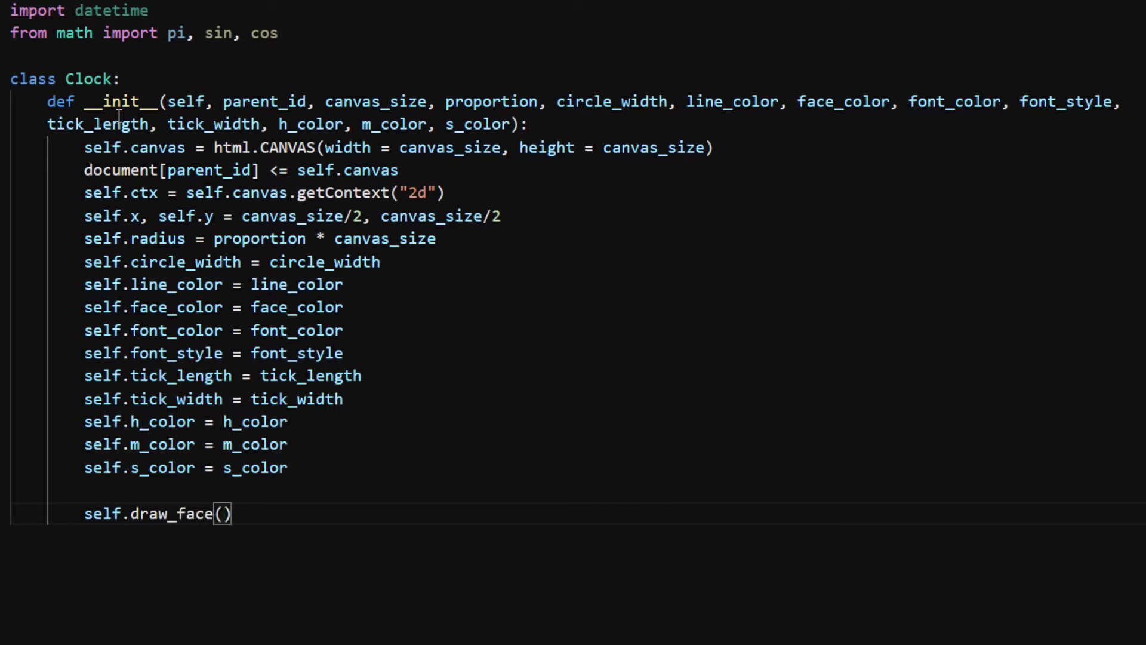
# - Schedule timer.set_interval(self.draw_hands, 100) and define draw_face and draw_hands stubs
pyautogui.write('timer')
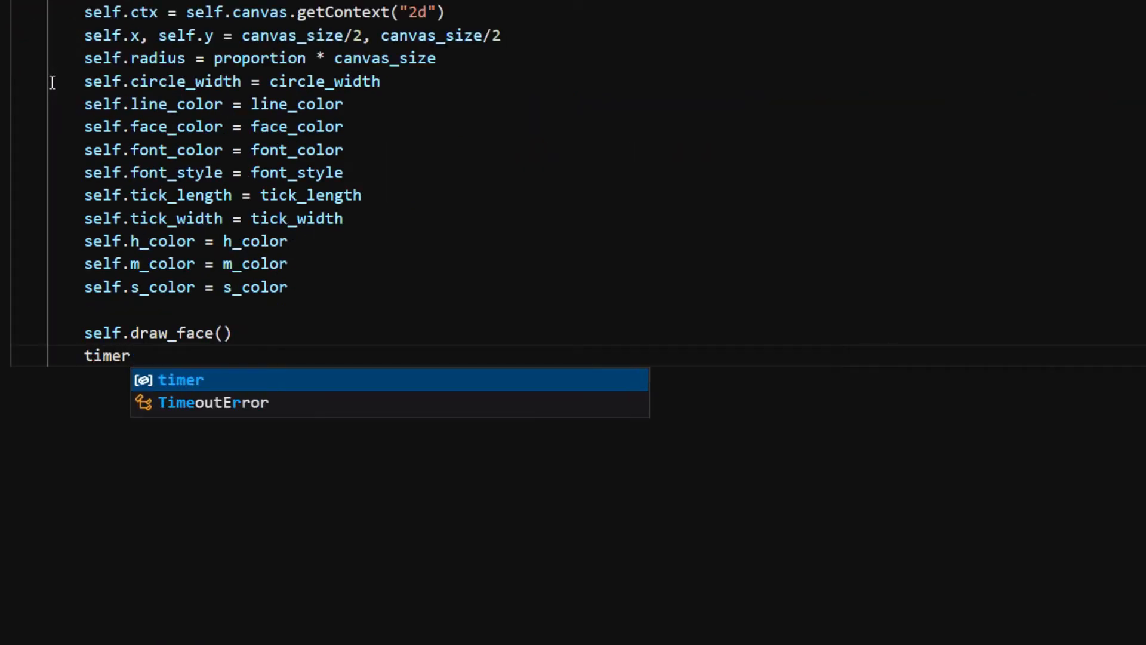
pyautogui.write('.set_int')
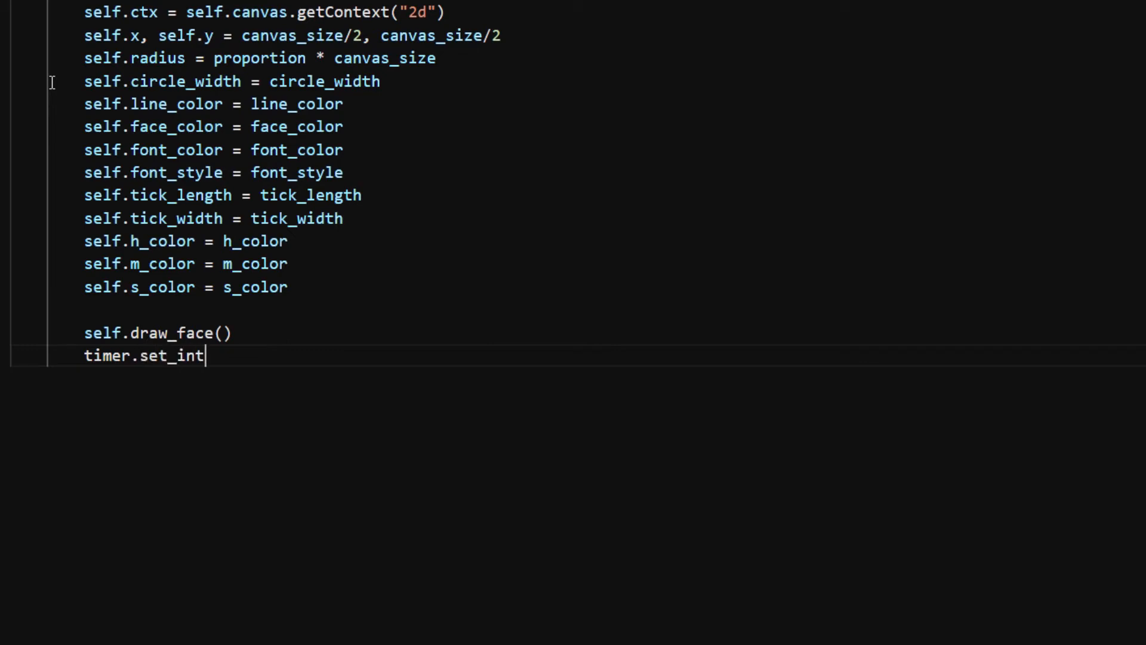
pyautogui.write('erval(self')
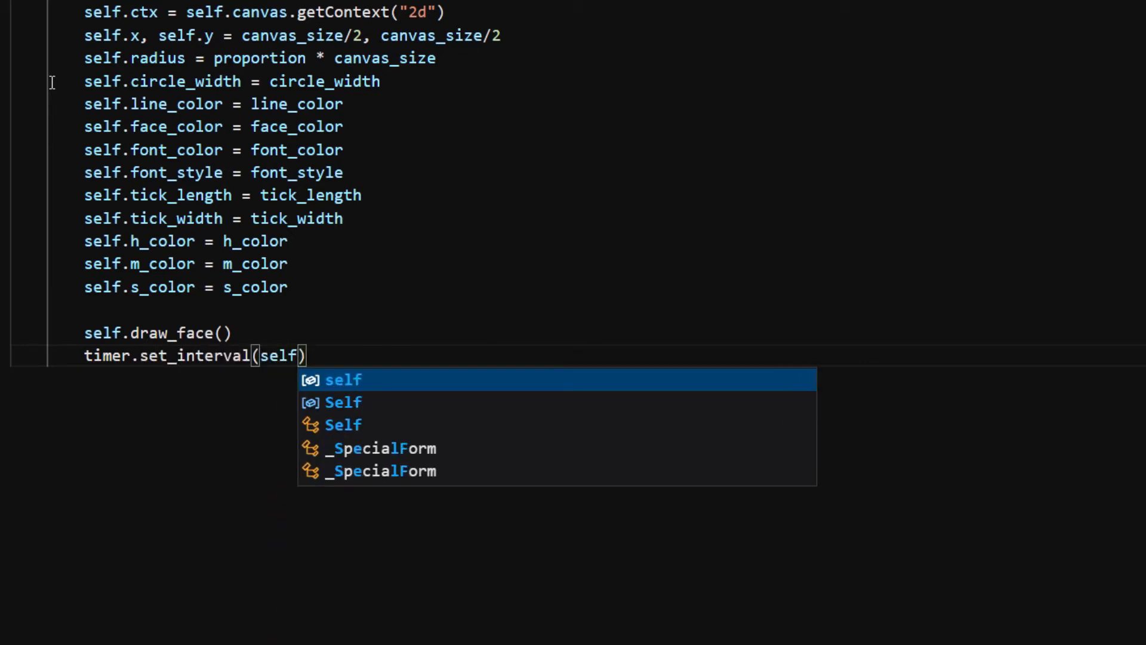
pyautogui.write('.draw_hands, 100')
pyautogui.write('def draw')
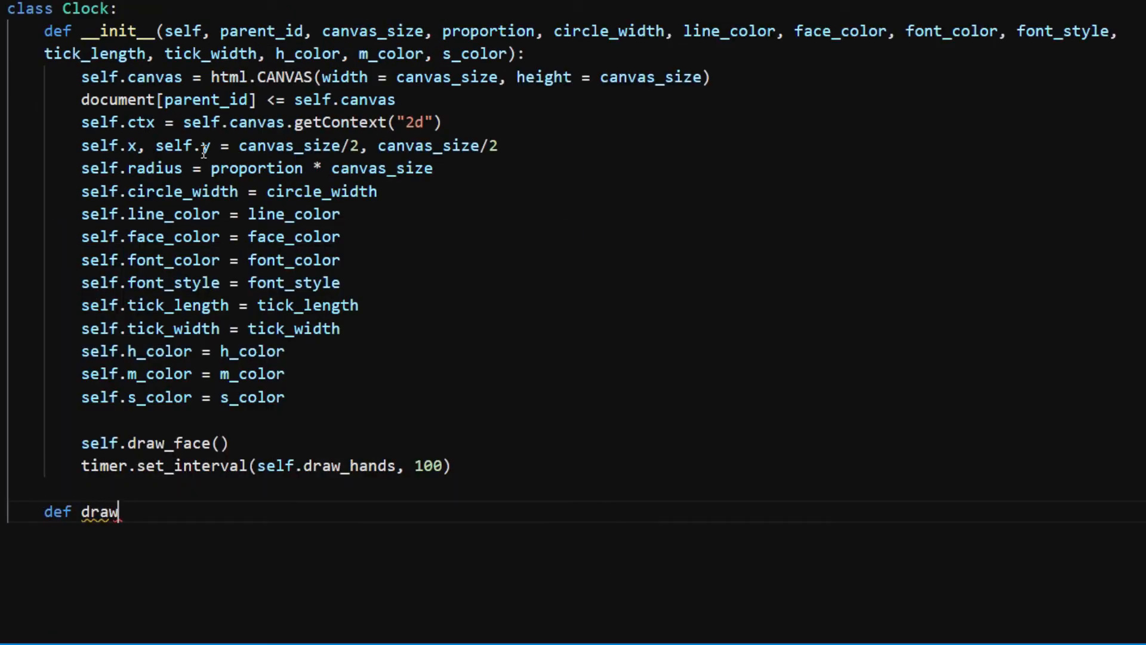
pyautogui.write('_face(self):')
pyautogui.write('def draw')
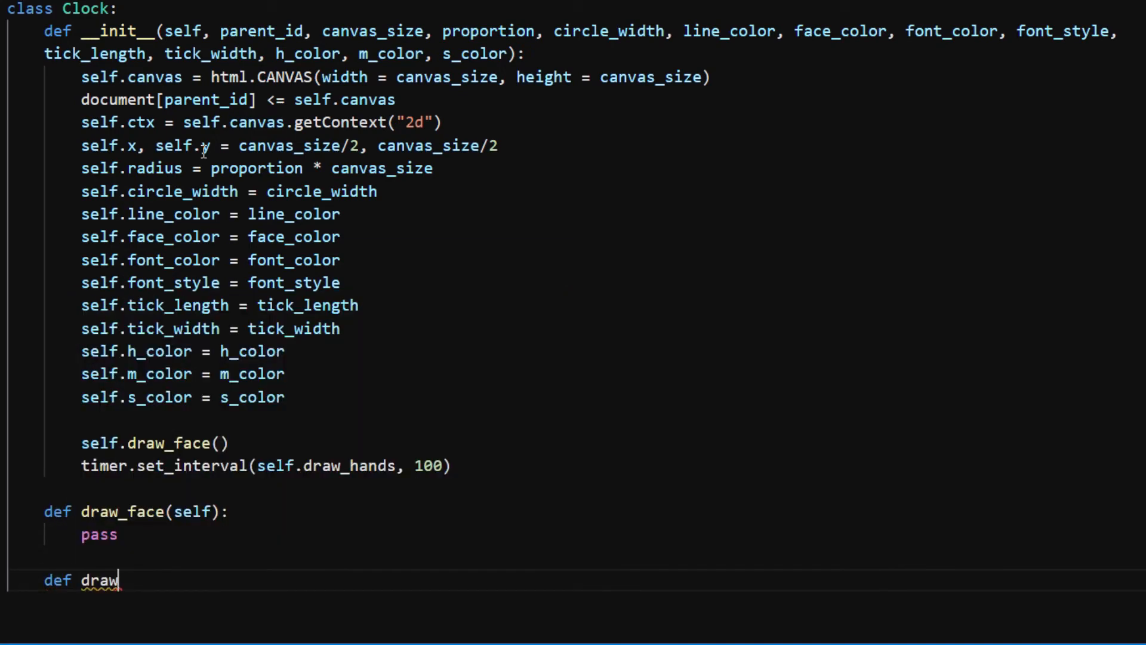
pyautogui.write('_hands(self):')
pyautogui.write('pas')
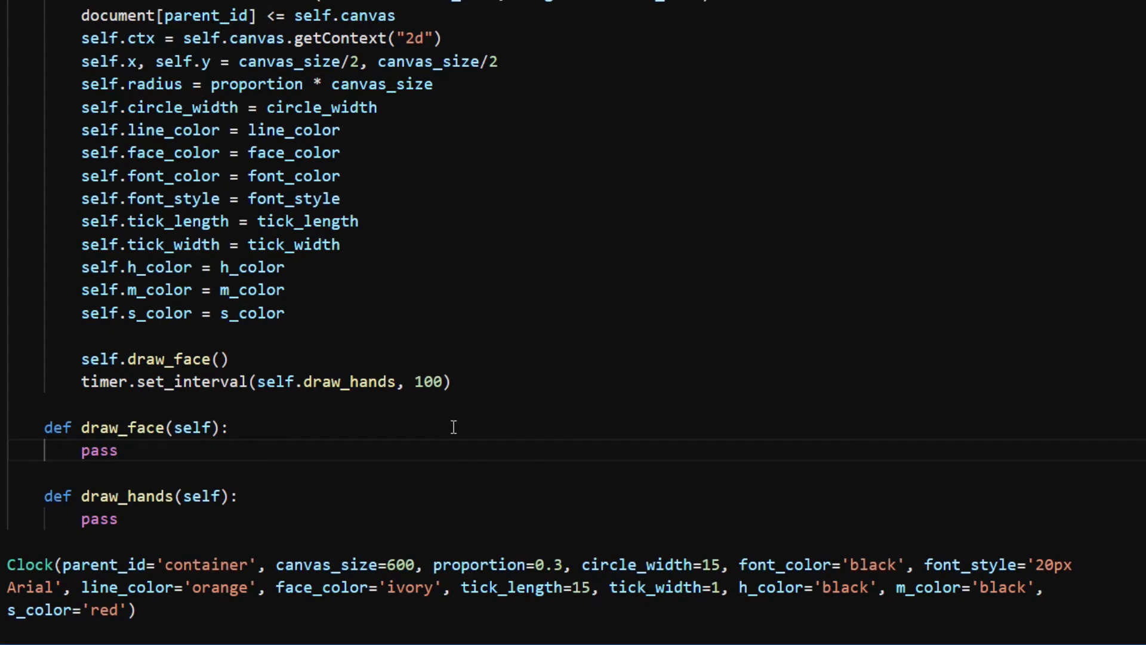
# - Begin the path and draw arc(self.x, self.y, self.radius, 0, 2*pi) in draw_face
pyautogui.write('self.ctx')
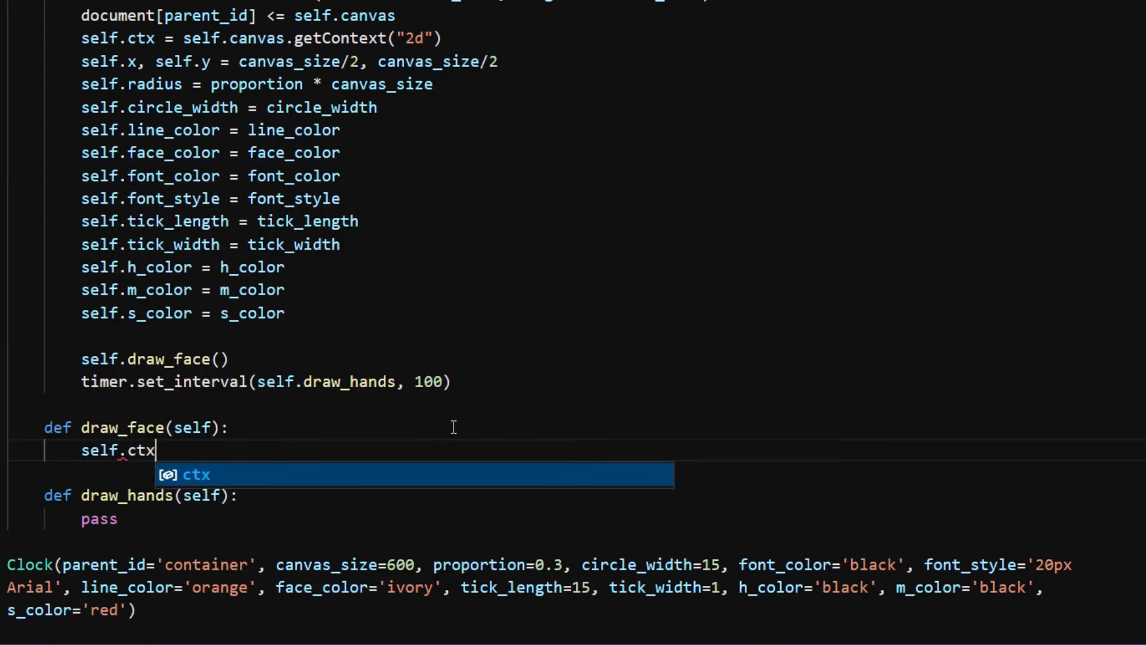
pyautogui.write('.beginP')
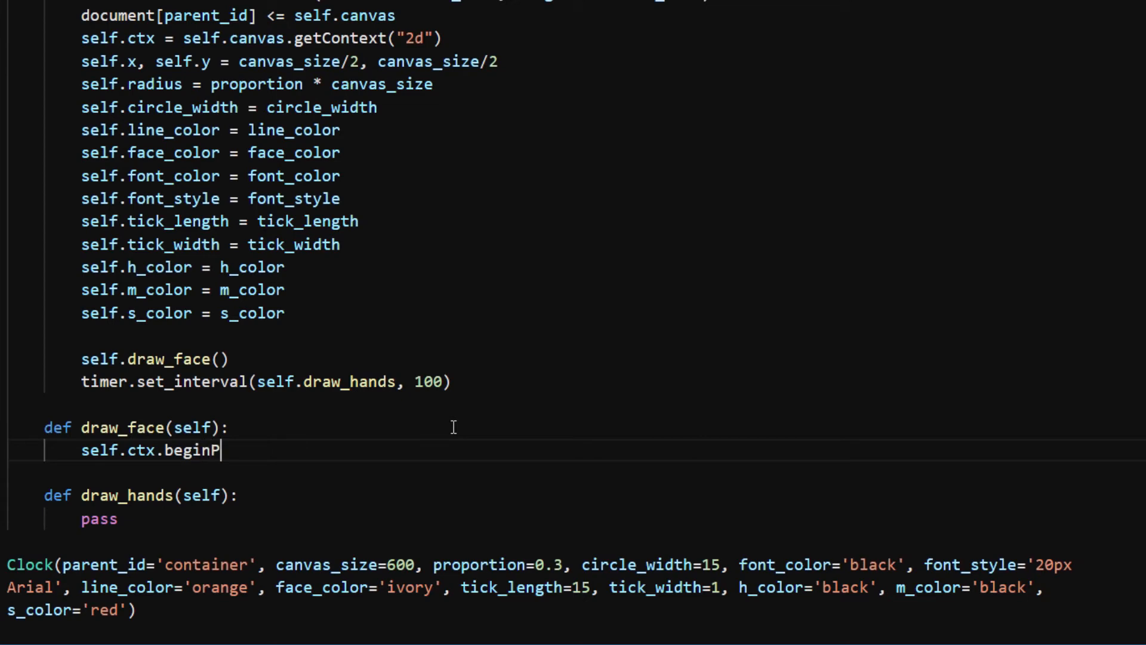
pyautogui.write('ath()')
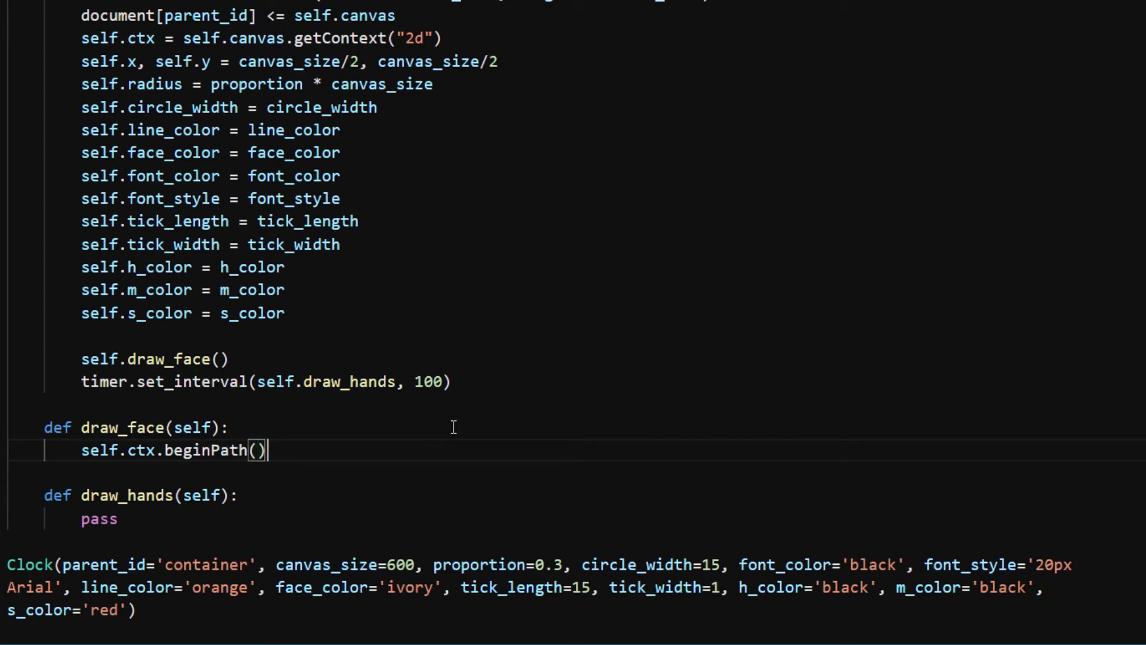
pyautogui.write('self.ctx.')
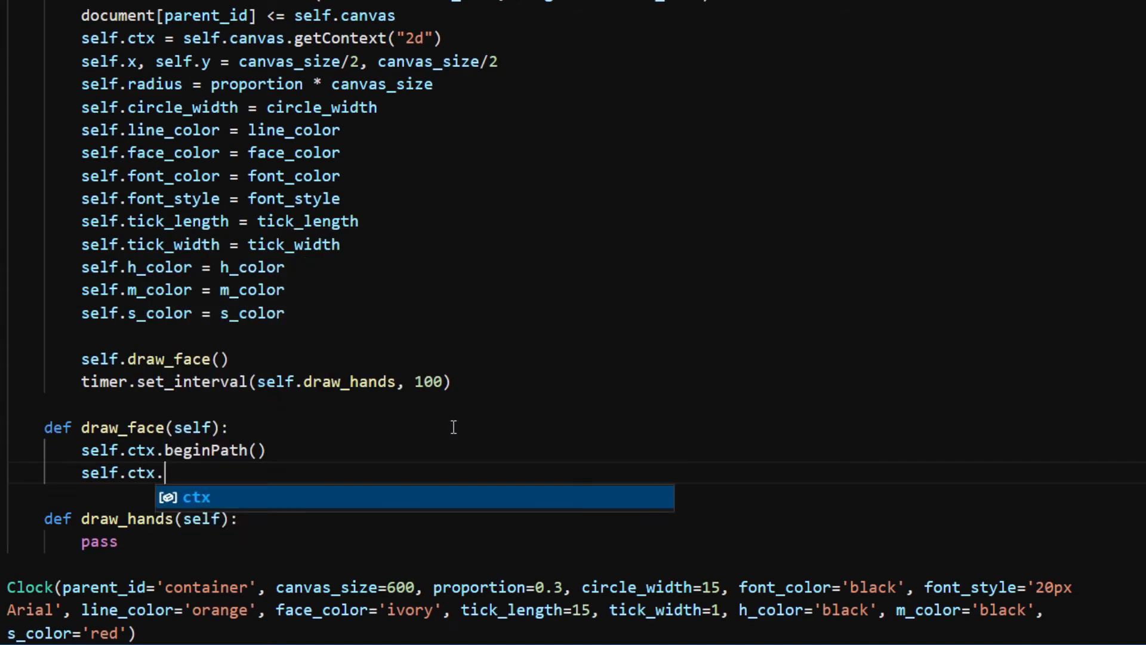
pyautogui.write('arc(self.x, self.y')
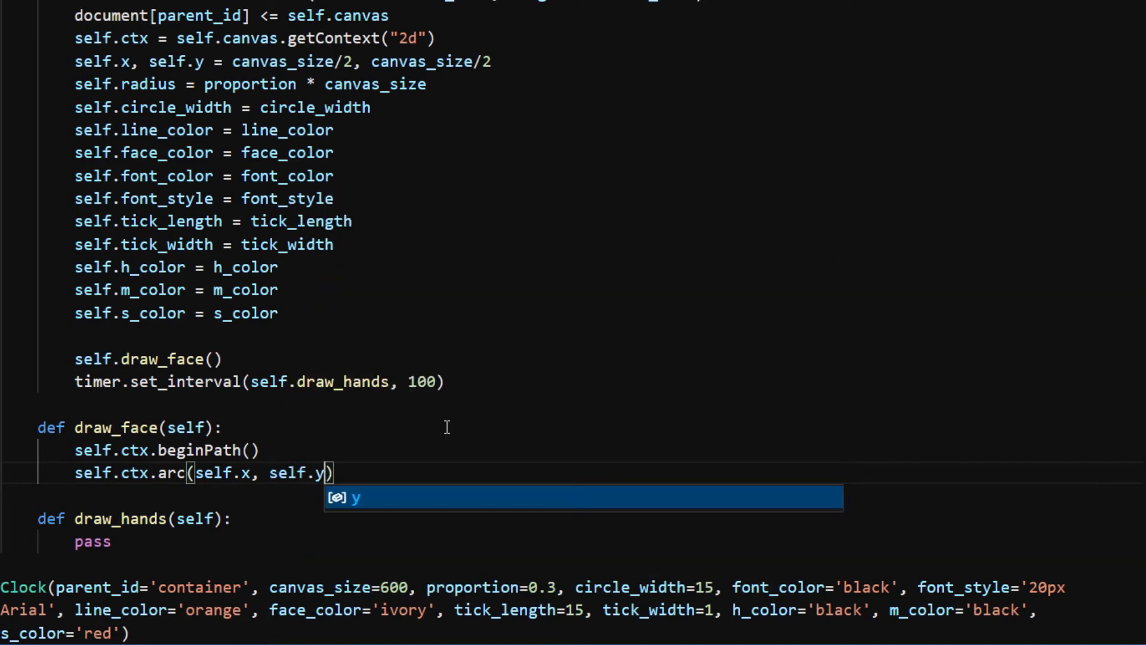
pyautogui.write(', self.radius, 0')
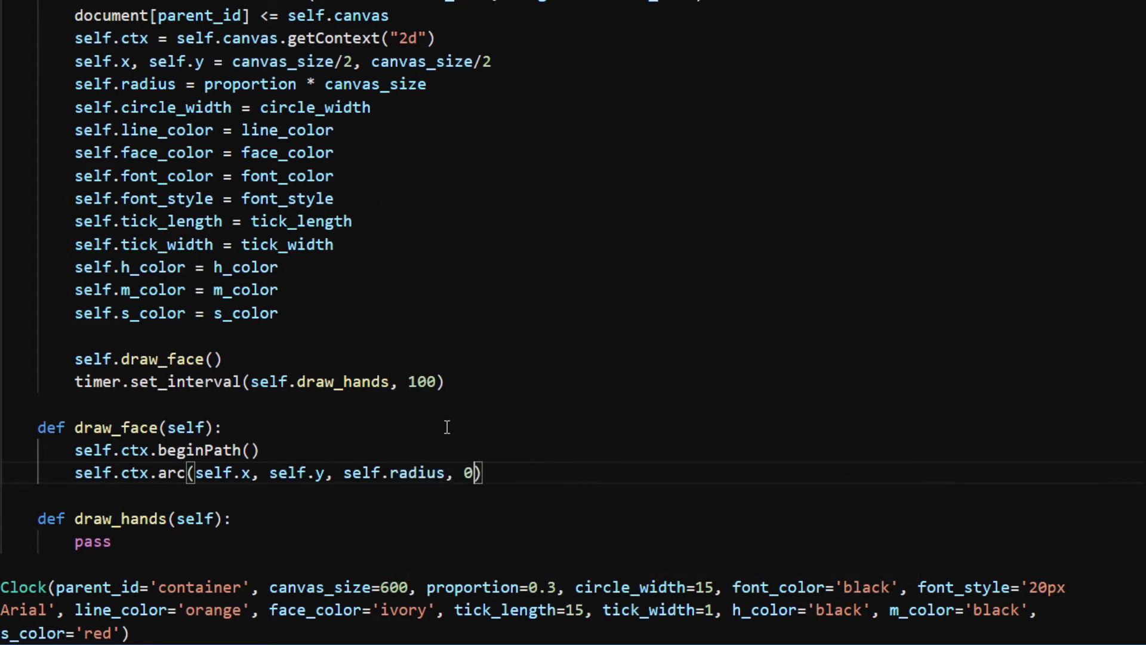
pyautogui.write(', 2 * pi')
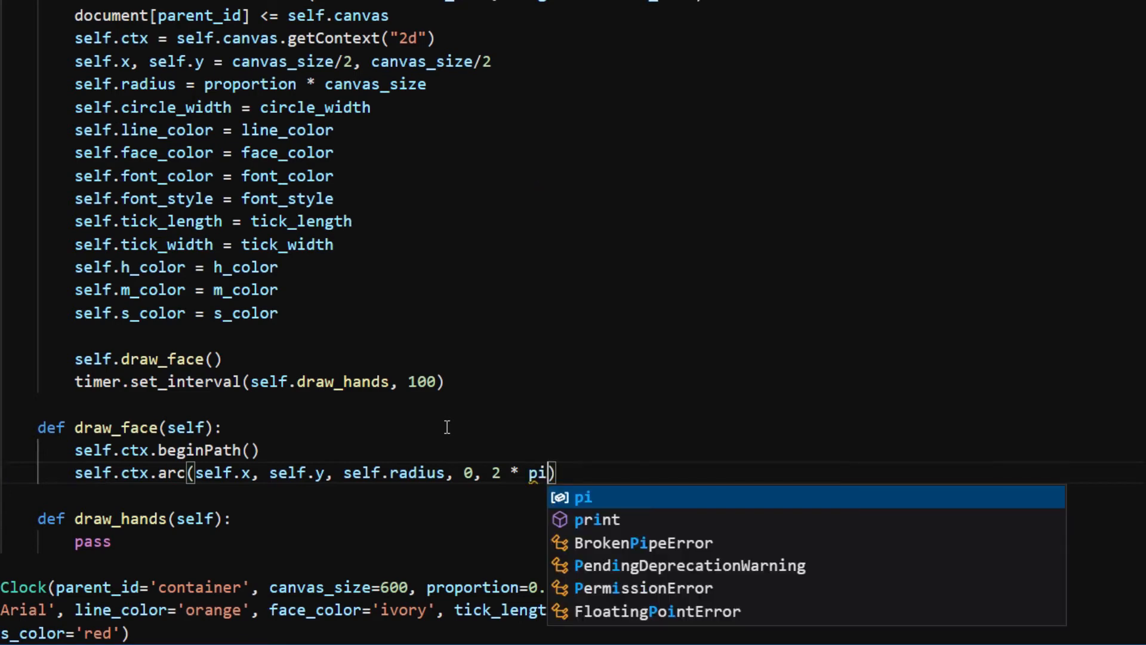
pyautogui.press('Escape')
pyautogui.write('self.ctx.fillStyle')
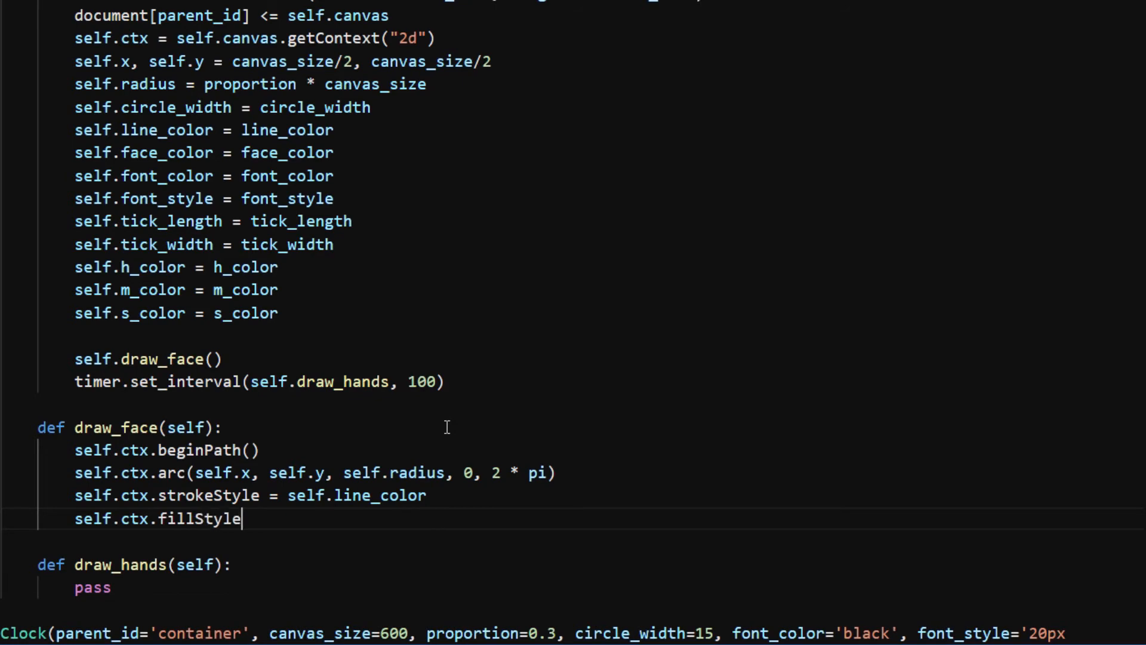
# - Set strokeStyle, fillStyle to face_color and lineWidth, then fill, stroke and closePath
pyautogui.write('= self.face_color')
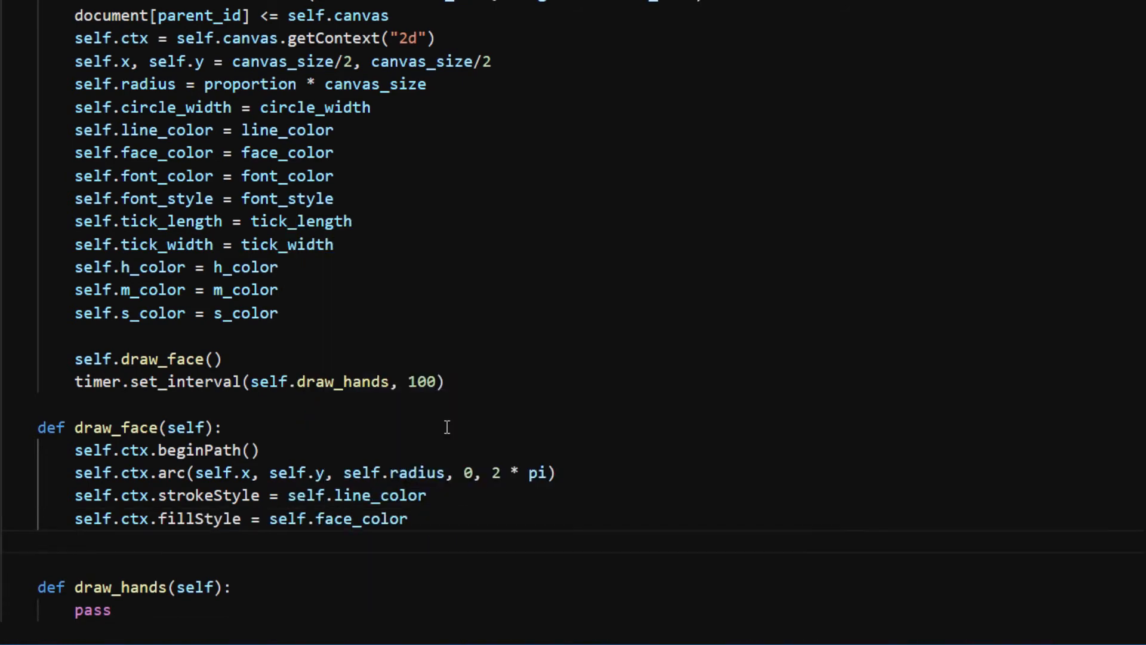
pyautogui.write('self.ctx.lineWidth = self.circle_width')
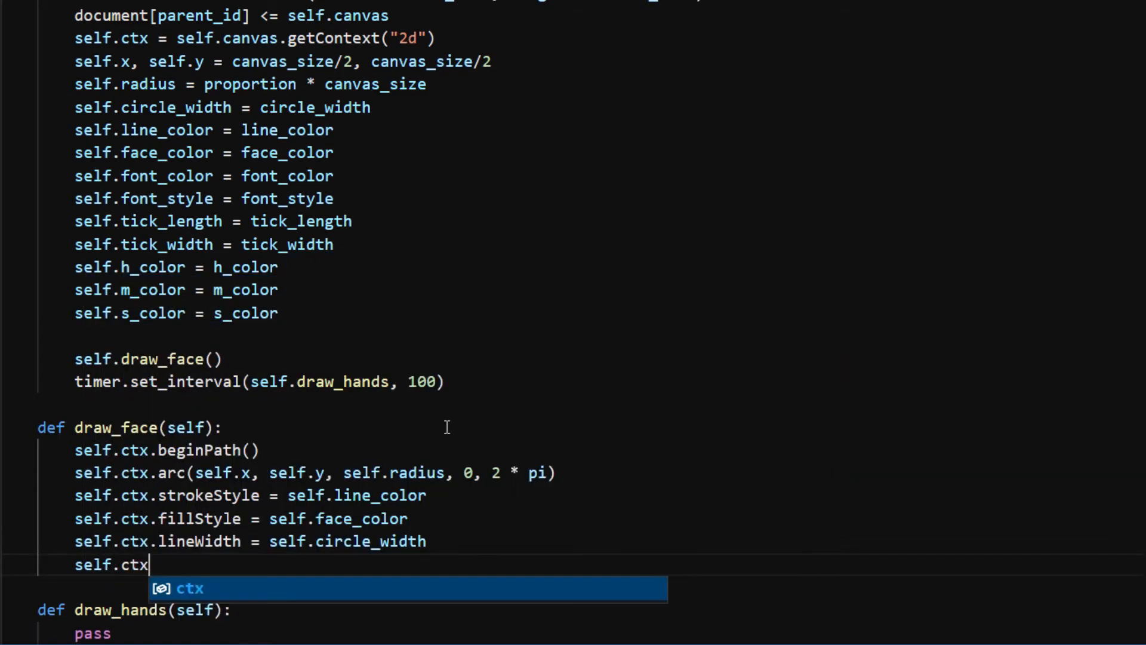
pyautogui.write('.fill(')
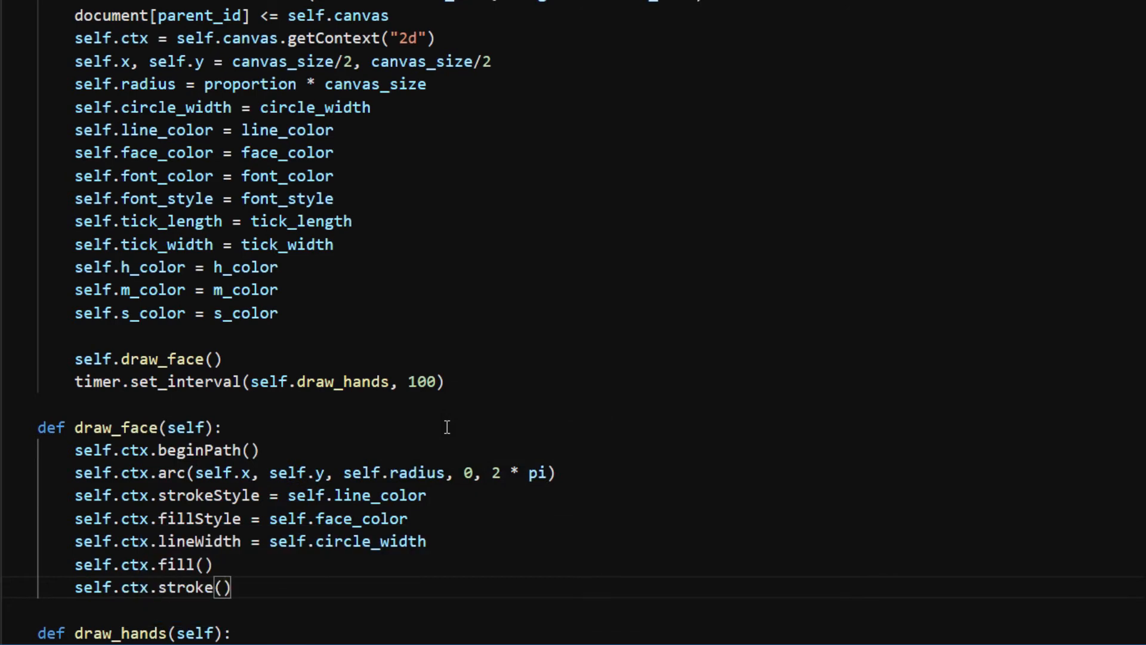
pyautogui.write('self.ctx.closePath(')
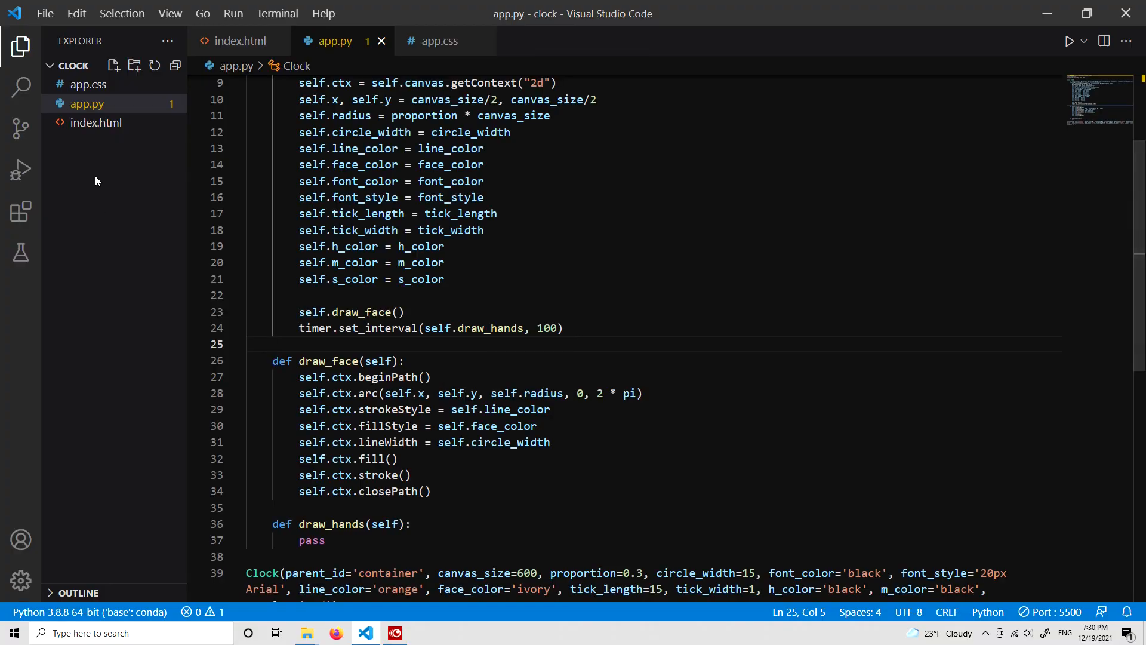
pyautogui.click(96, 121)
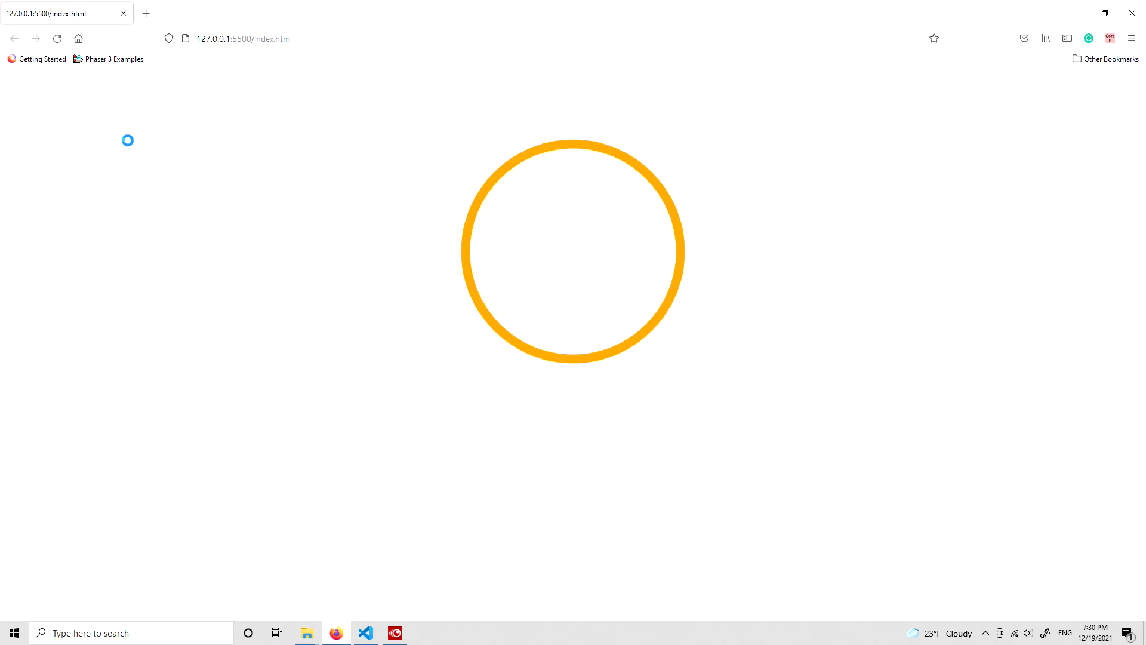
pyautogui.moveTo(572, 183)
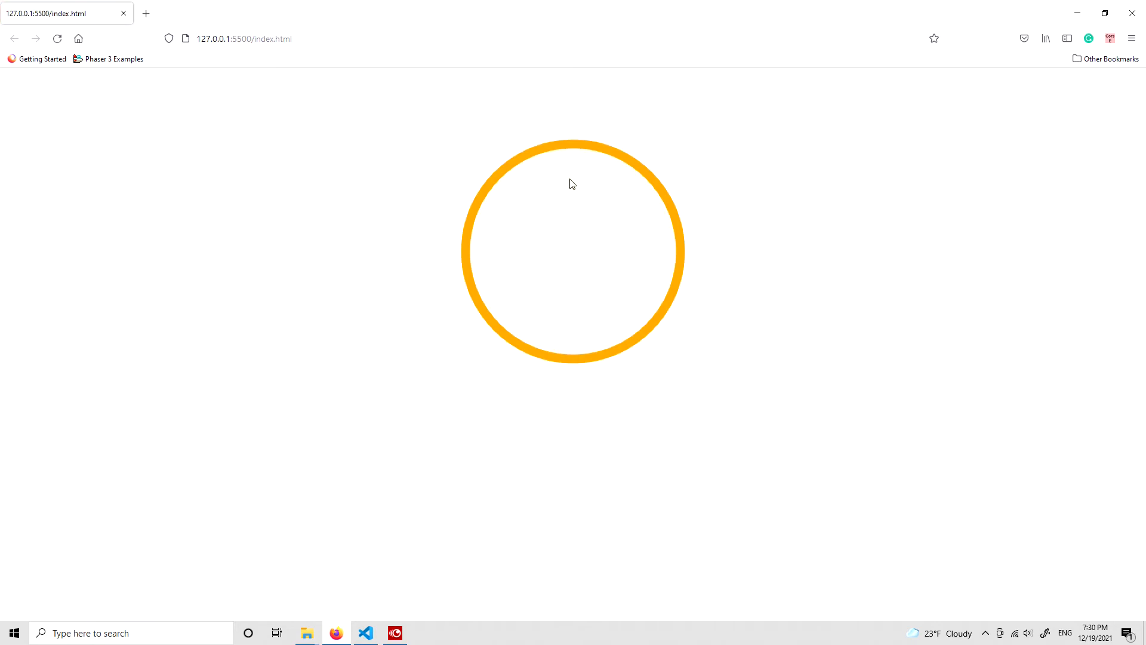
pyautogui.moveTo(698, 261)
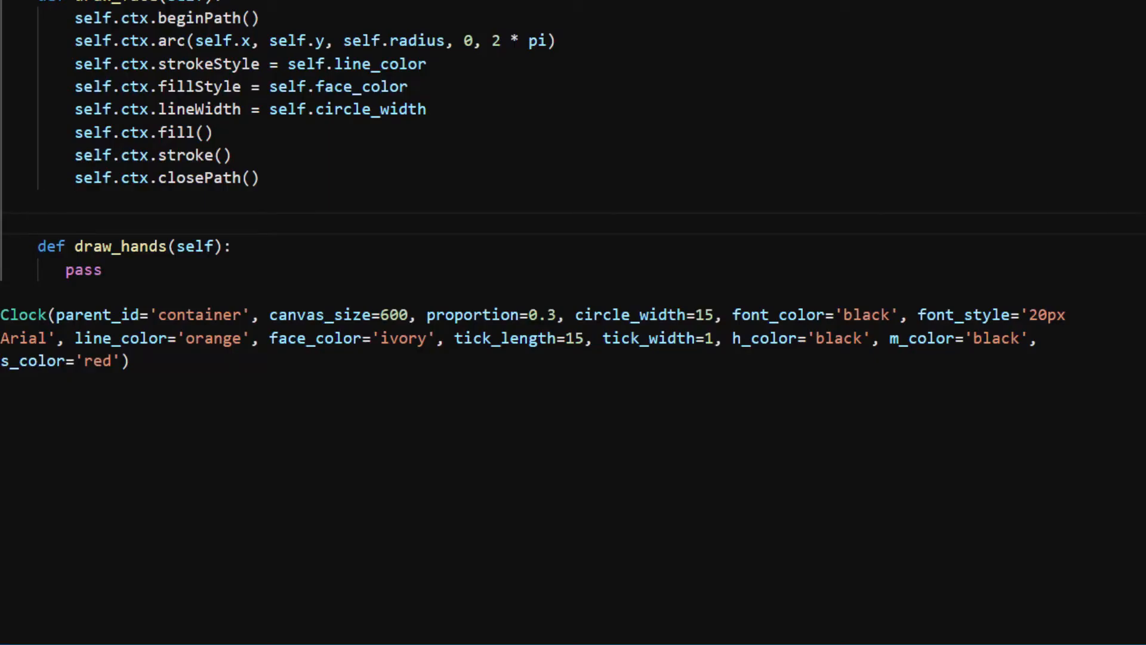
# - Add 'for i in range(0, 60):' below closePath and start the angle line
pyautogui.click(203, 234)
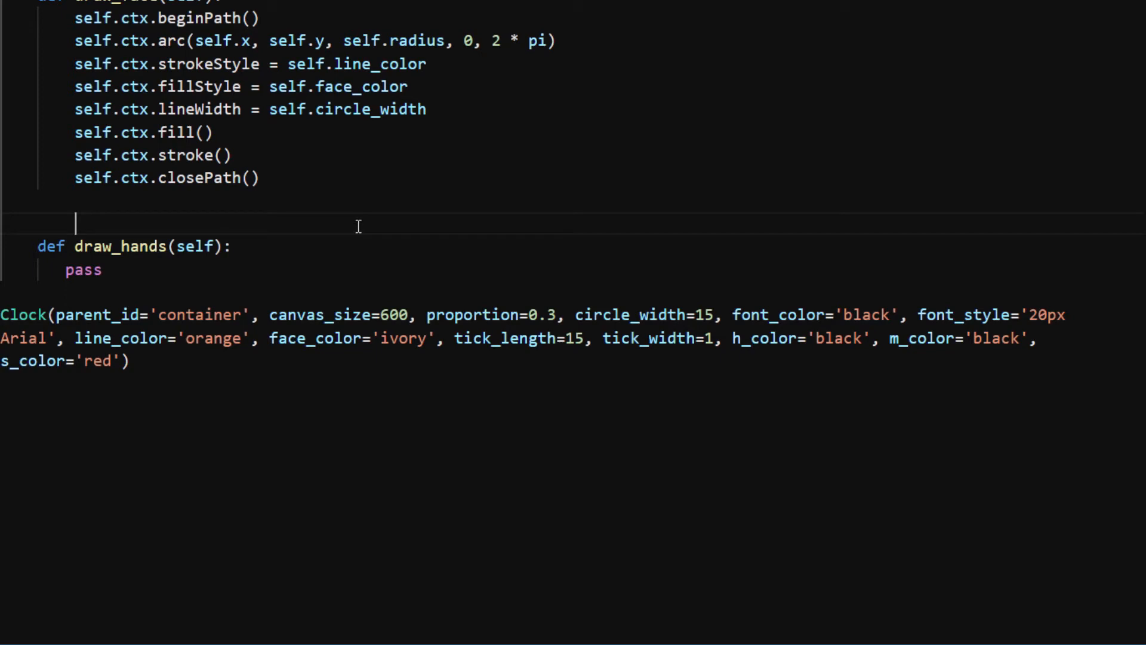
pyautogui.press('enter')
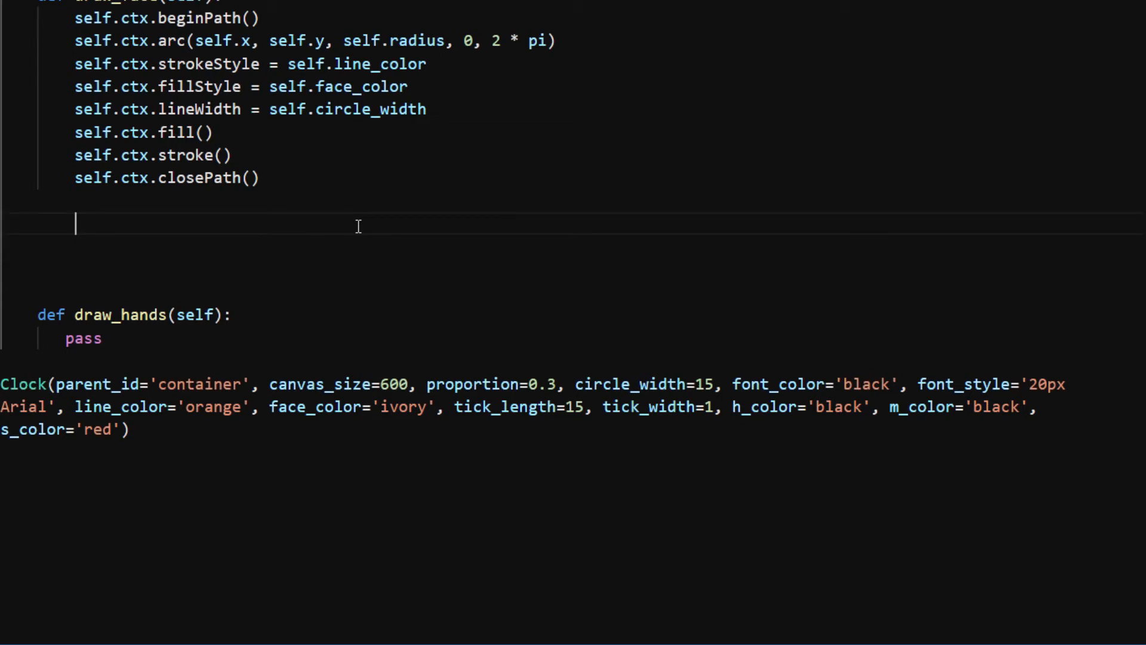
pyautogui.write('for i in')
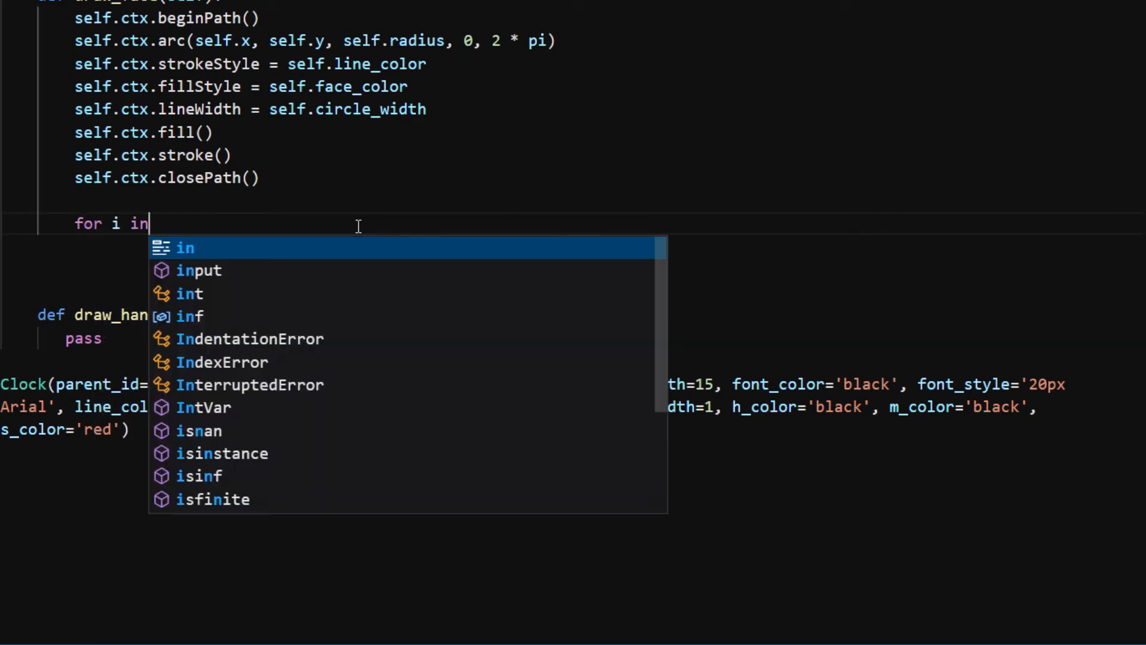
pyautogui.write('range(0,')
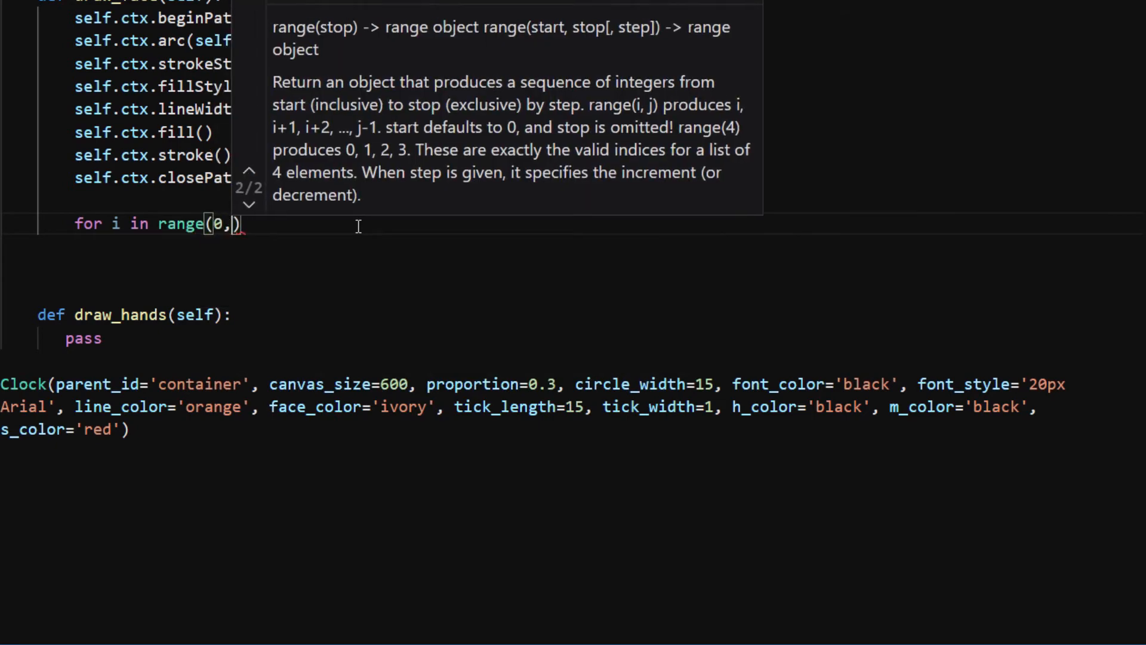
pyautogui.write('60):')
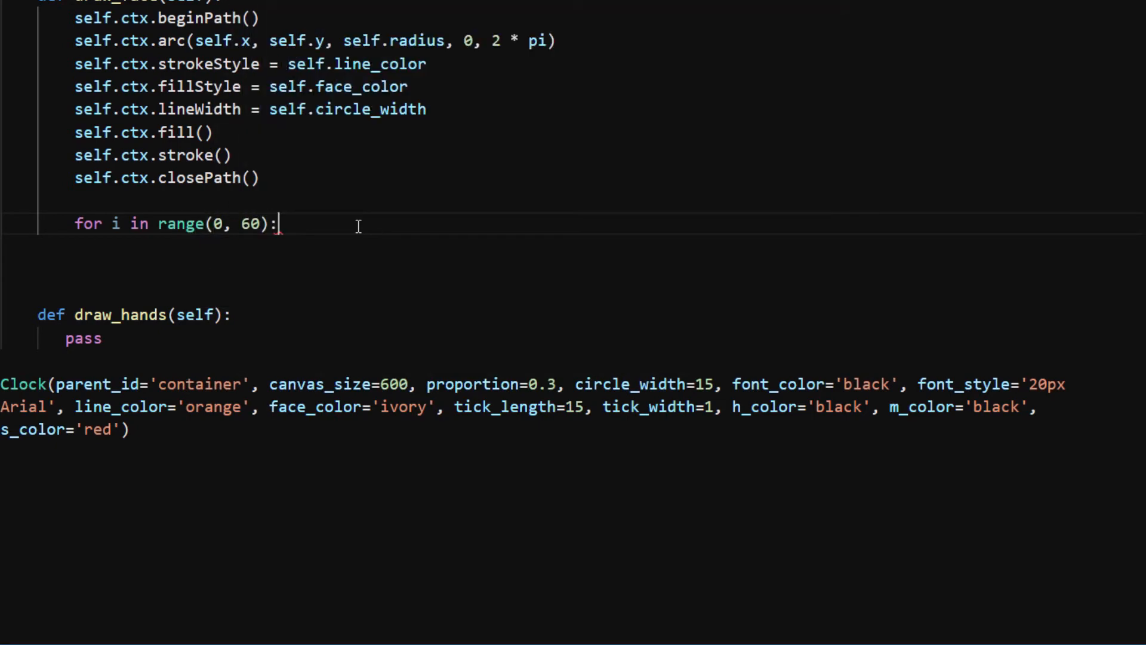
pyautogui.write('angle')
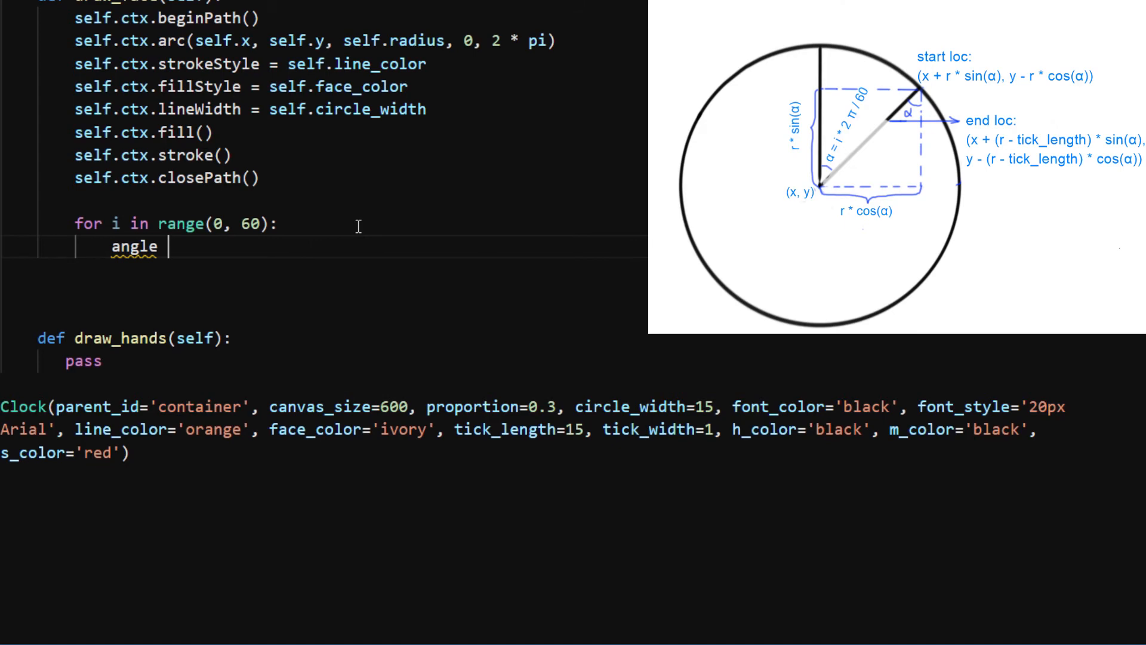
# - Compute angle = i * 2 * pi / 60 and test 'if i % 5 != 0'
pyautogui.write('= i *')
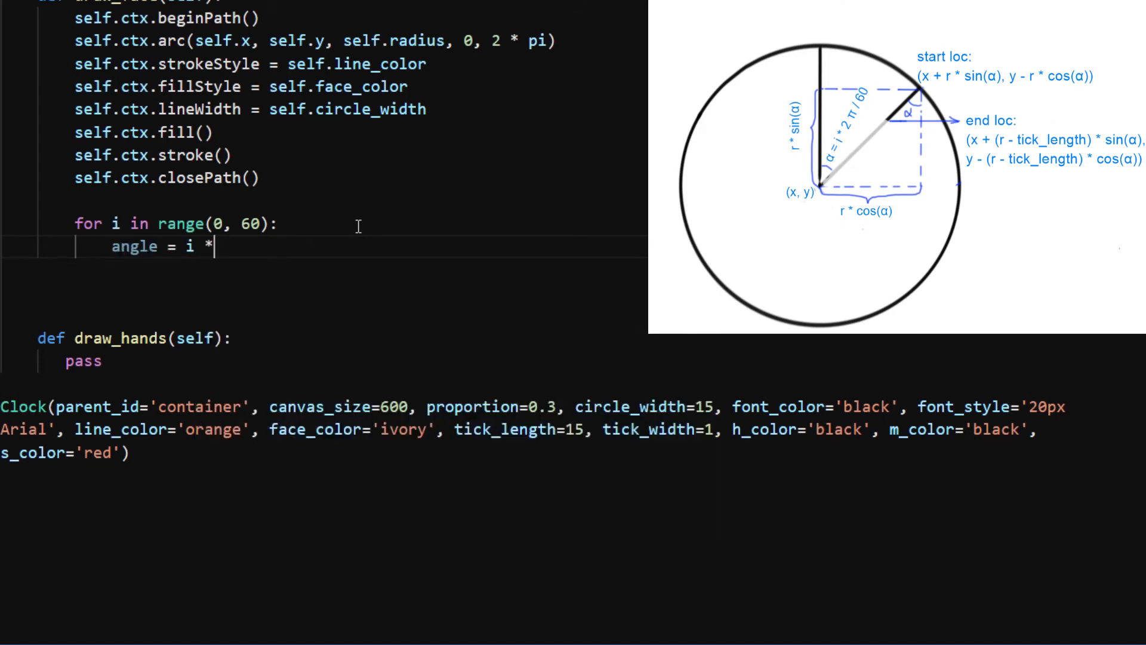
pyautogui.write('2 *')
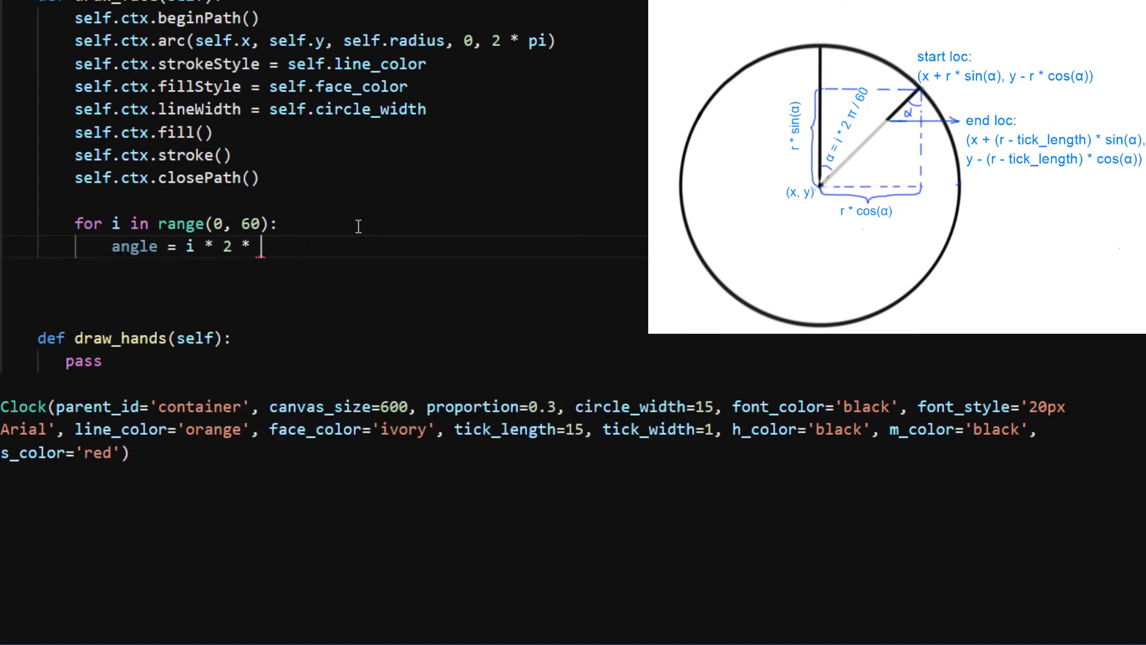
pyautogui.write('pi /6')
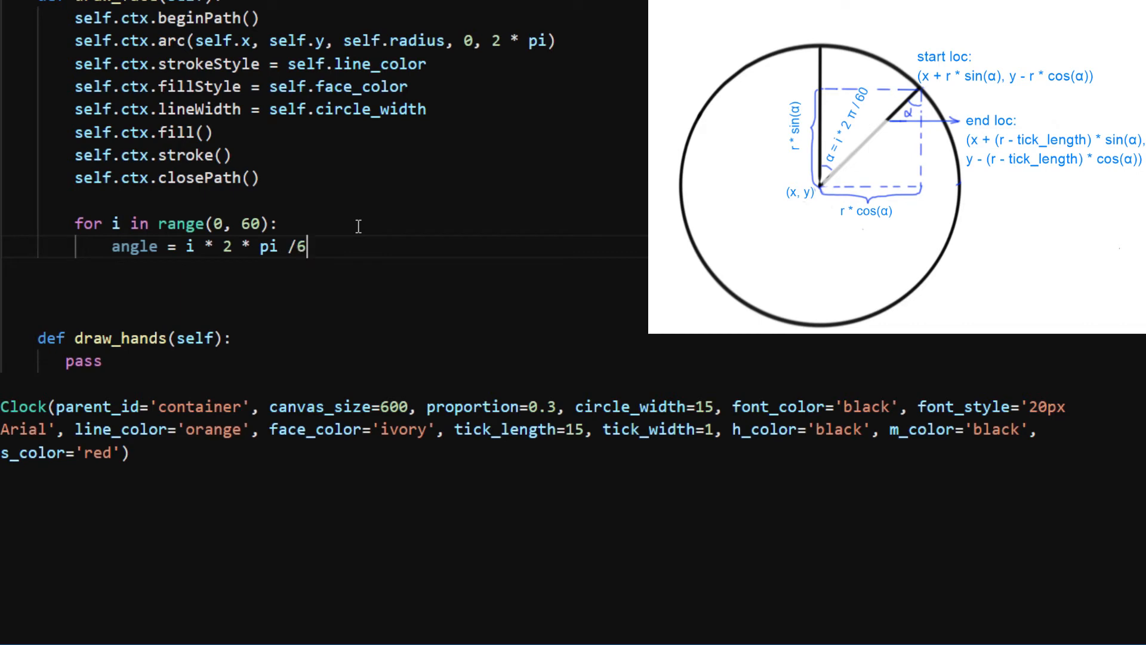
pyautogui.write('0')
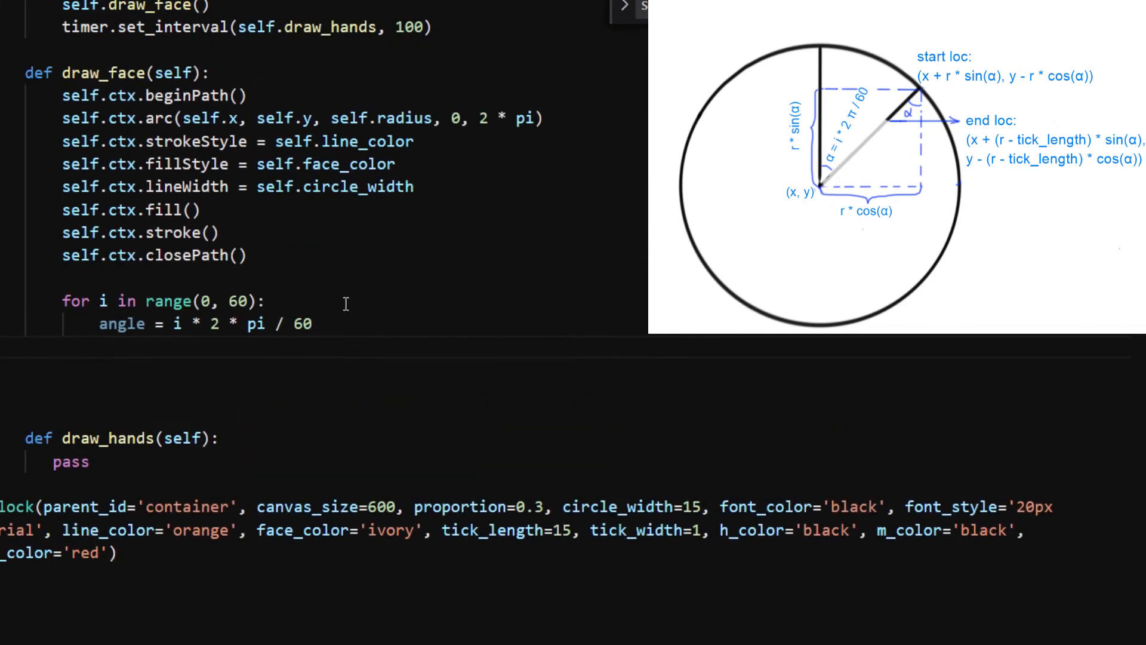
pyautogui.write('if i % 5 != 0:')
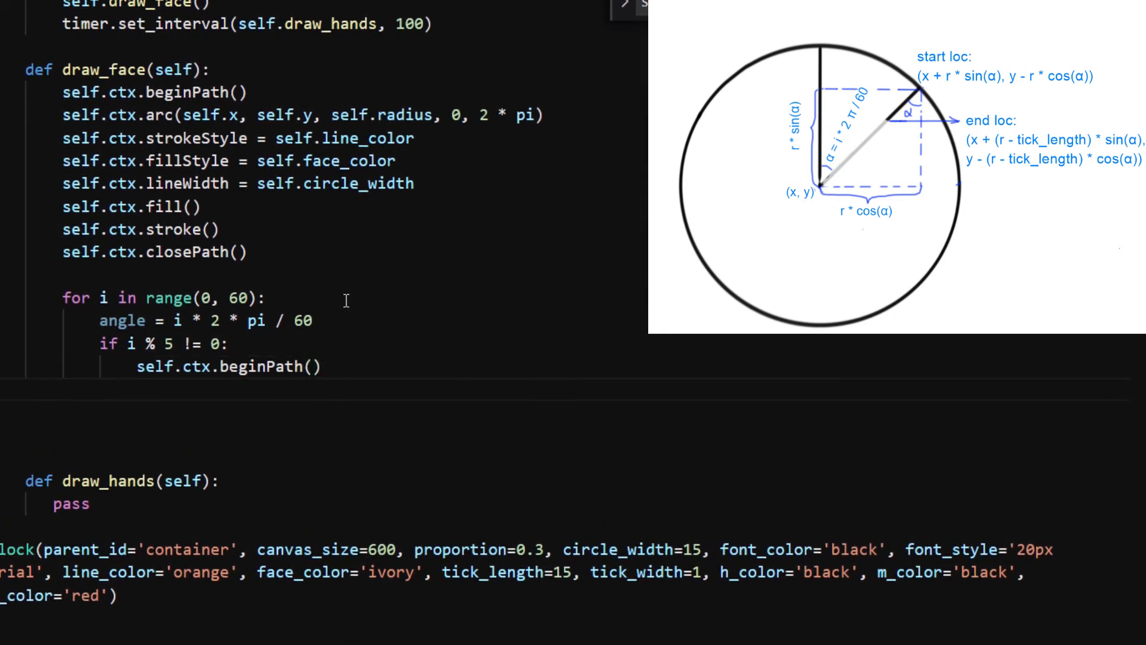
# - Draw each tick with moveTo on the rim and lineTo inward by tick_length using sin/cos of angle
pyautogui.write('self.ctx.moveT')
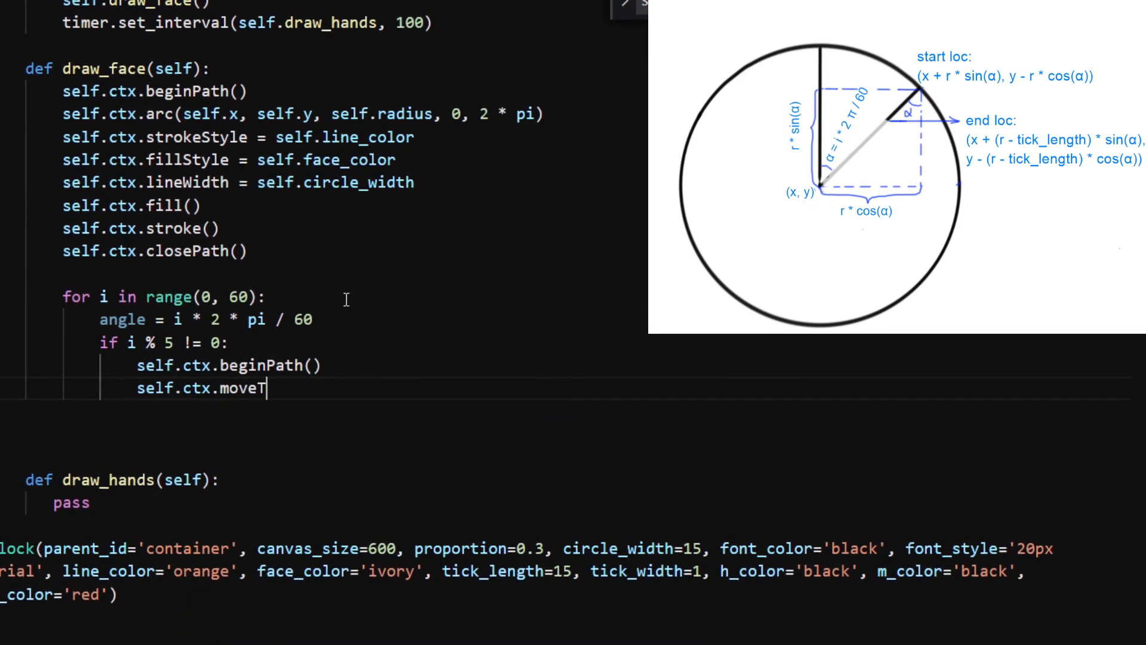
pyautogui.write('o(self.x + self.')
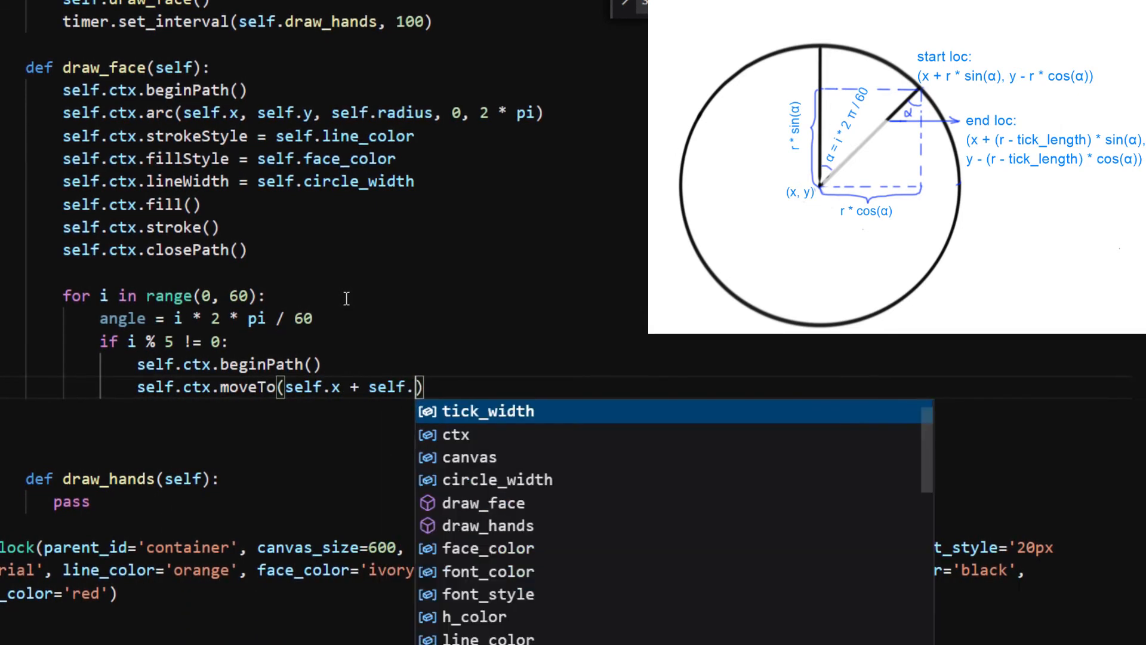
pyautogui.write('radius * sin(angle')
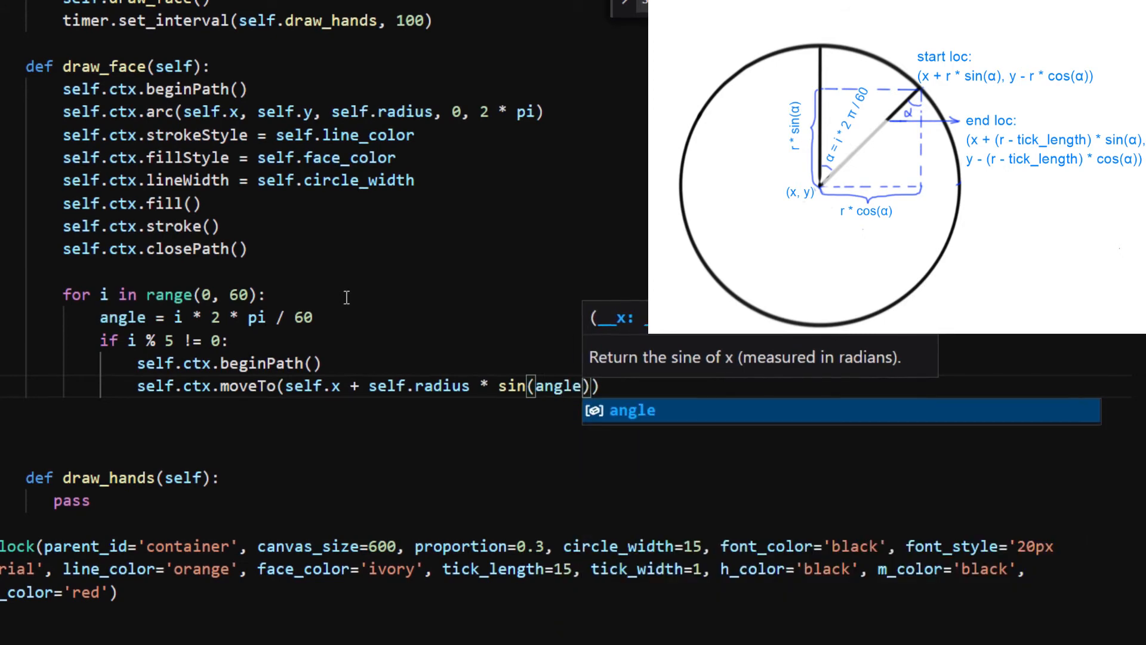
pyautogui.write(', self.y -')
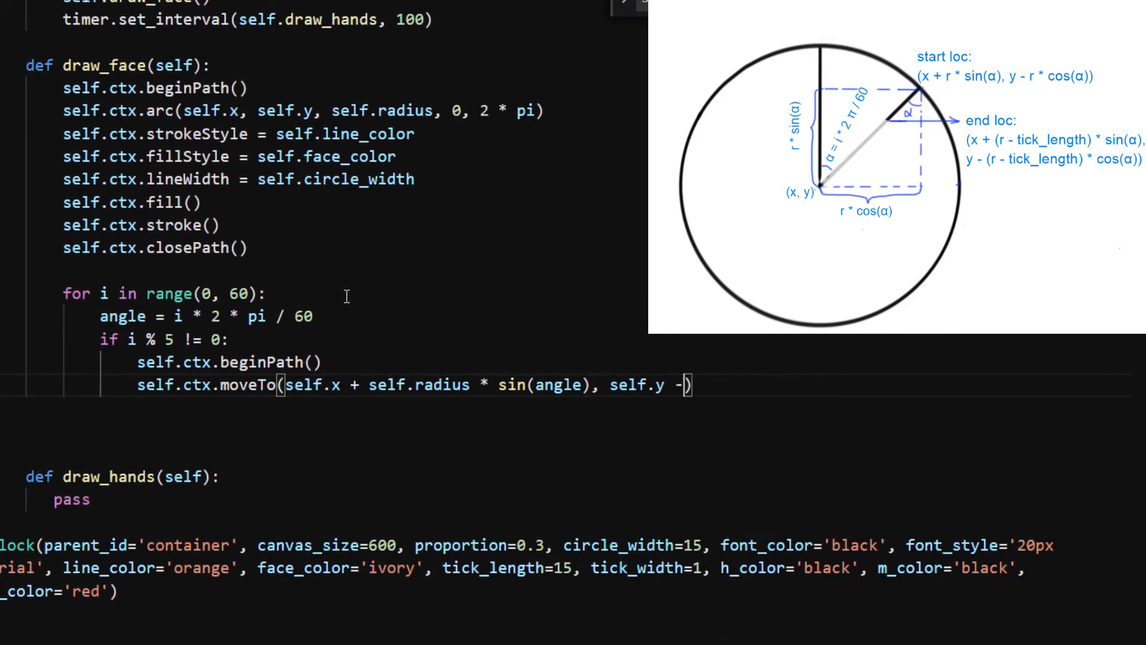
pyautogui.write('self.radius * cos(angle')
pyautogui.write('self.ct')
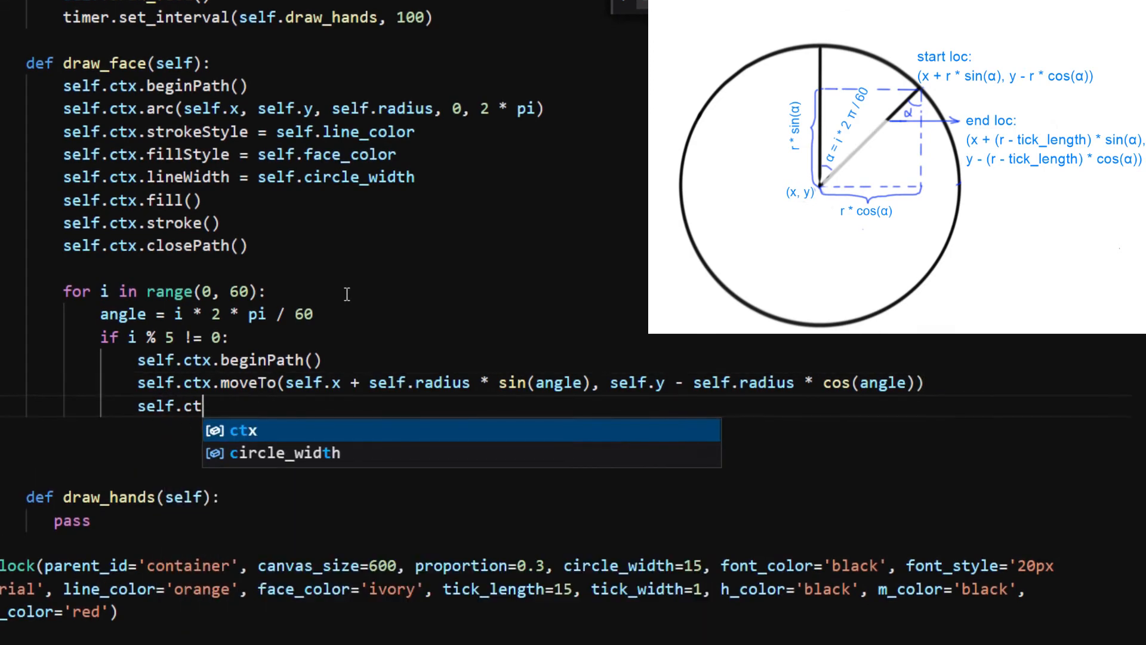
pyautogui.write('x.lineTo(self.x + (self.ra')
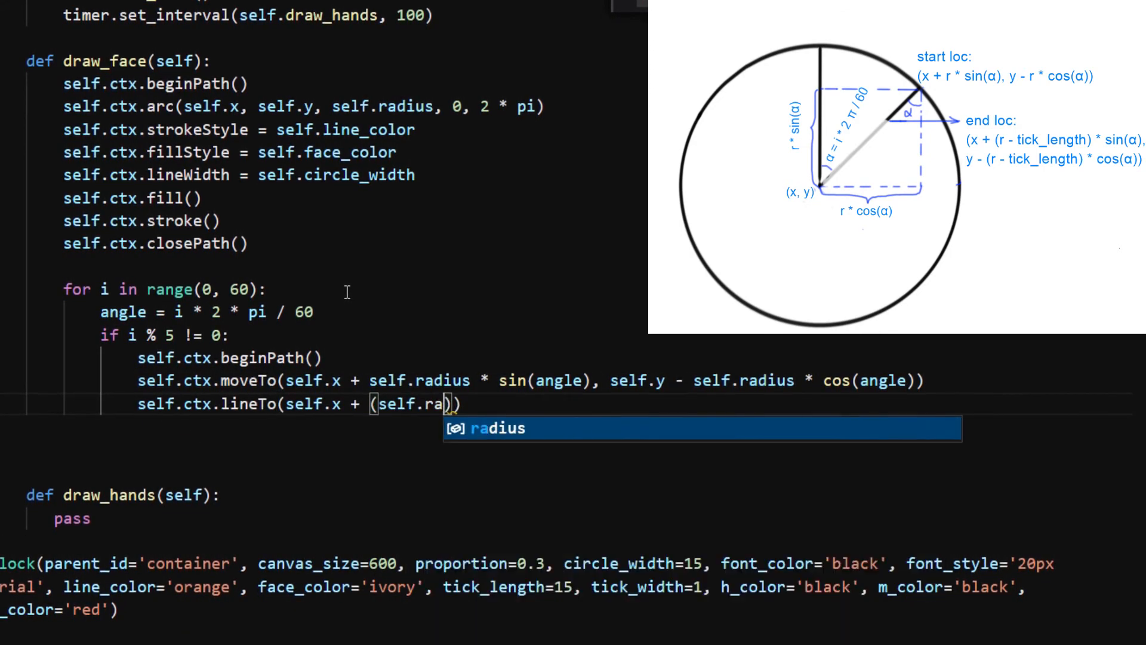
pyautogui.write('dius - self.tick_length')
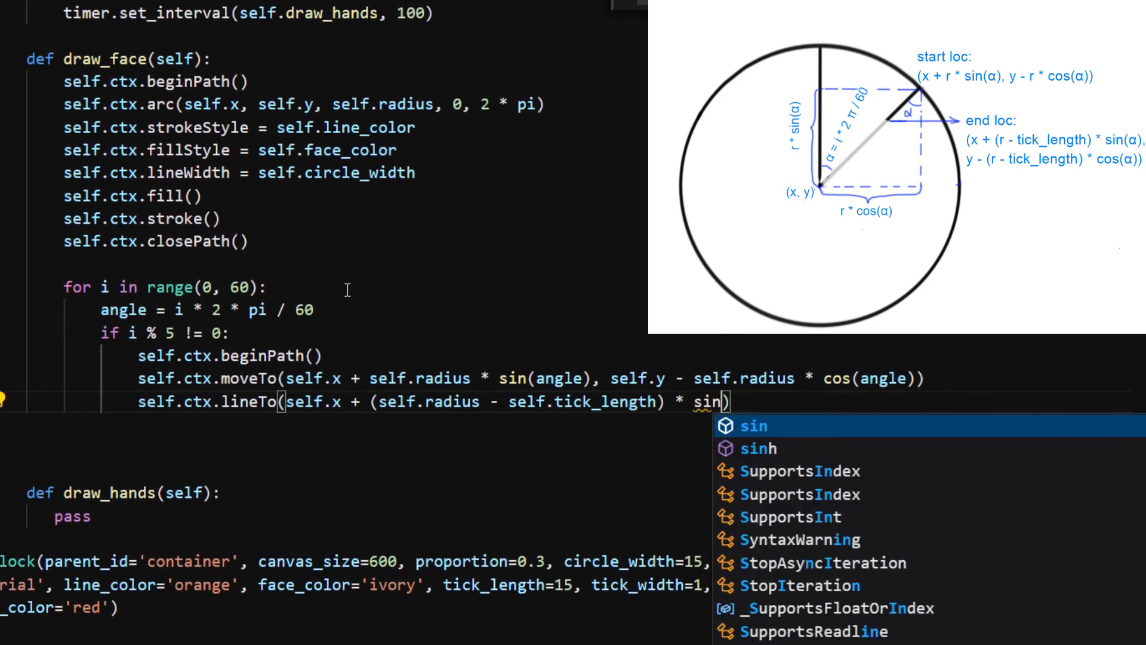
pyautogui.write('(angle), self')
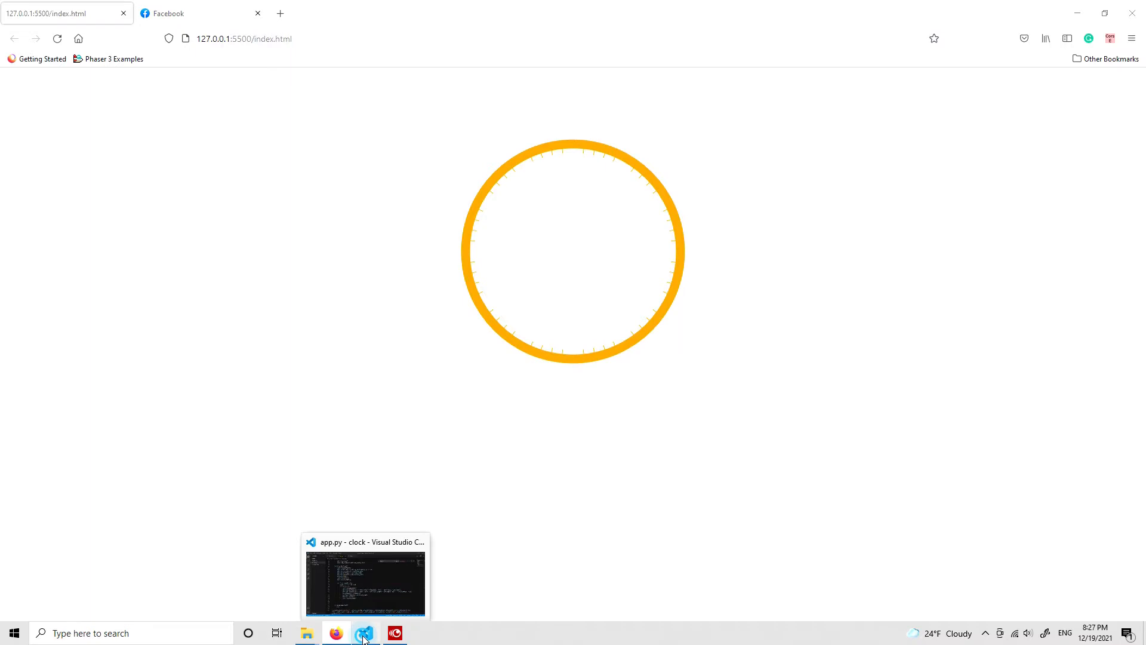
pyautogui.click(363, 633)
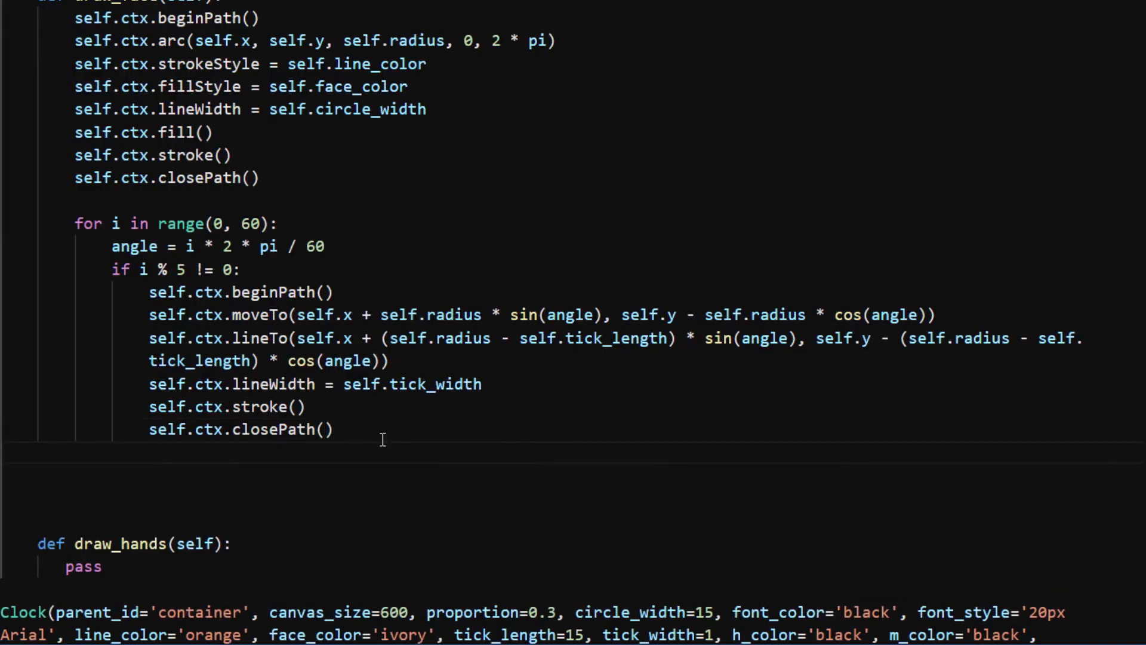
# - Add an else branch drawing hour ticks with tick_length * 1.5
pyautogui.write('else:')
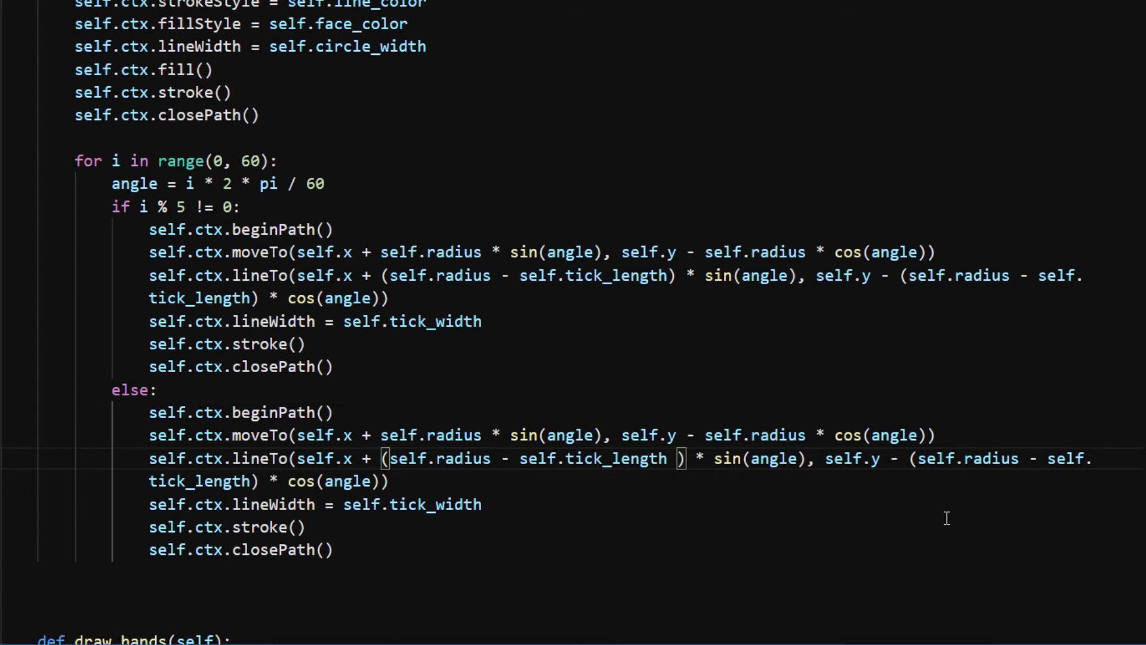
pyautogui.write('* 1.5')
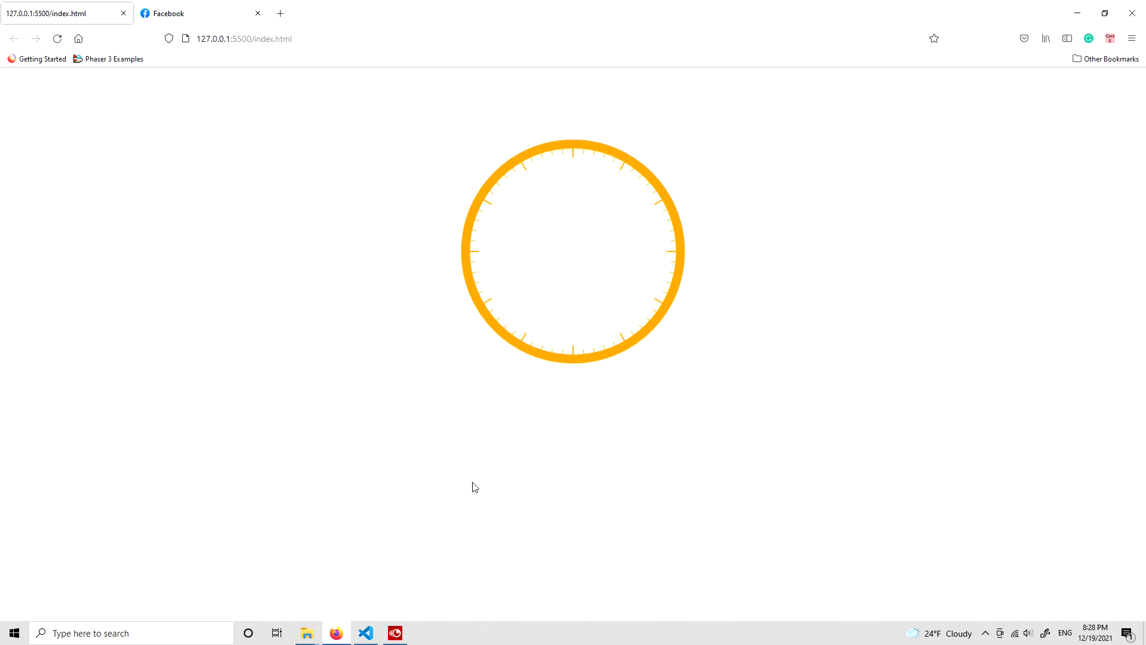
pyautogui.moveTo(529, 173)
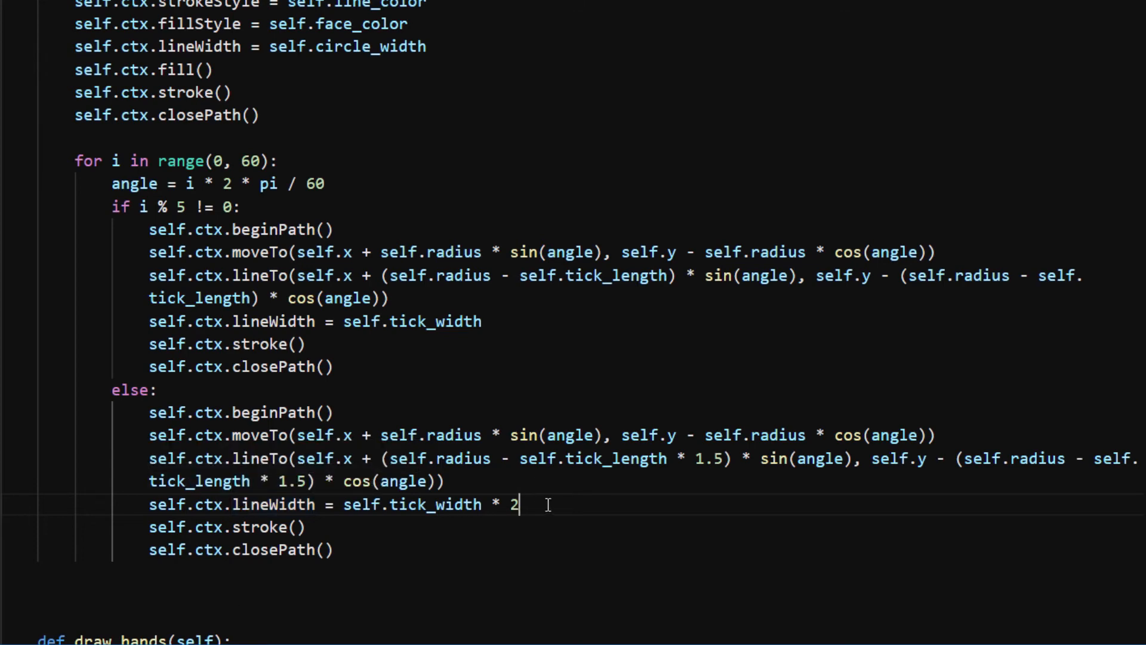
# - Compute display_text as str of the hour index and set ctx.font to self.font_style
pyautogui.write('displa')
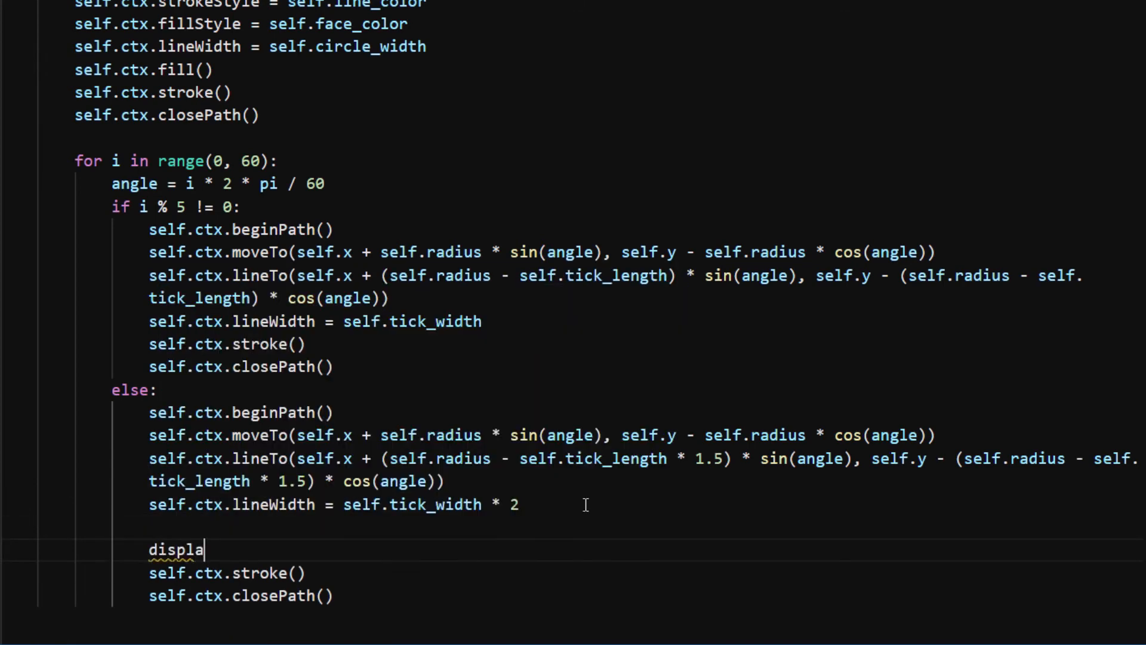
pyautogui.write('y_text =')
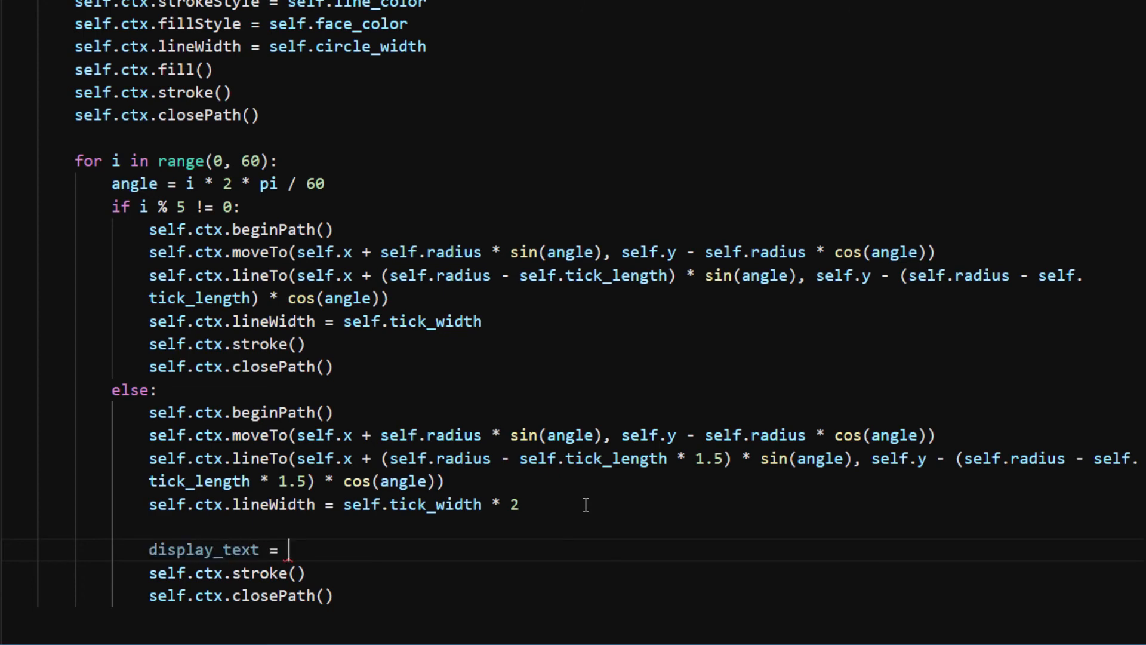
pyautogui.write('str(i // 5')
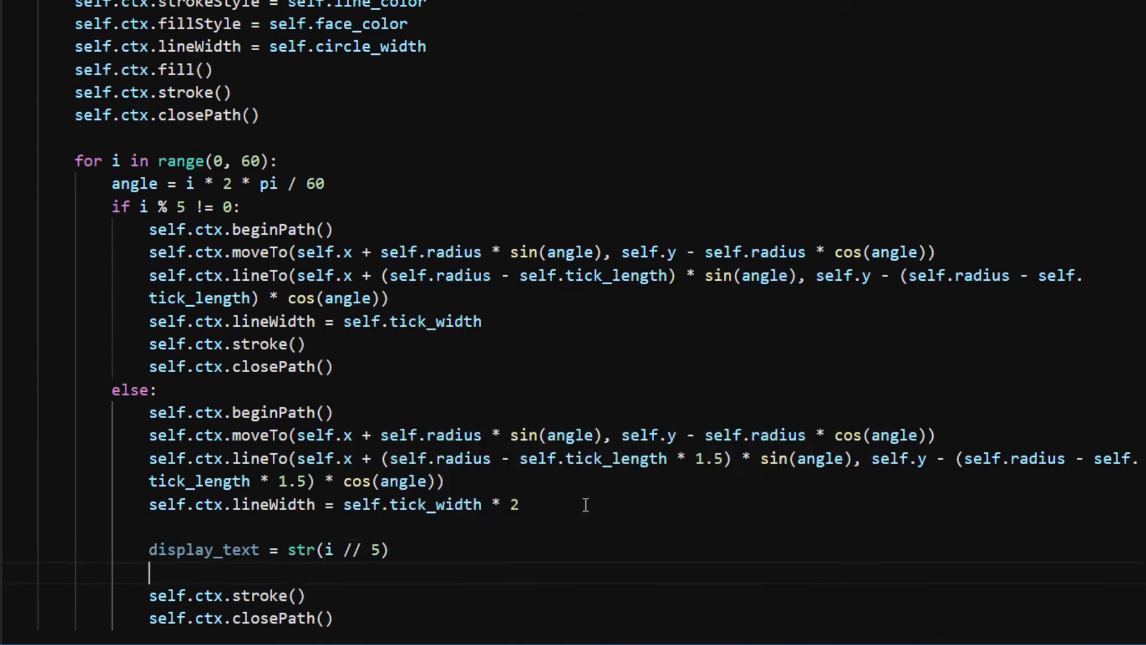
pyautogui.write('self.ctx.font = self.font_style')
pyautogui.write('self.ctx.fillStyle = self.font_color')
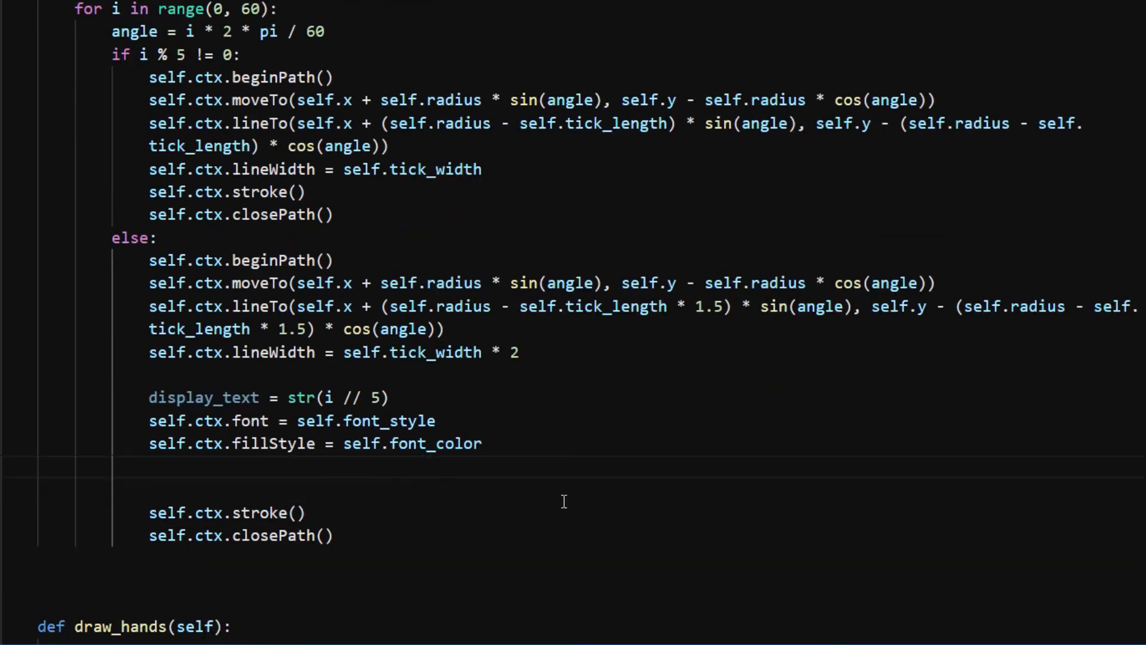
# - Fill display_text at radius minus 1.5 tick lengths along sin/cos of the tick angle
pyautogui.write('s')
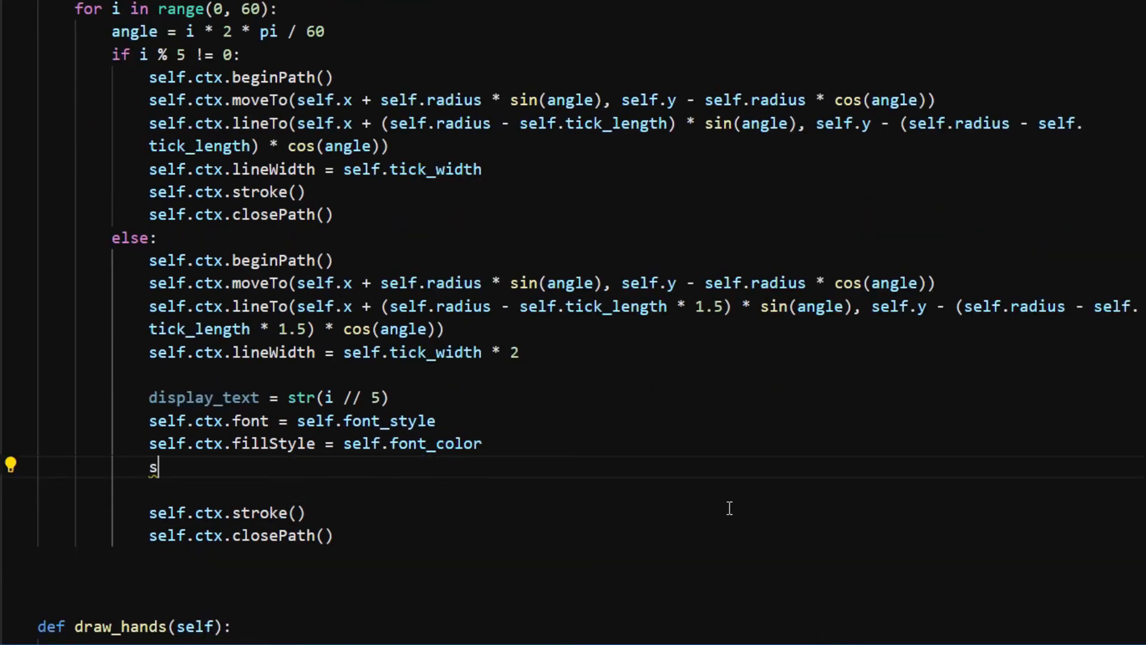
pyautogui.write('elf.ctx.fil')
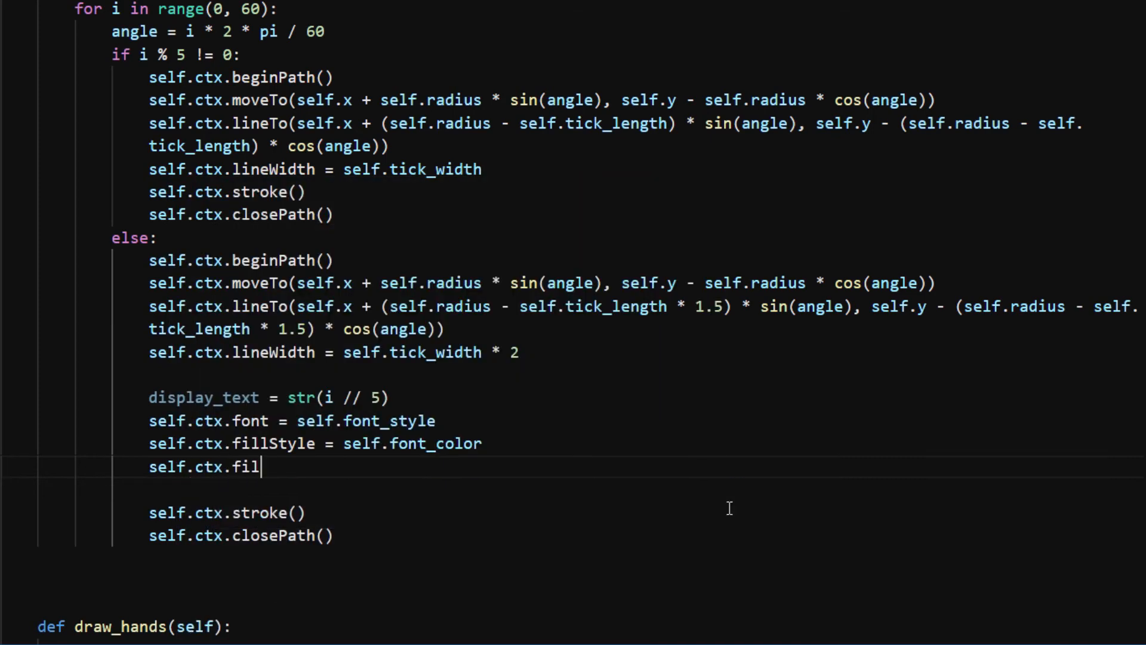
pyautogui.write('lText(display_text)')
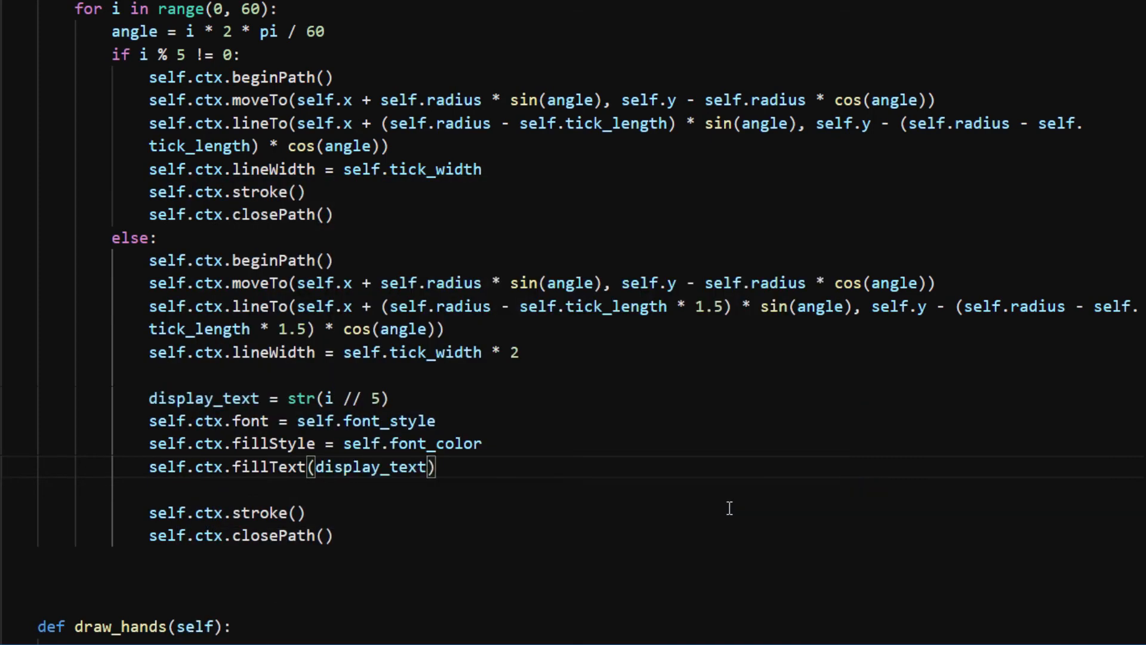
pyautogui.write(',')
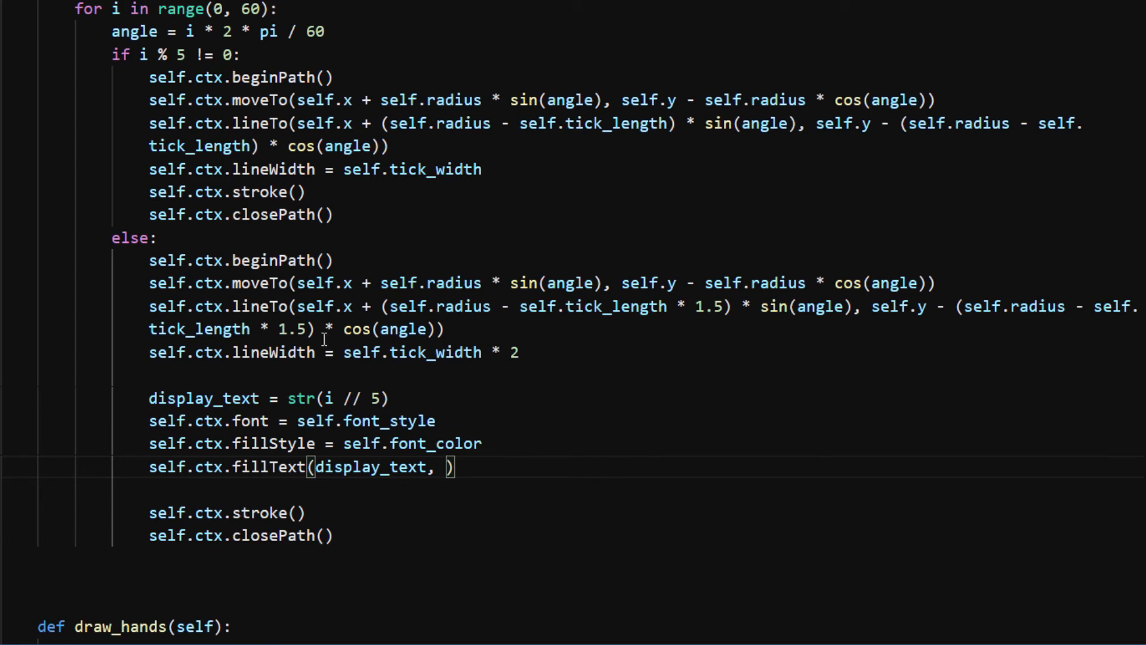
pyautogui.write('self.x + (self.radius - self.tick_length * 1.5) * sin(angle), self.y - (self.radius - self.tick_length * 1.5) * cos(angle)')
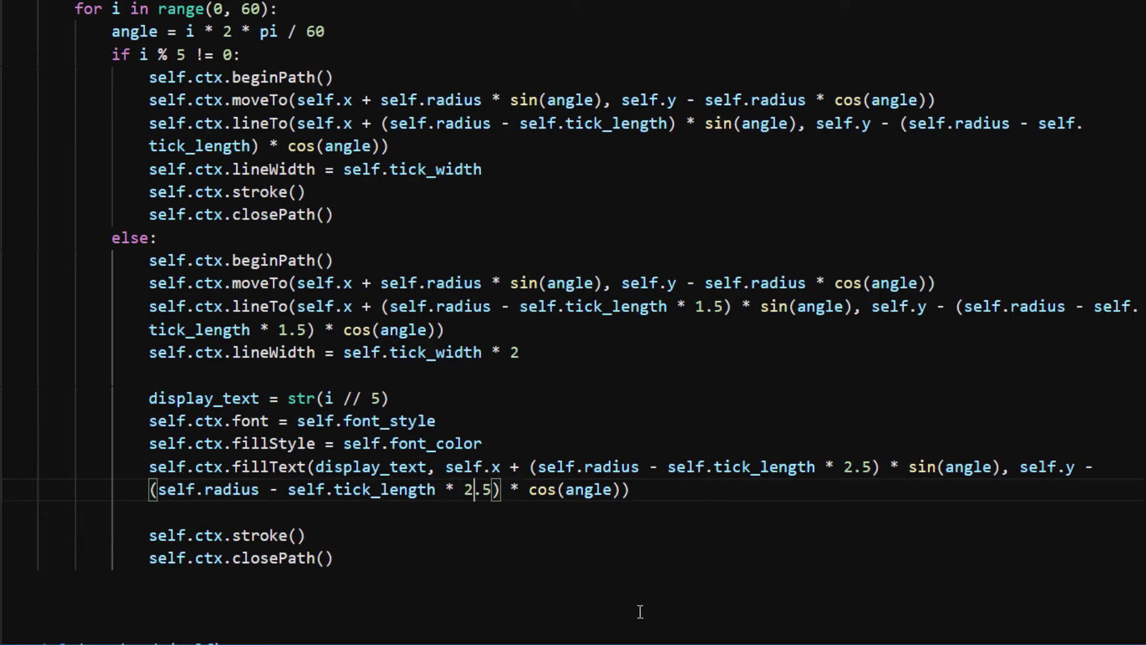
# - Check the reloaded clock in Firefox showing numbers 0 to 11 inside the rim
pyautogui.click(337, 633)
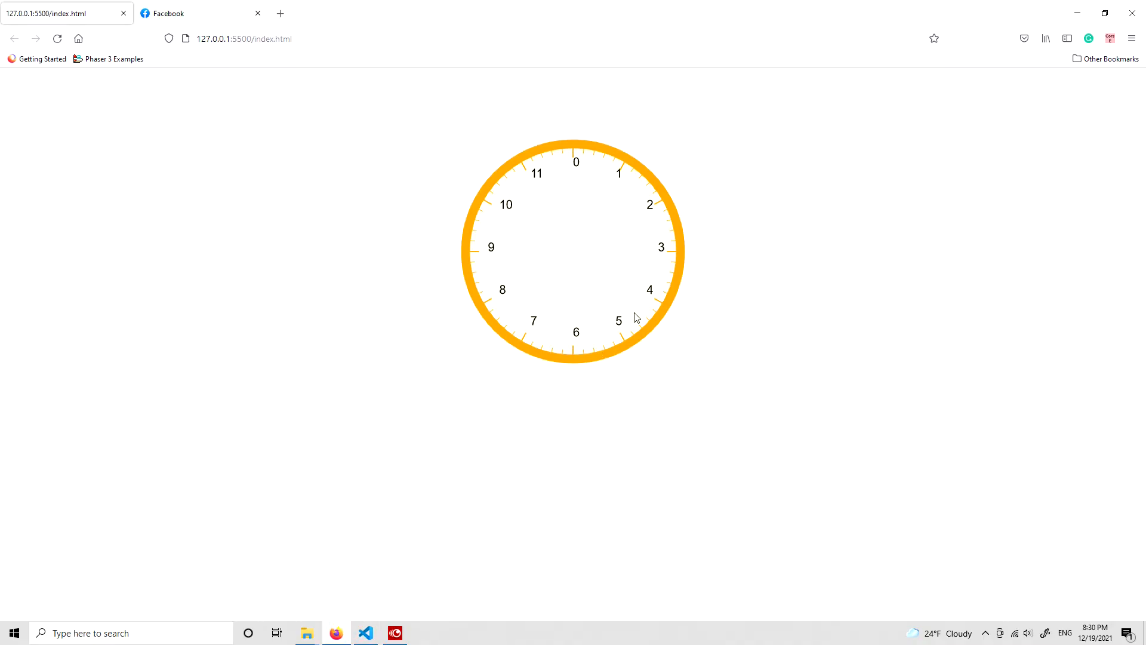
pyautogui.moveTo(578, 240)
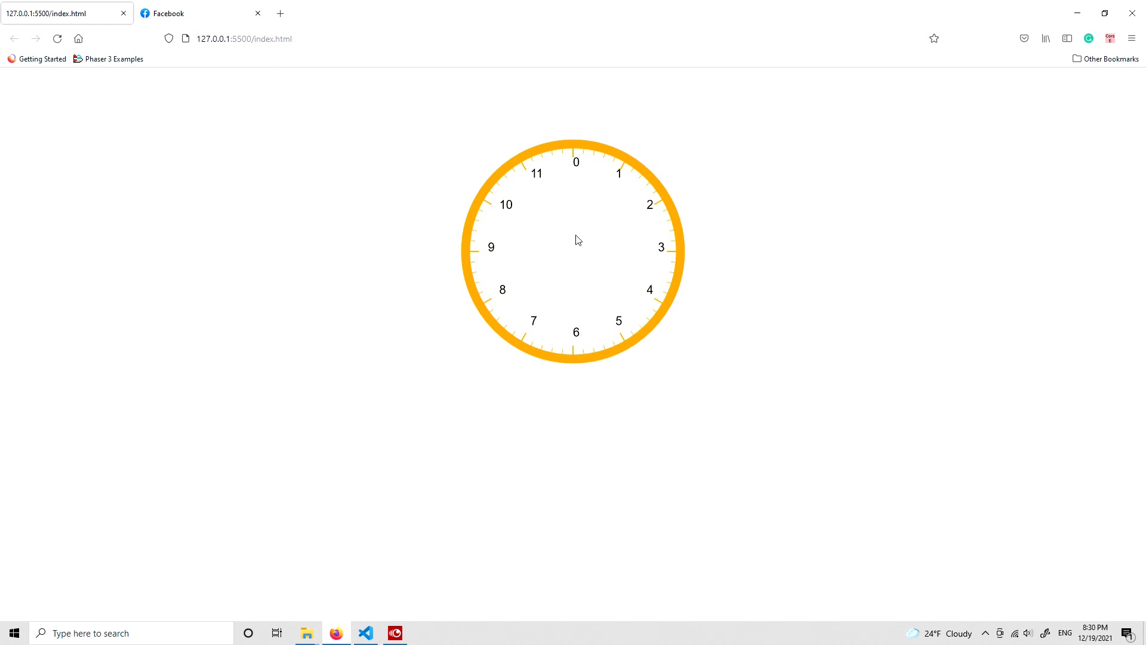
pyautogui.moveTo(574, 163)
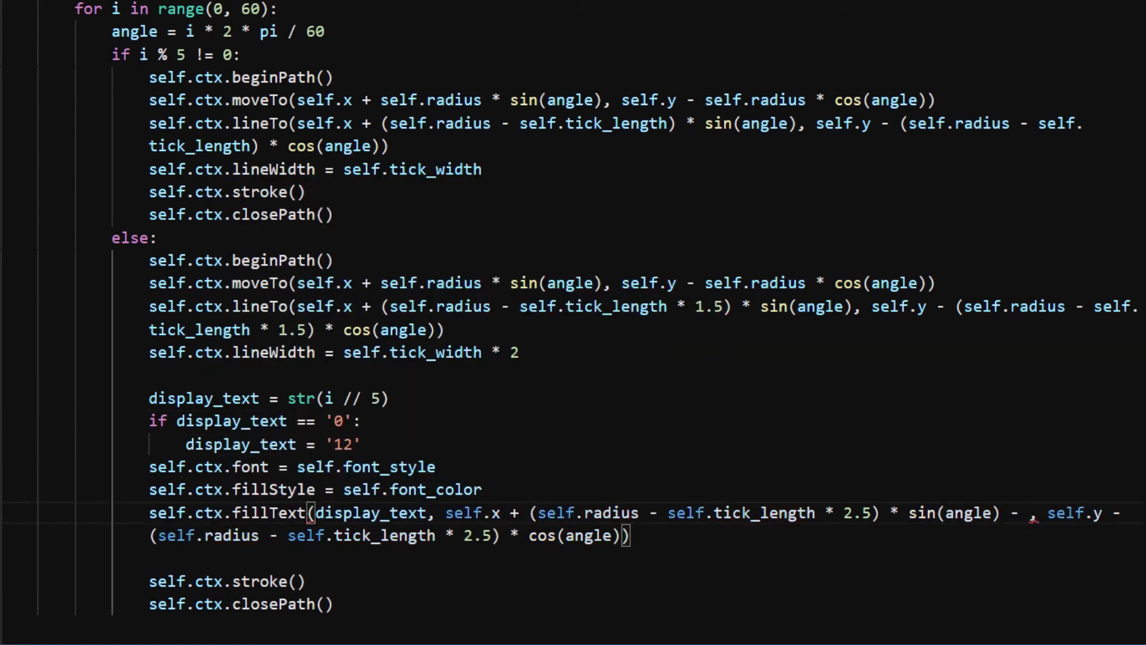
# - Map '0' to '12' and offset fillText x by -6 and y by +6 to centre the numbers
pyautogui.click(327, 632)
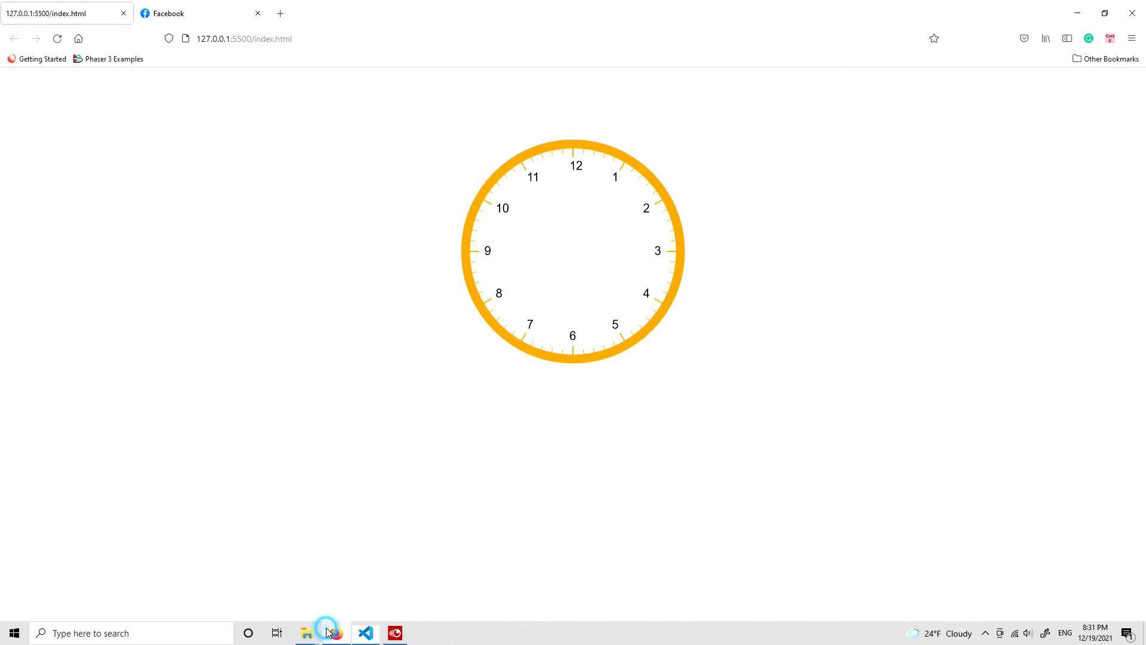
pyautogui.click(364, 633)
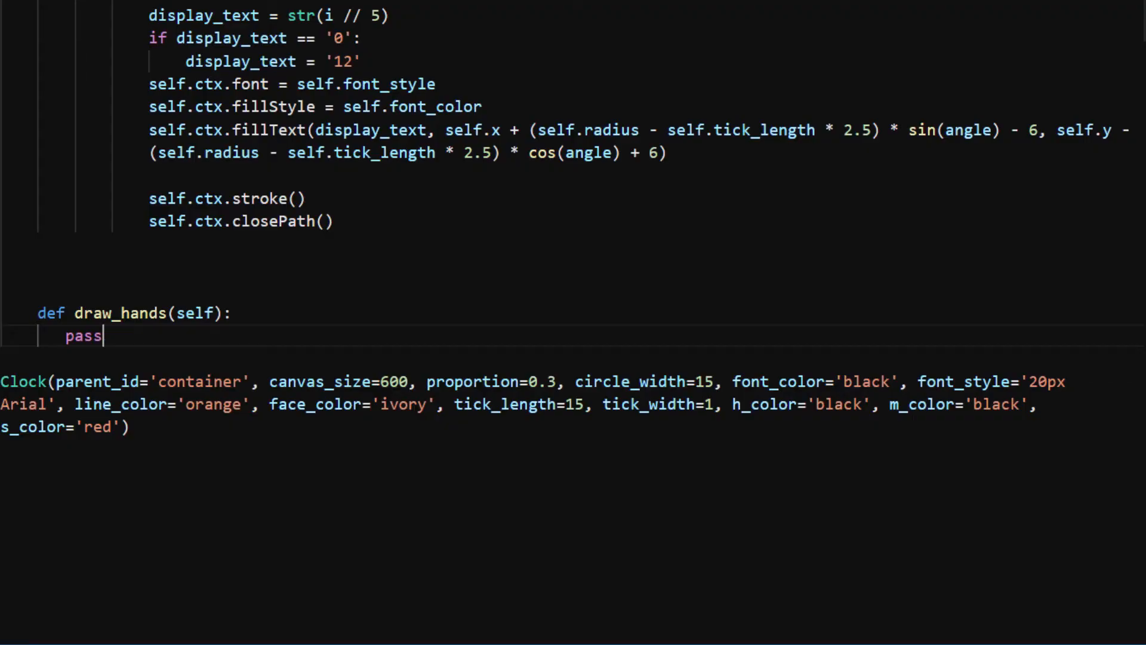
# - Replace pass with datetime.datetime.now() and unpack hour, minute, second from it
pyautogui.press('Backspace')
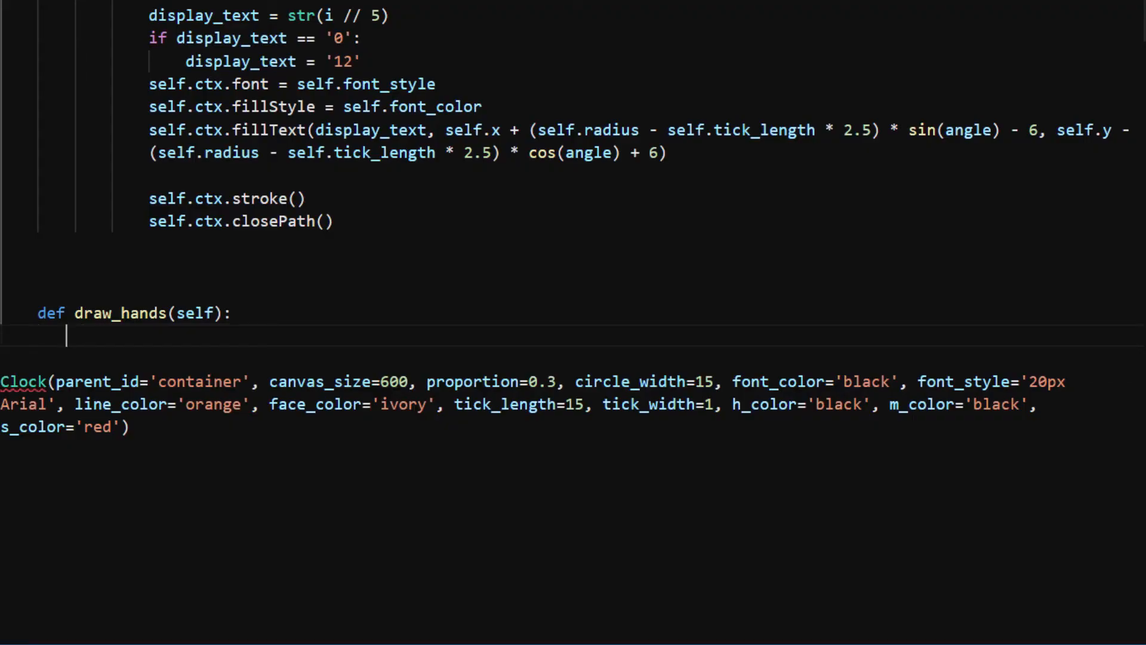
pyautogui.write('time')
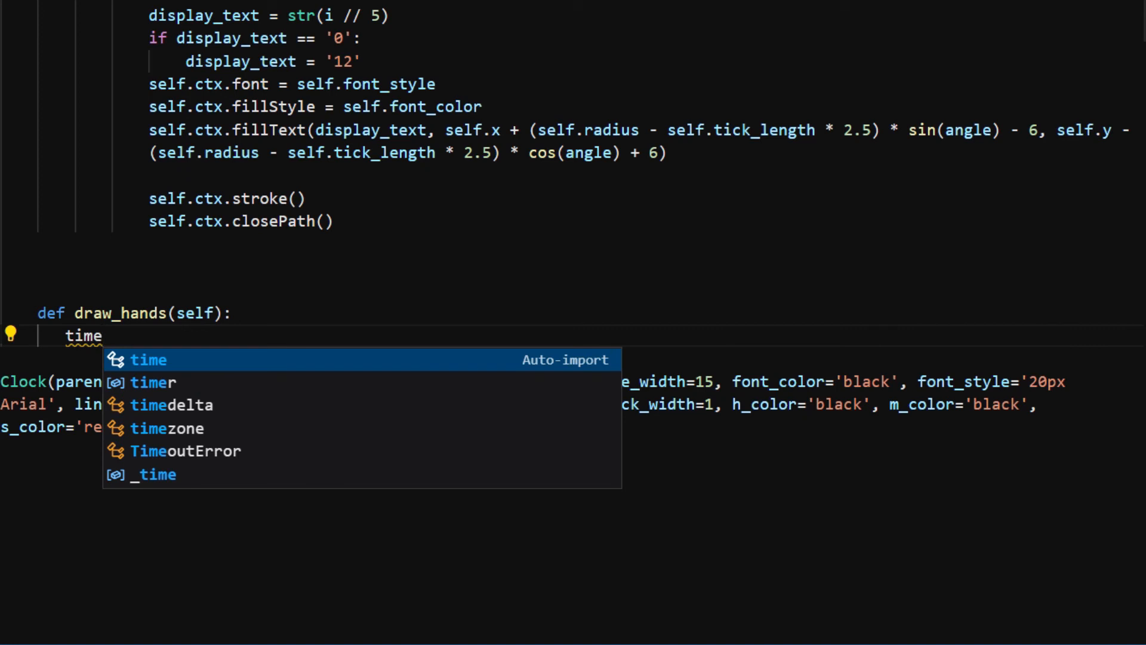
pyautogui.write('= datetime.datetime')
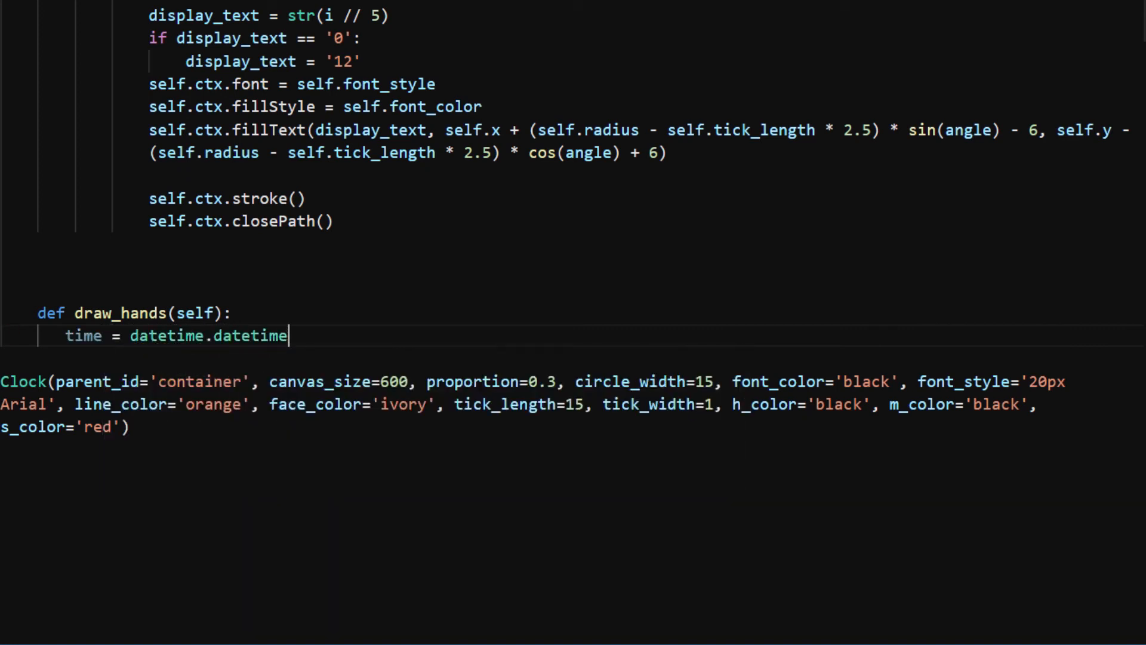
pyautogui.write('.now()')
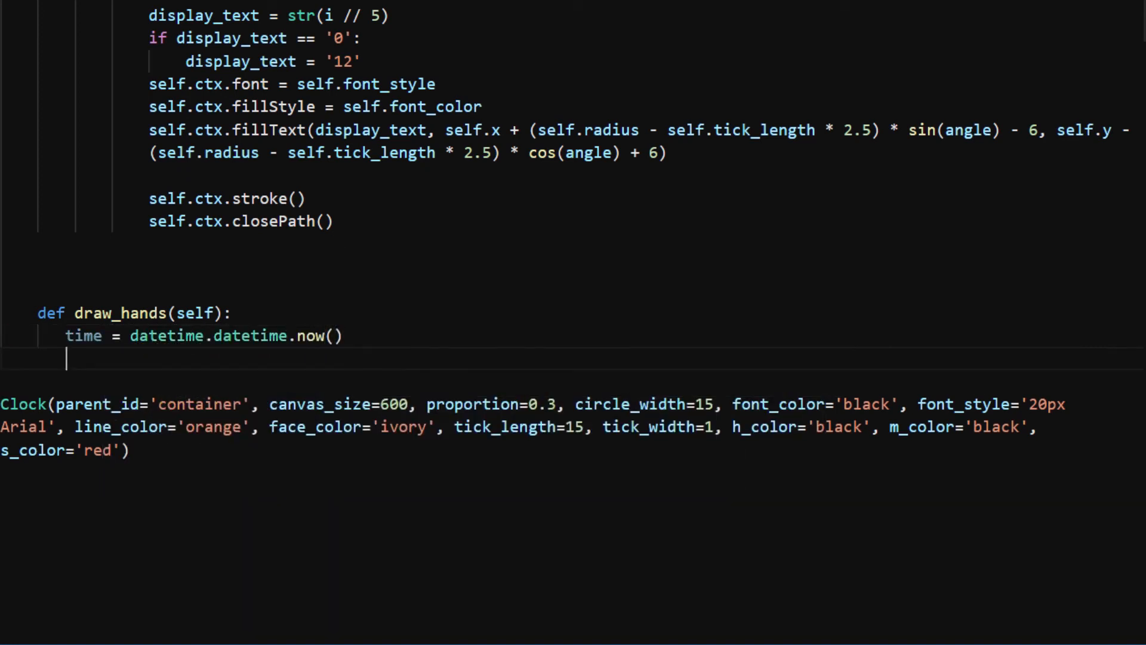
pyautogui.write('hour, minute,')
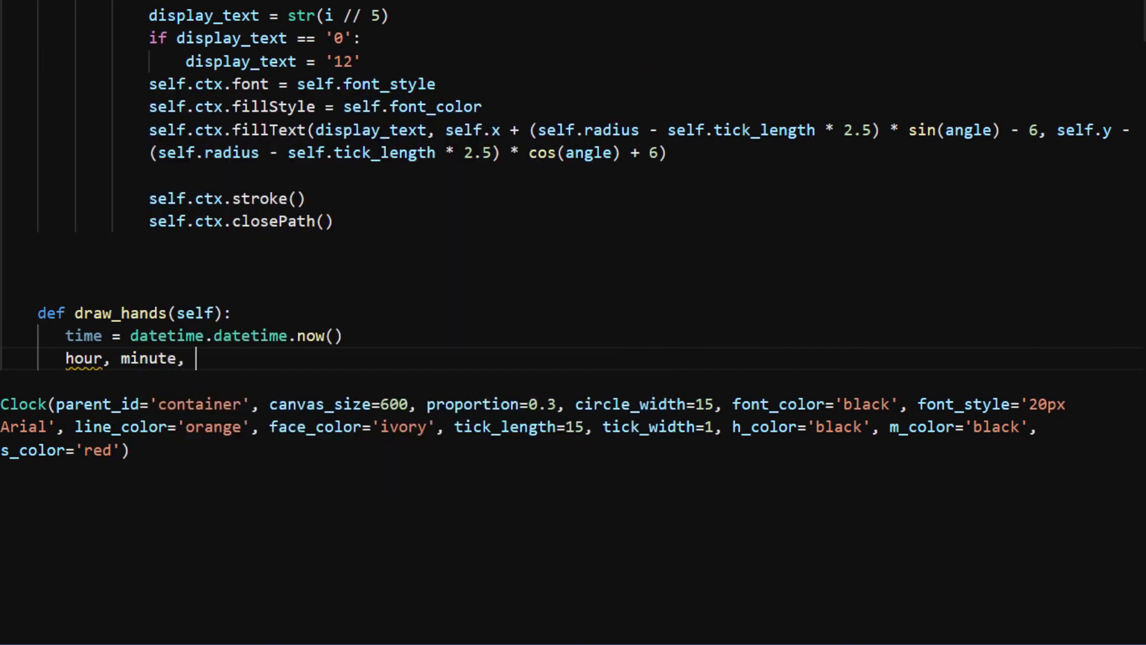
pyautogui.write('second = time.h')
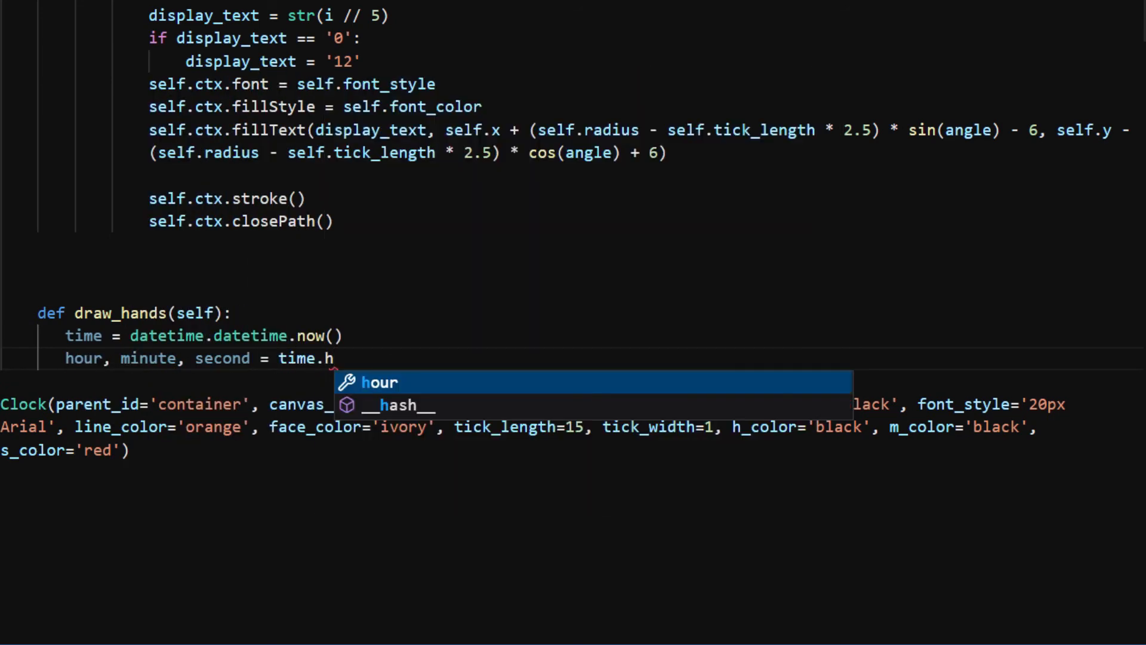
pyautogui.write('our, time.minute, time.second')
pyautogui.write('self.ctx.moveTo(self.x, self.y')
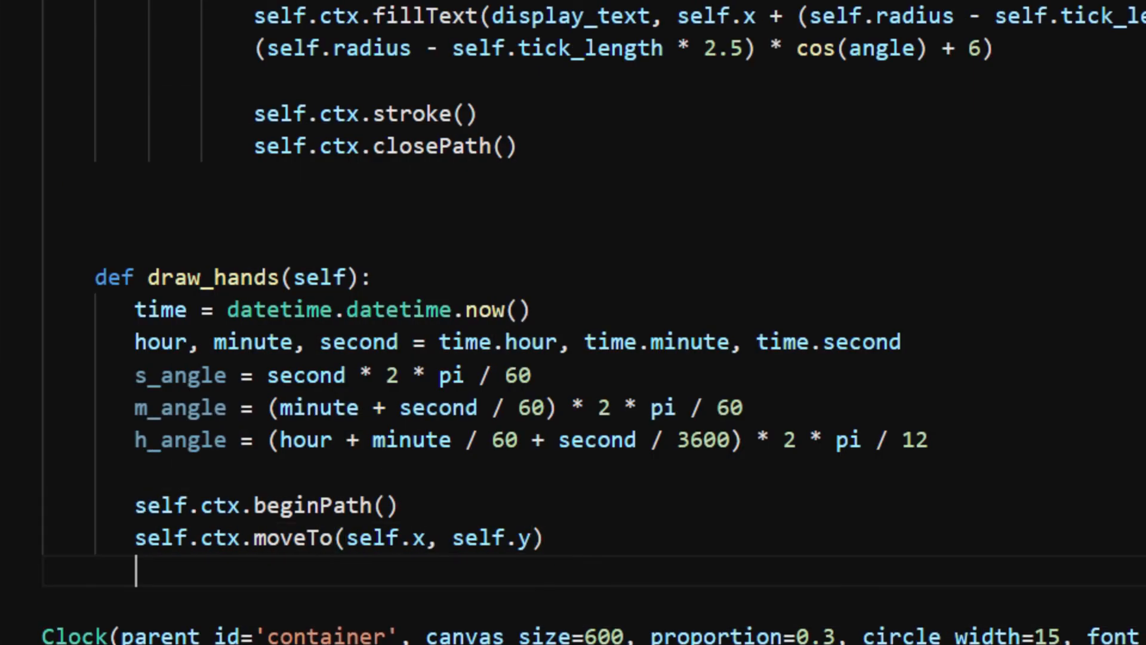
# - Stroke the second hand with lineTo at radius times sin/cos of s_angle from the centre
pyautogui.write('self.ctx.lineTo(self.x + self.r')
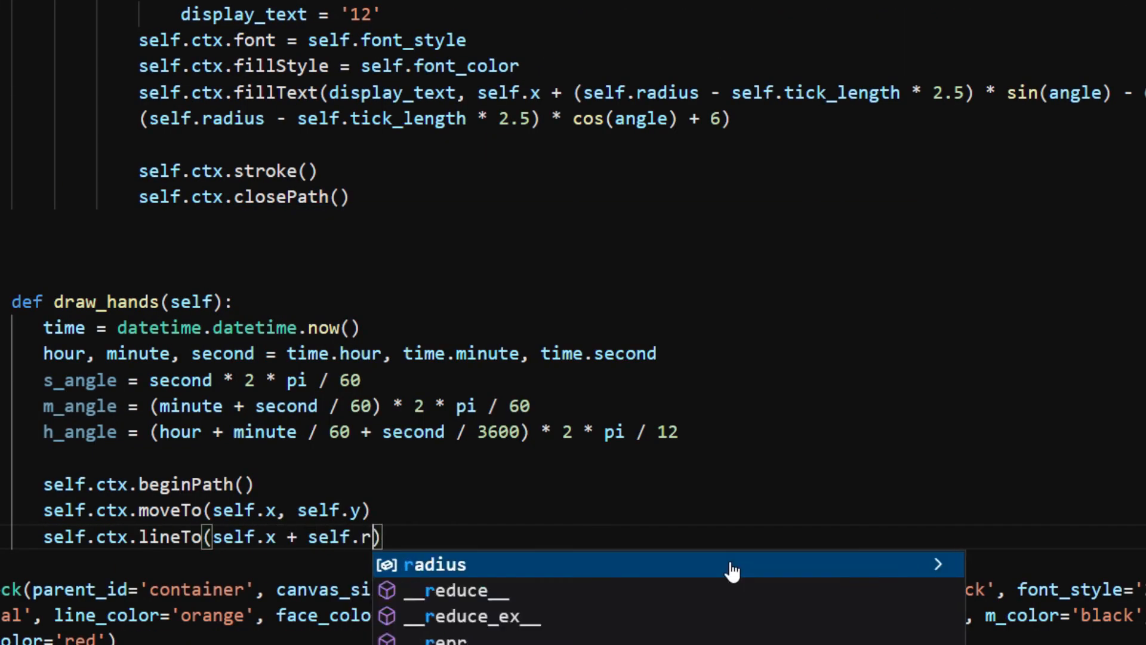
pyautogui.write('adius * sin(s_angle), self.y - self.ra')
pyautogui.write('self.ctx.closePath()')
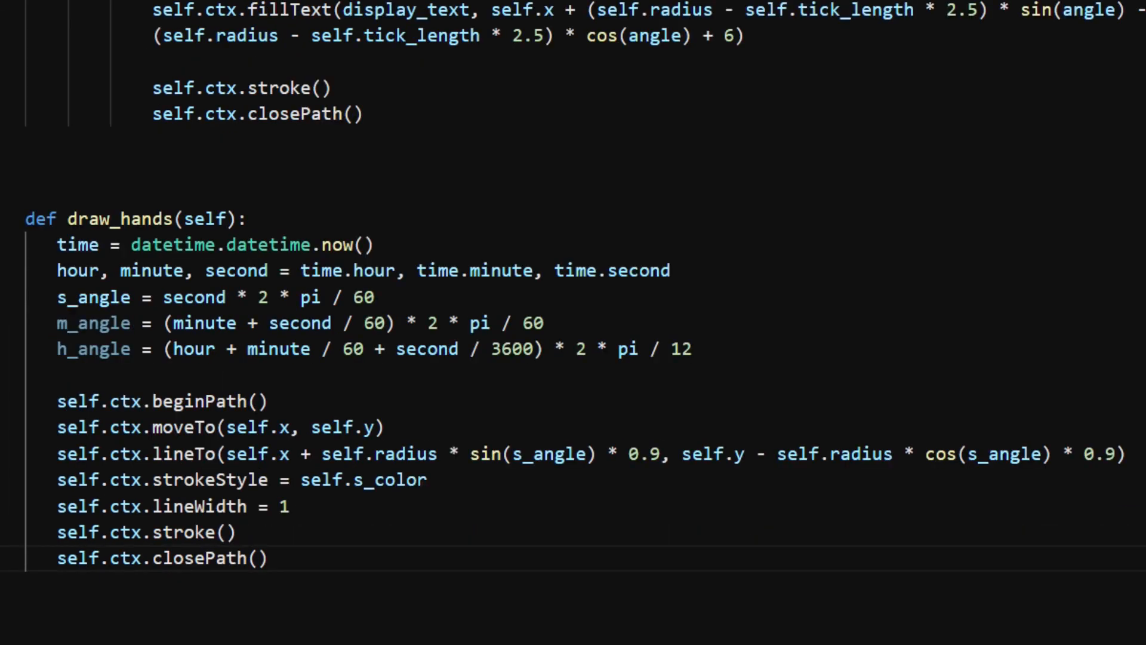
pyautogui.click(334, 632)
pyautogui.write('self.ctx.pu')
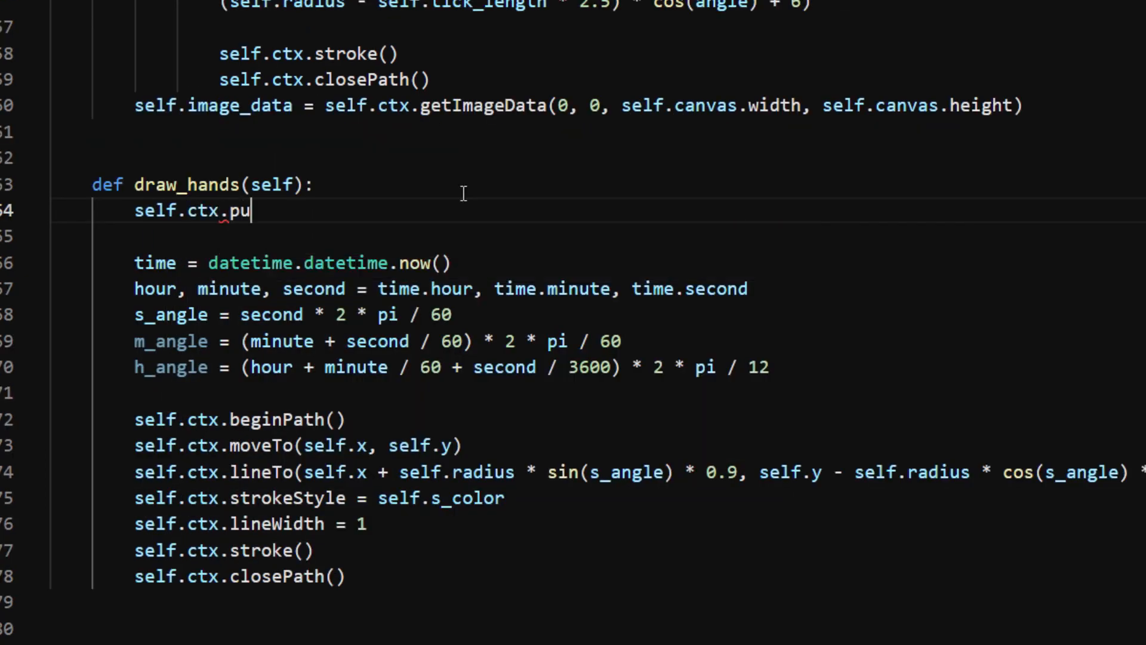
# - Save the face with getImageData into self.image_data and putImageData it before drawing hands
pyautogui.write('tImageData()')
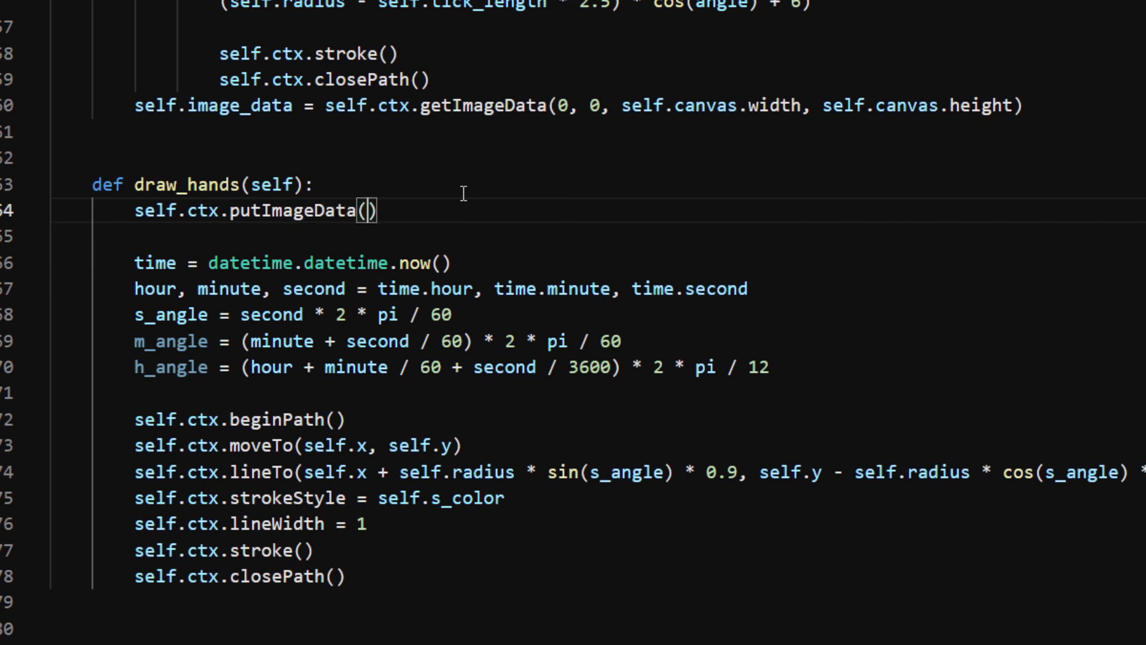
pyautogui.write('self.image_data, 0, 0')
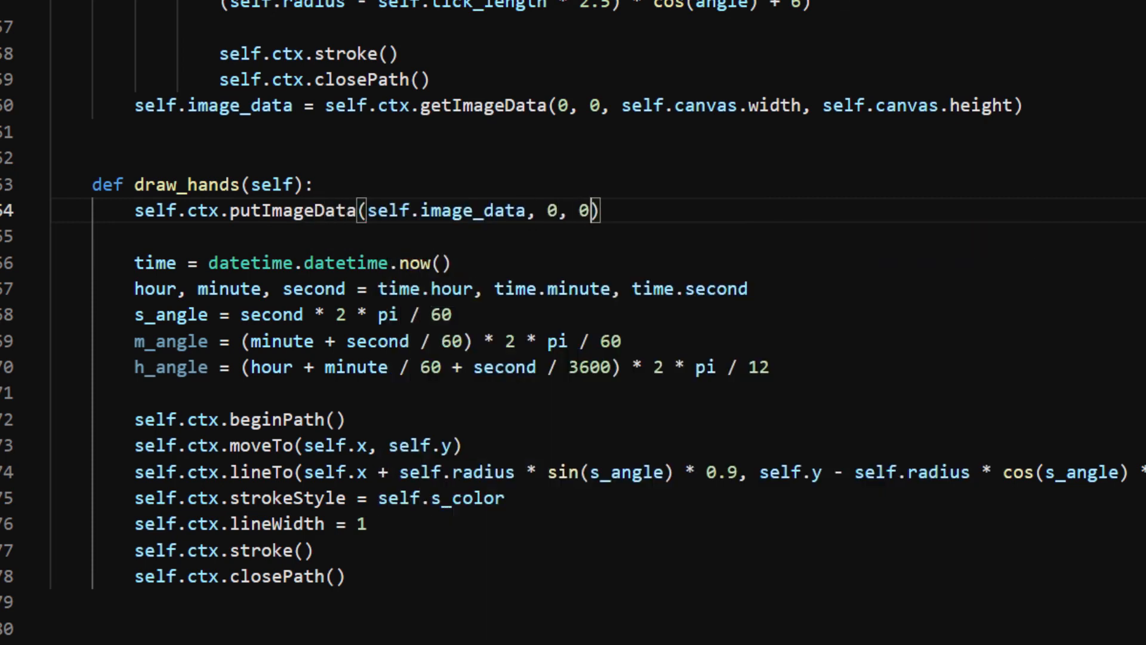
pyautogui.click(336, 633)
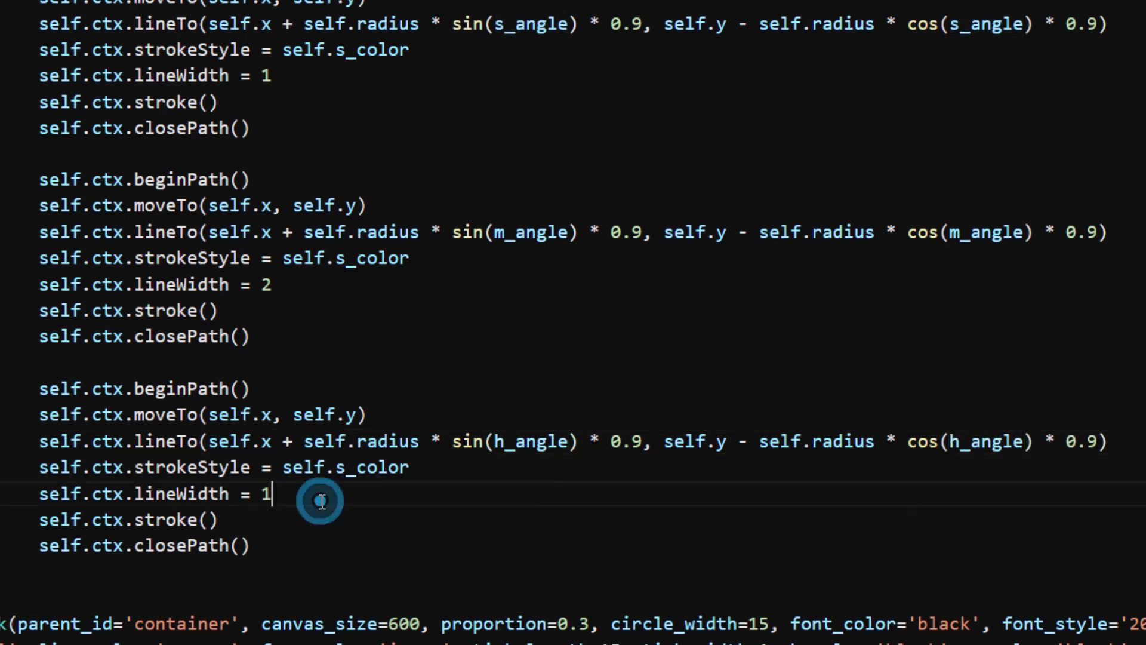
# - Give the hour hand lineWidth 6 and h_color, then check the three coloured hands in Firefox
pyautogui.write('6')
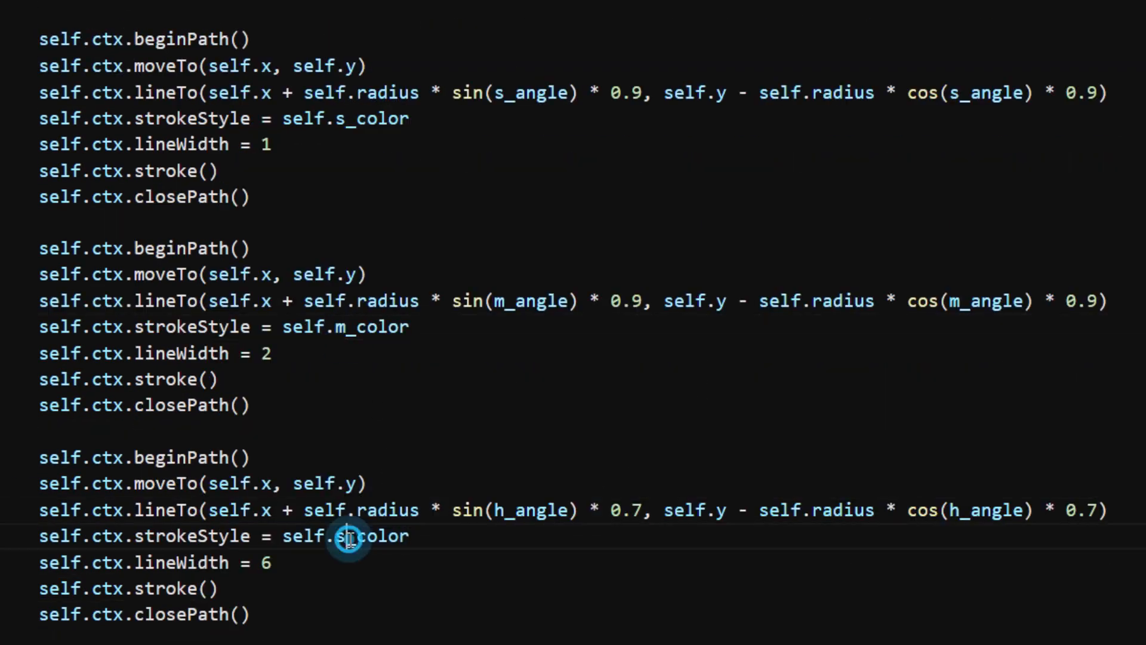
pyautogui.click(336, 632)
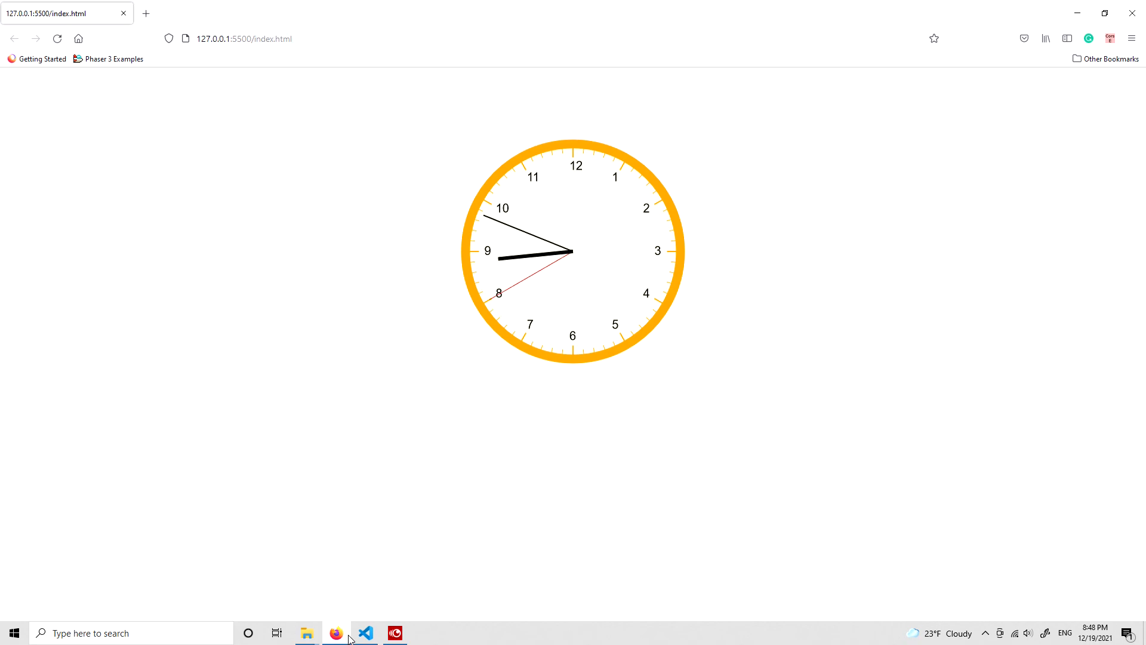
pyautogui.click(365, 633)
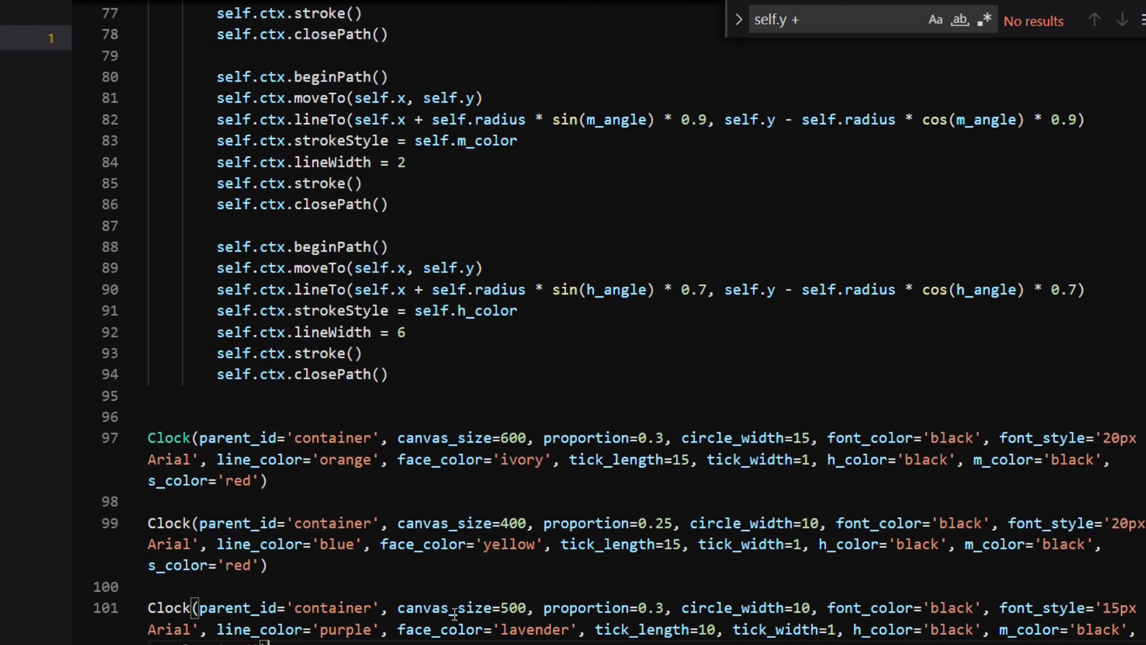